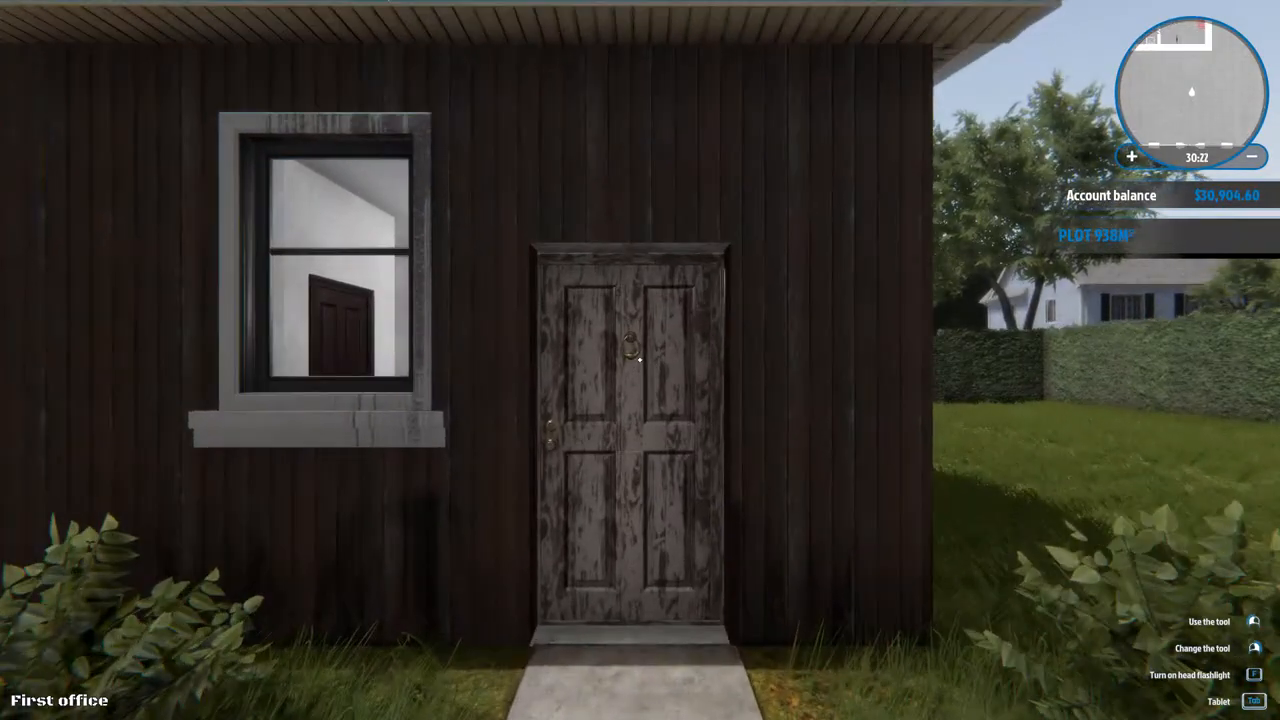
Step: Open the first office's front door and step inside
{"action": "left_click", "coordinate": [625, 360]}
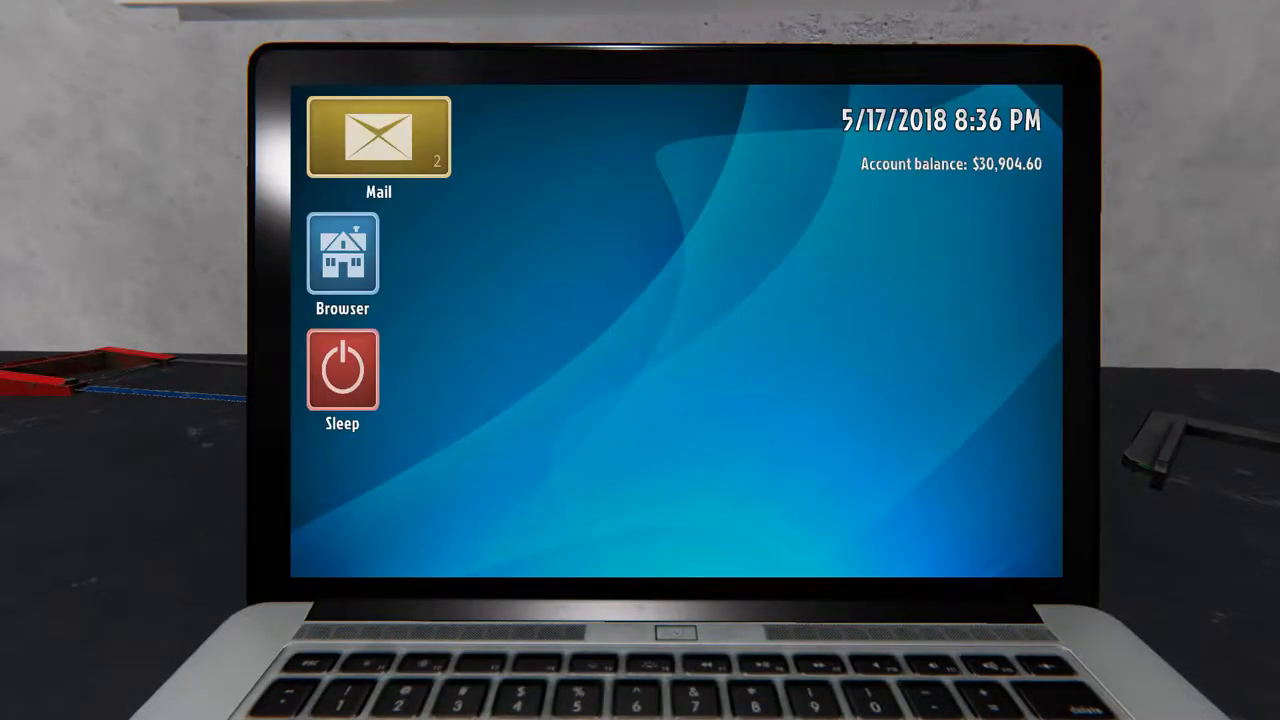
Step: Browse the inbox emails, back out of Radiators, and reopen Cleaning the garage
{"action": "left_click", "coordinate": [378, 137]}
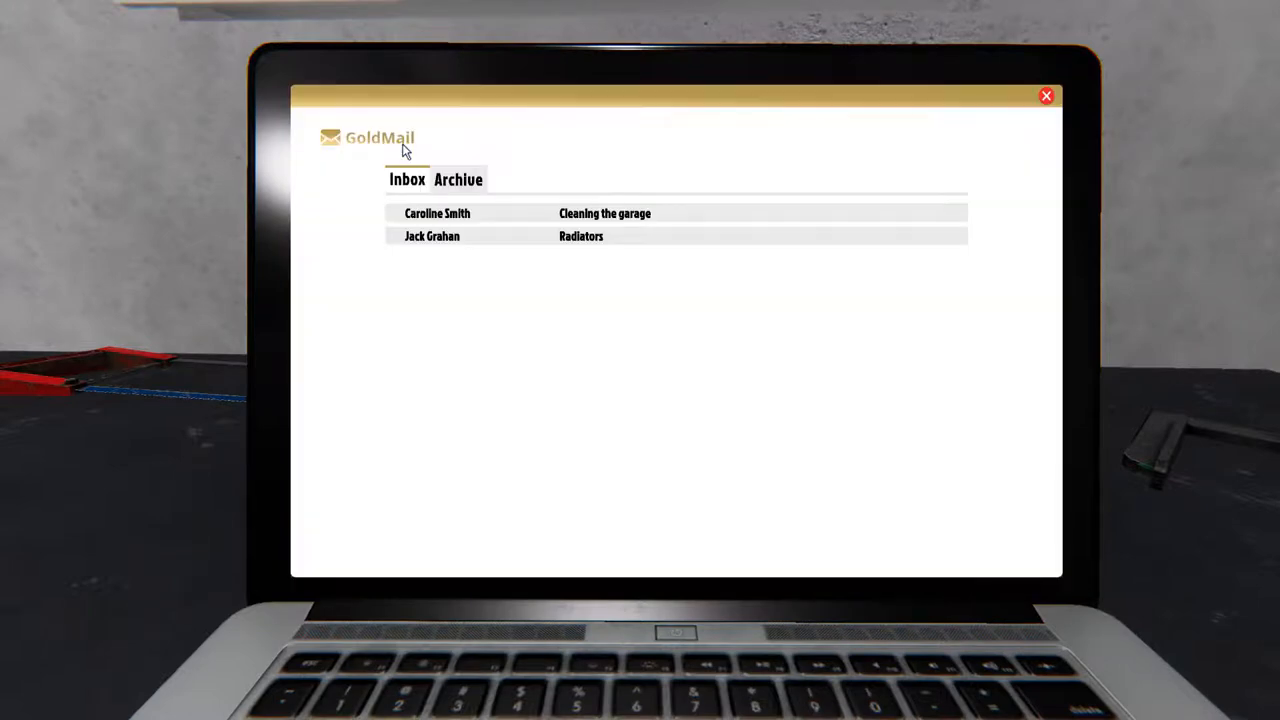
{"action": "left_click", "coordinate": [604, 213]}
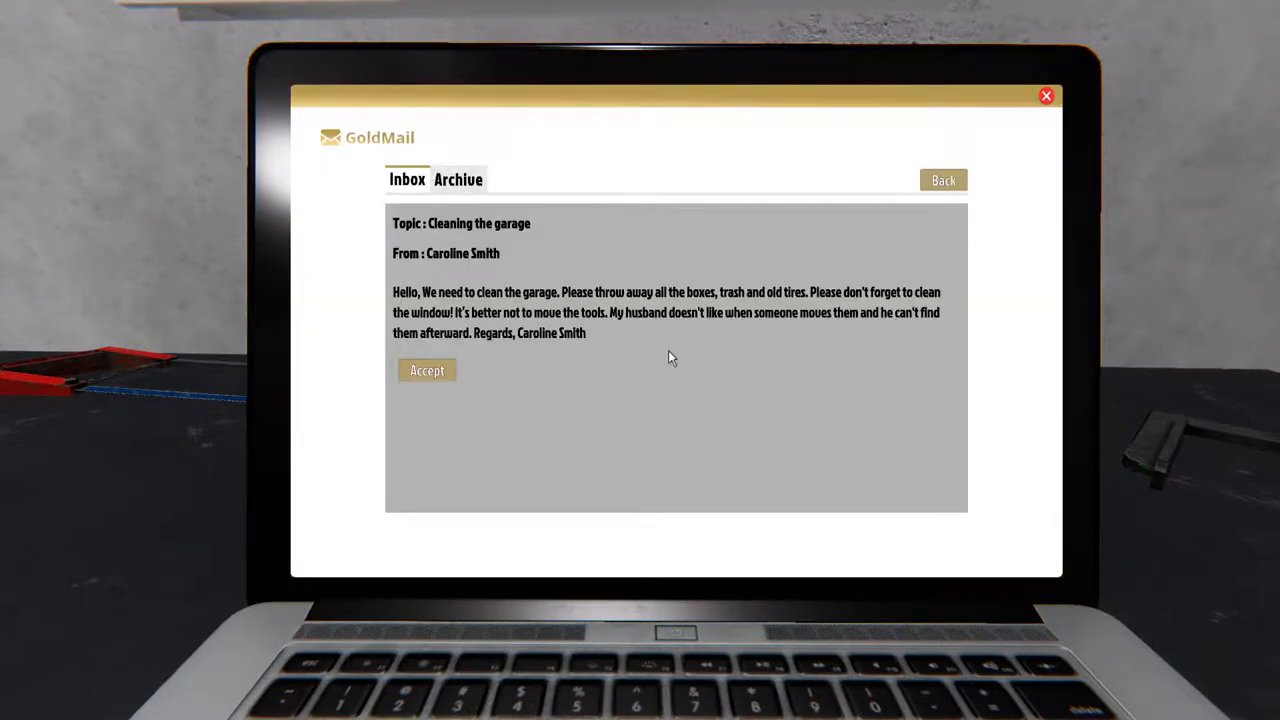
{"action": "mouse_move", "coordinate": [660, 399]}
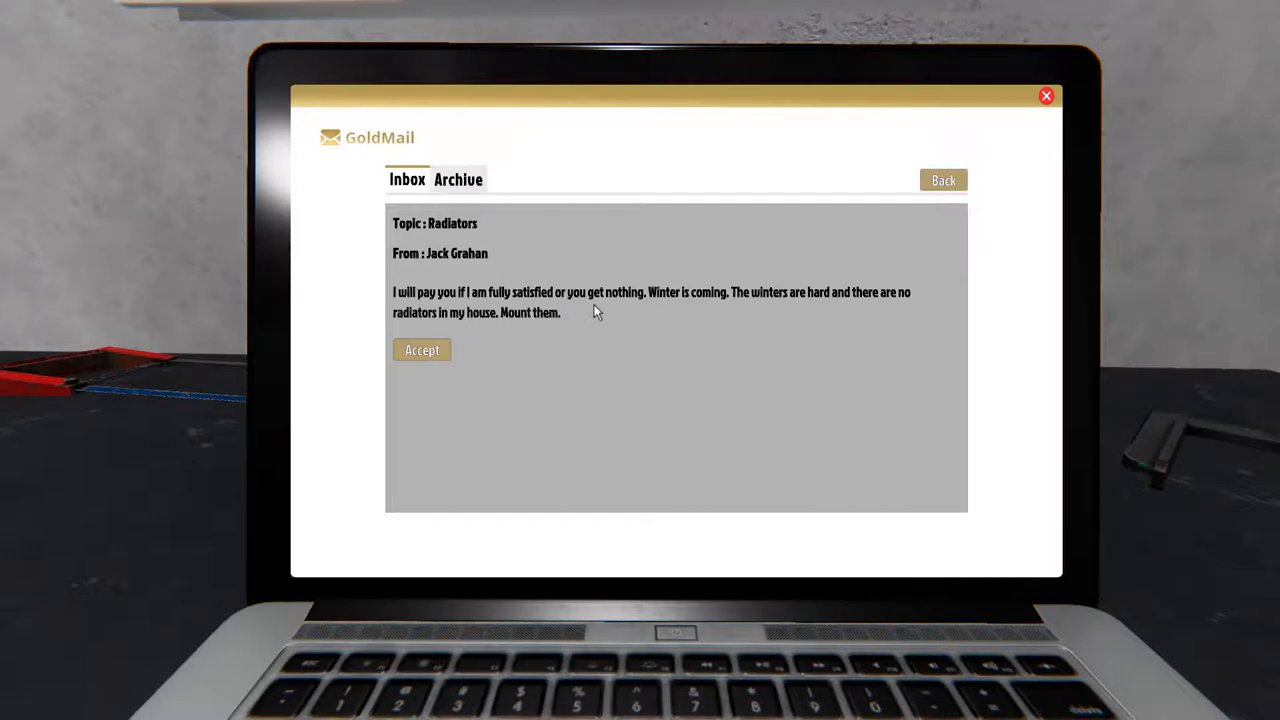
{"action": "mouse_move", "coordinate": [711, 306]}
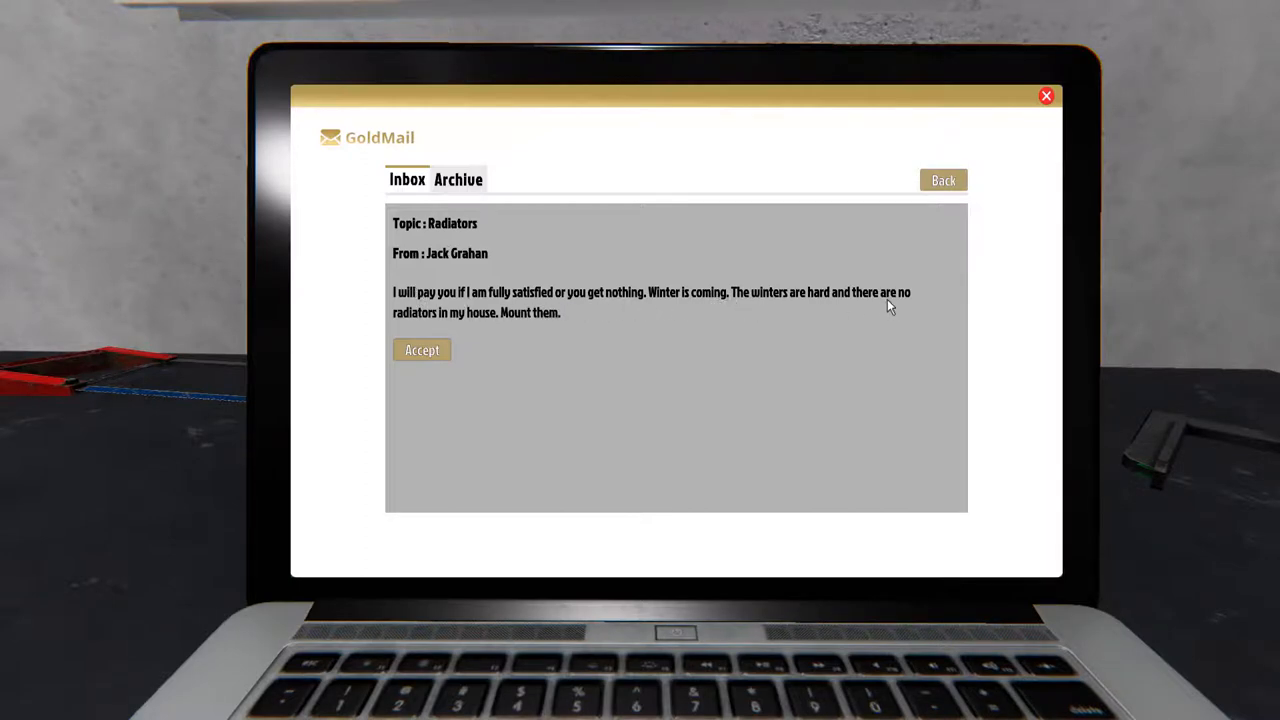
{"action": "mouse_move", "coordinate": [754, 314]}
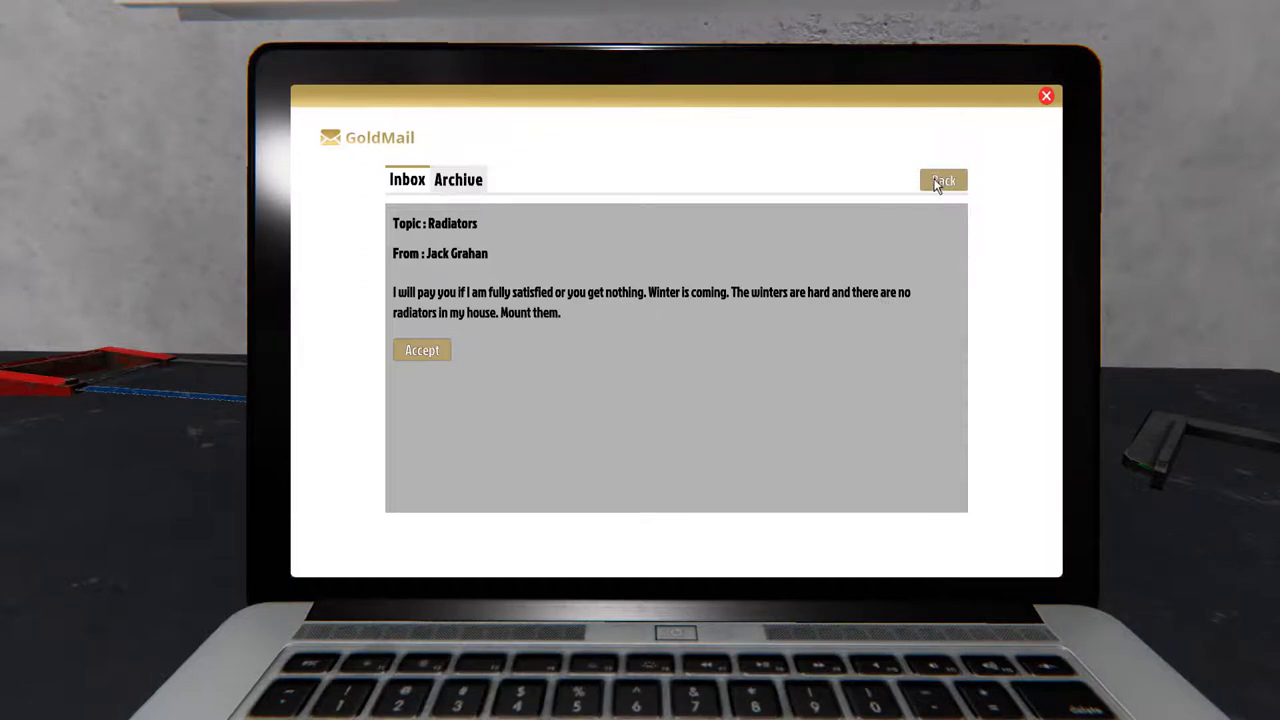
{"action": "left_click", "coordinate": [942, 180]}
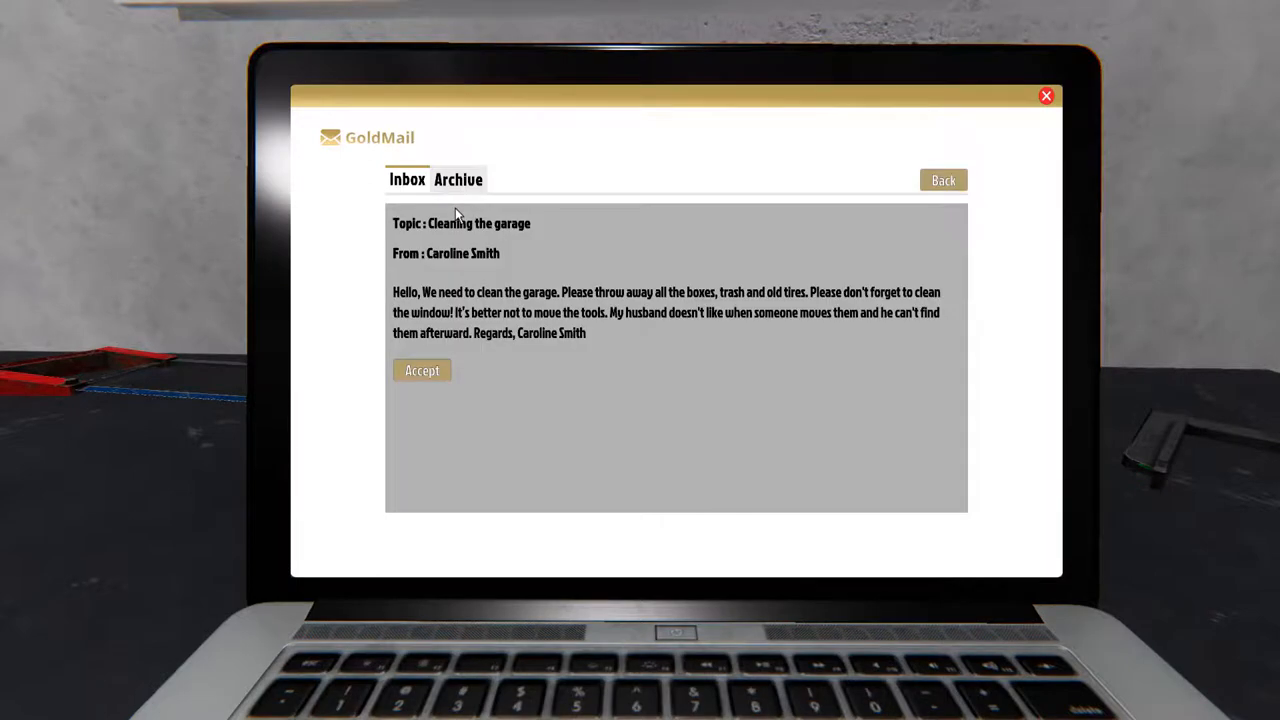
{"action": "left_click", "coordinate": [422, 370]}
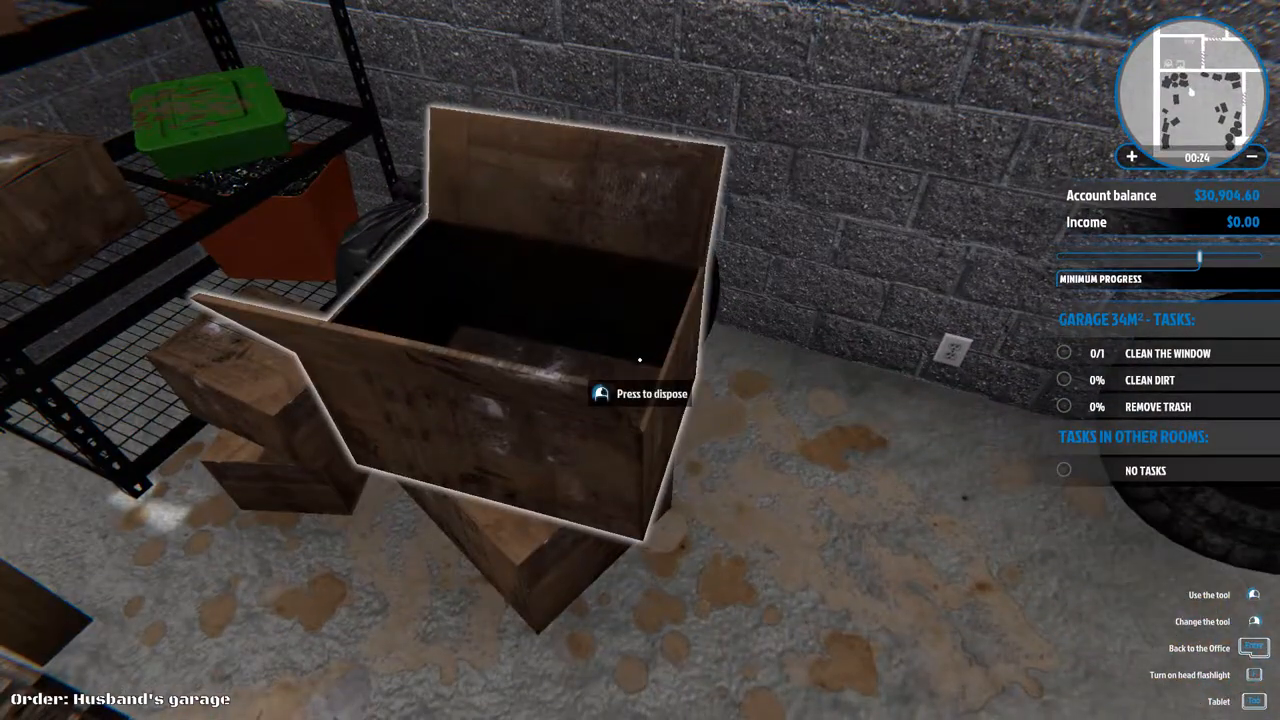
Step: Throw away the open cardboard box and the wooden crate on the shelf
{"action": "left_click", "coordinate": [640, 393]}
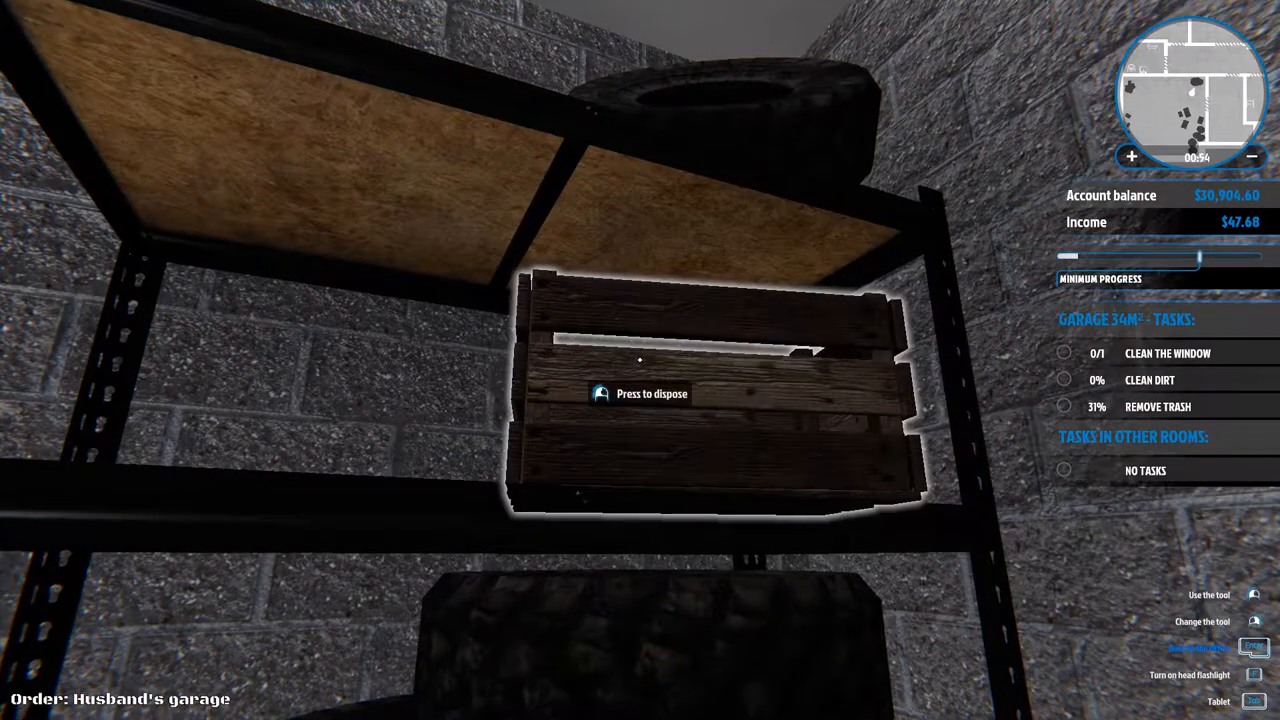
{"action": "left_click", "coordinate": [640, 393]}
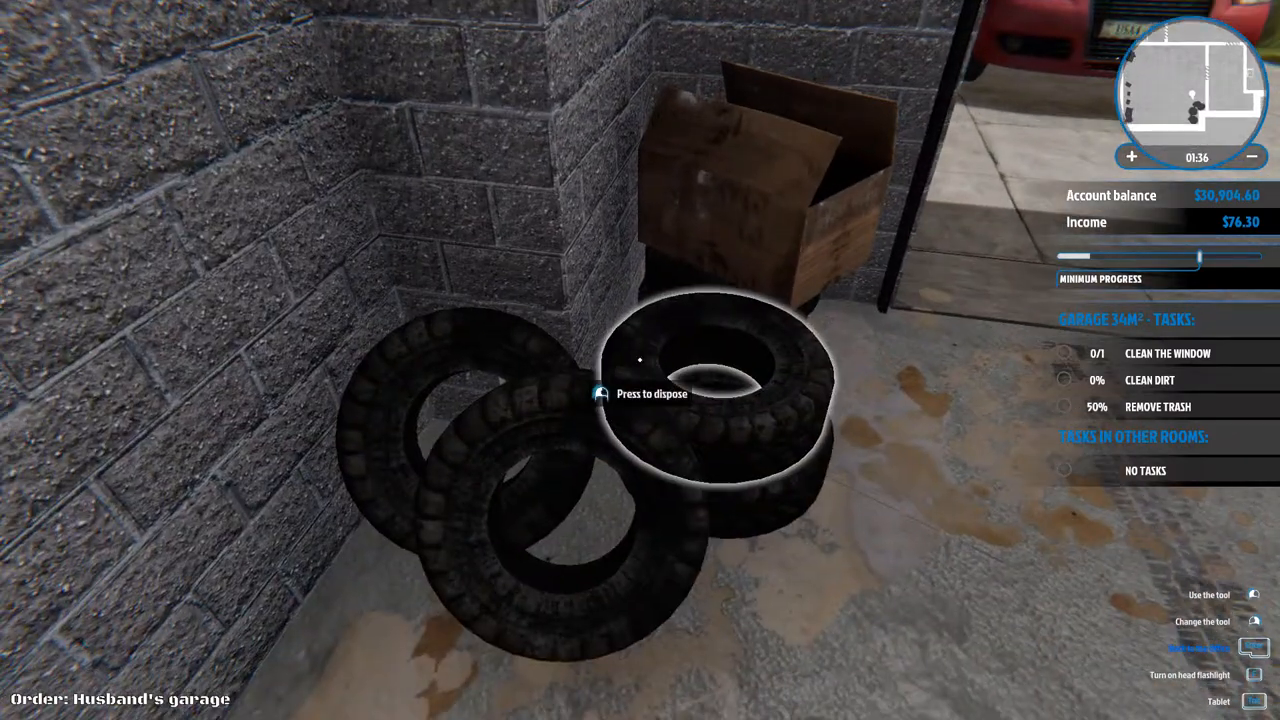
Step: Throw away the top old tire in the garage
{"action": "left_click", "coordinate": [640, 360]}
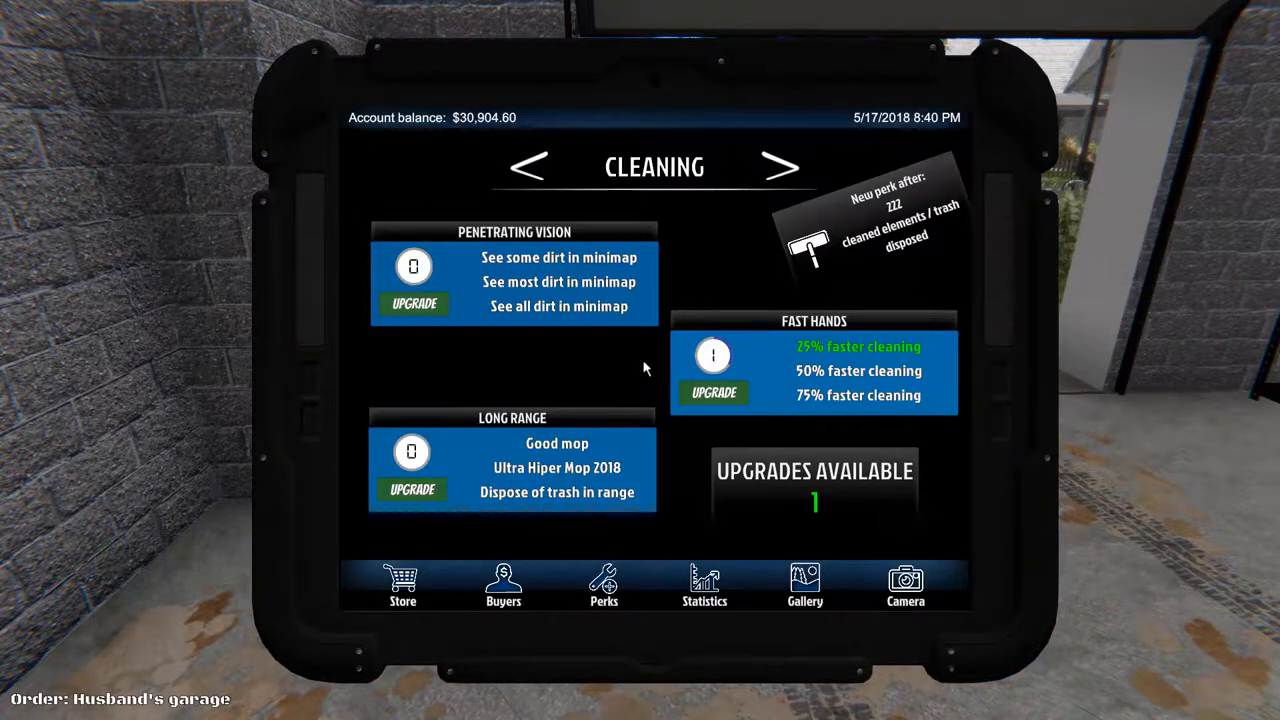
{"action": "mouse_move", "coordinate": [720, 514]}
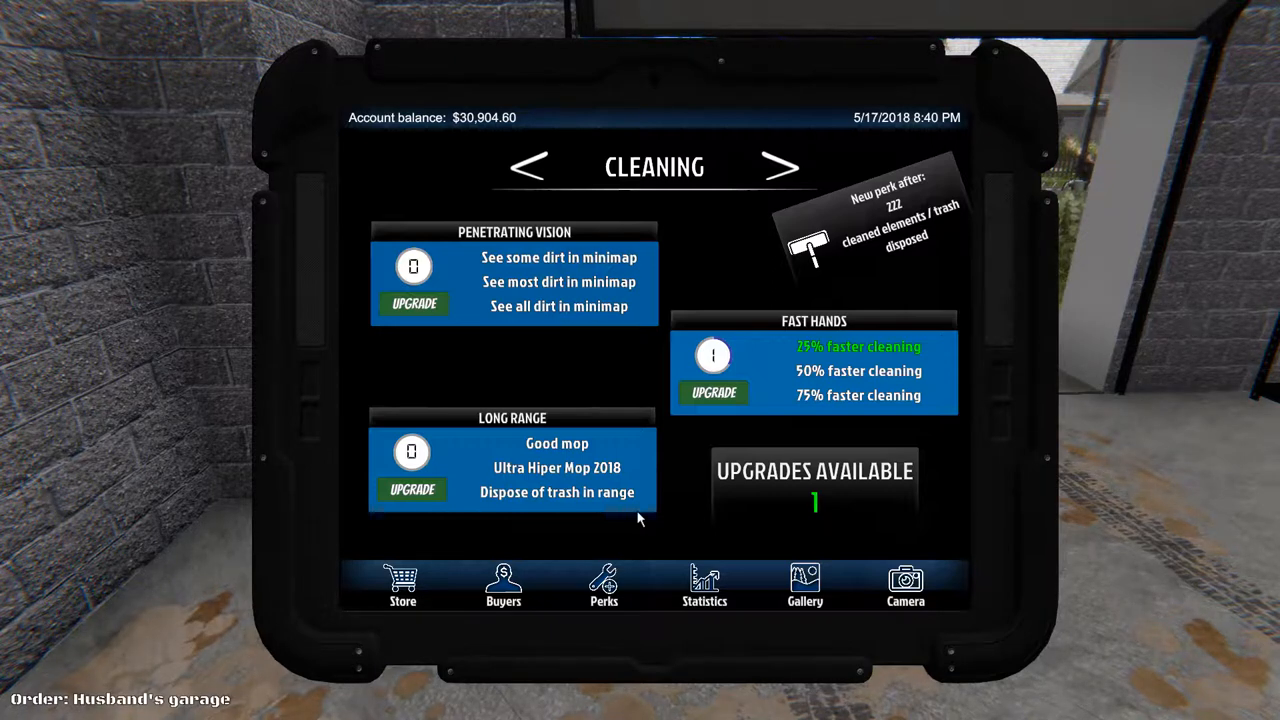
{"action": "mouse_move", "coordinate": [688, 407]}
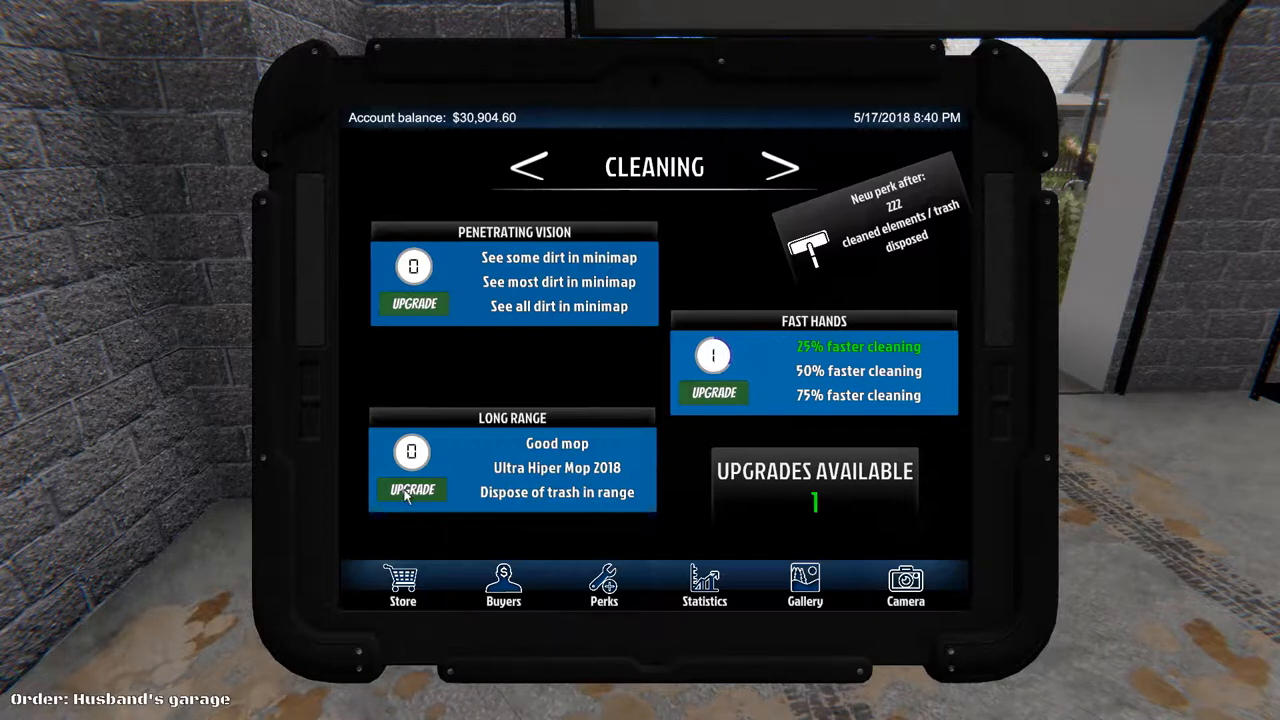
Step: Upgrade the Long Range cleaning perk to level one
{"action": "left_click", "coordinate": [411, 490]}
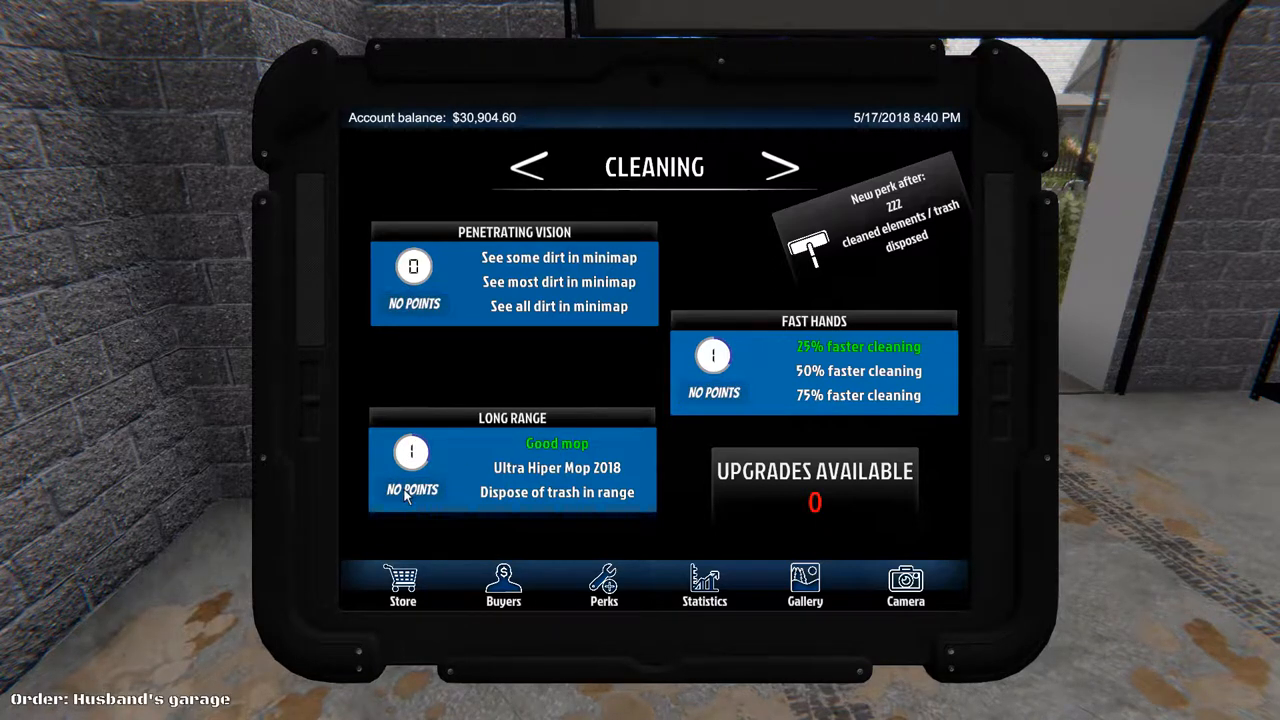
{"action": "mouse_move", "coordinate": [755, 535]}
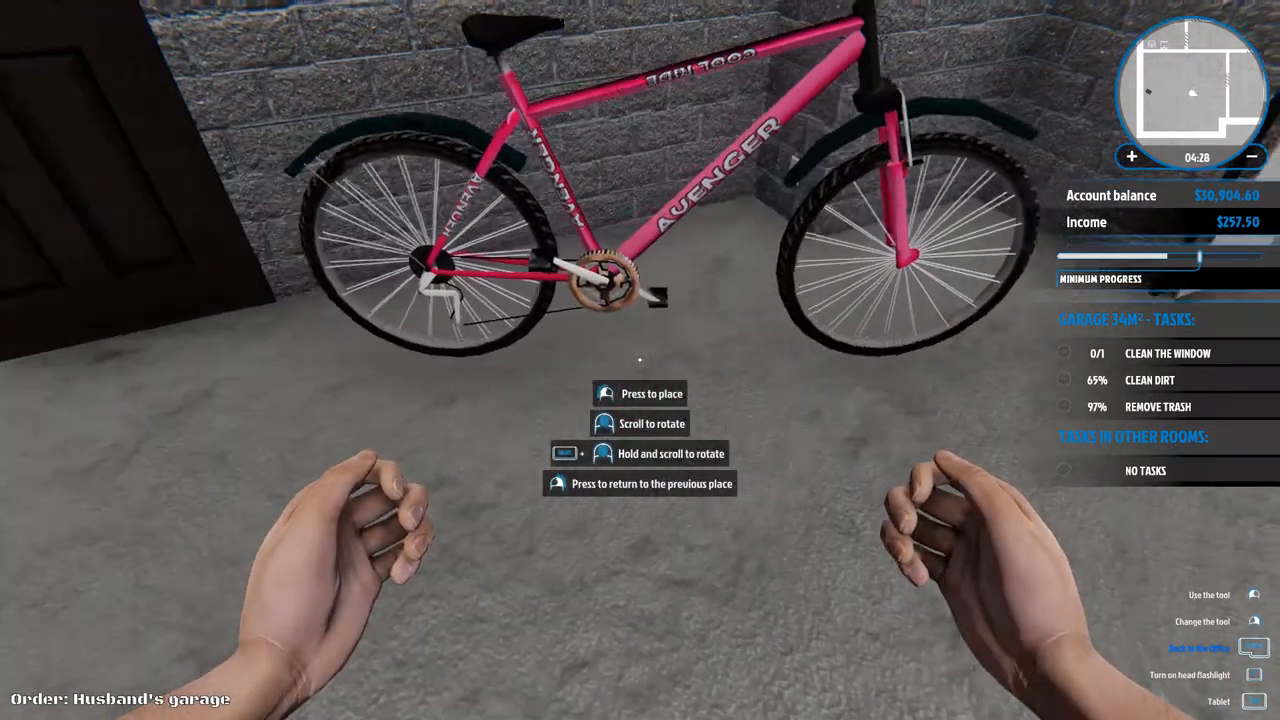
Step: Set the pink Avenger bicycle down in its new garage spot
{"action": "left_click", "coordinate": [640, 393]}
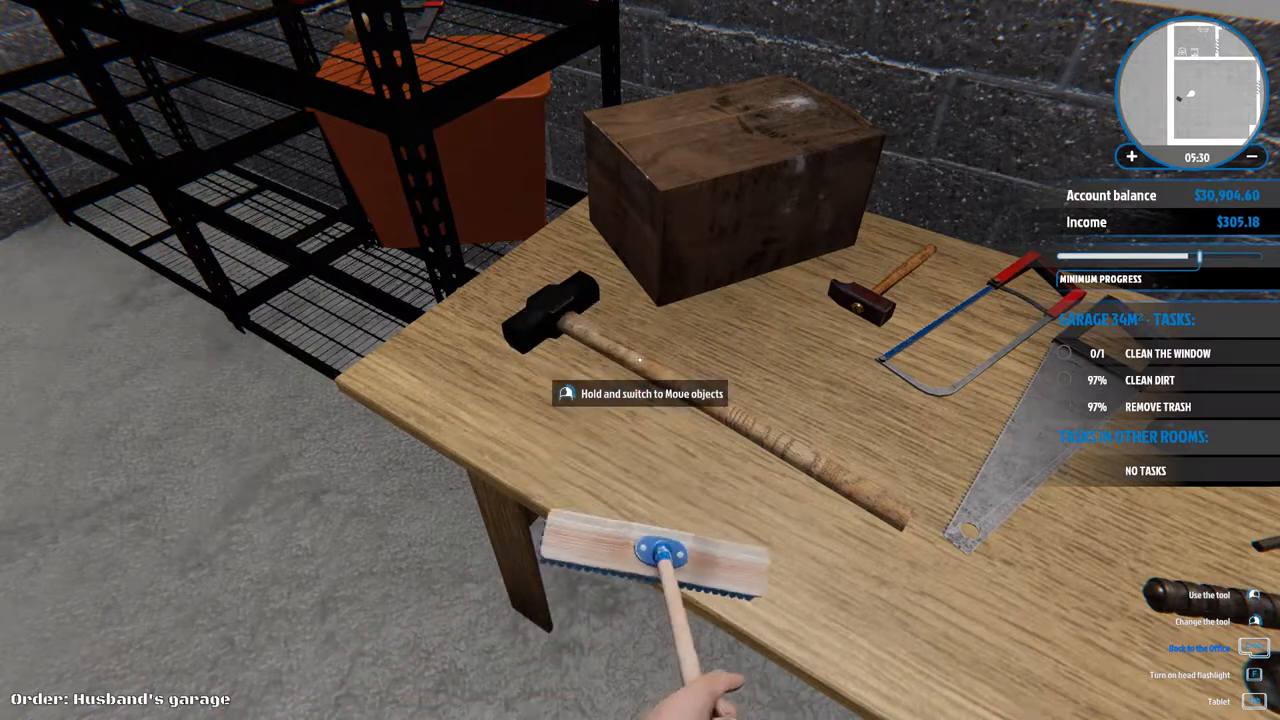
{"action": "mouse_move", "coordinate": [640, 360]}
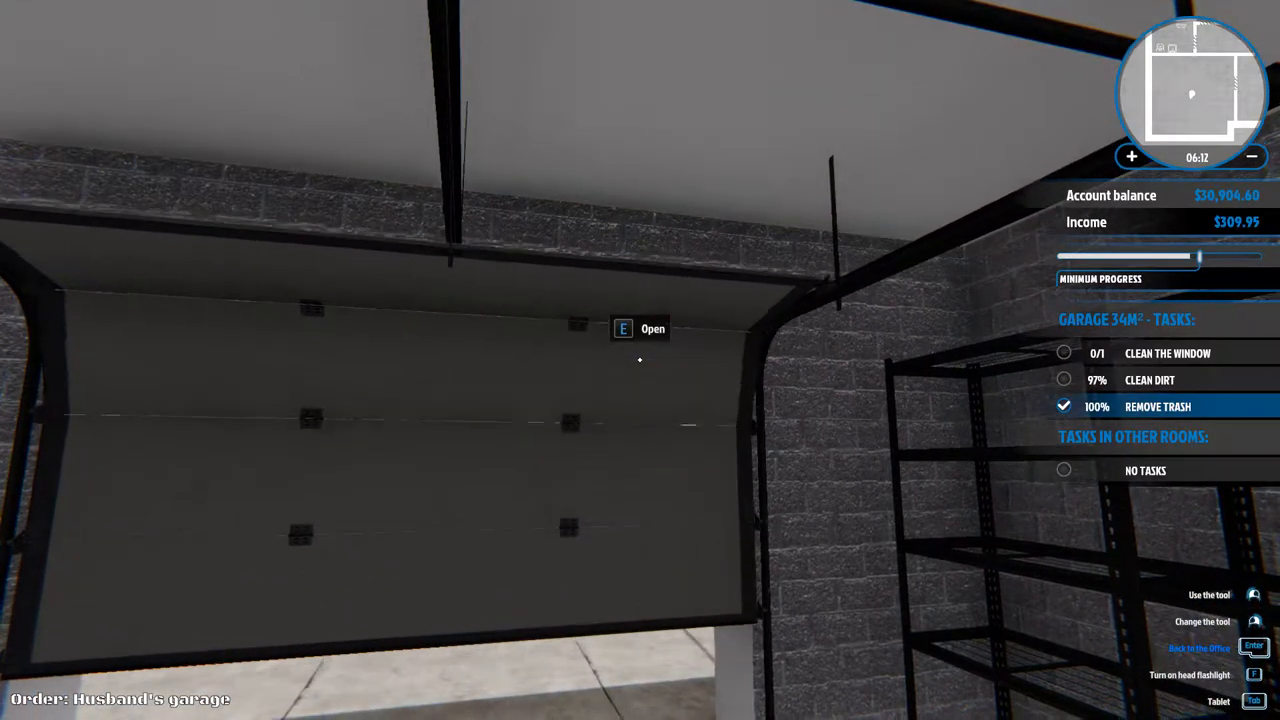
{"action": "mouse_move", "coordinate": [640, 360]}
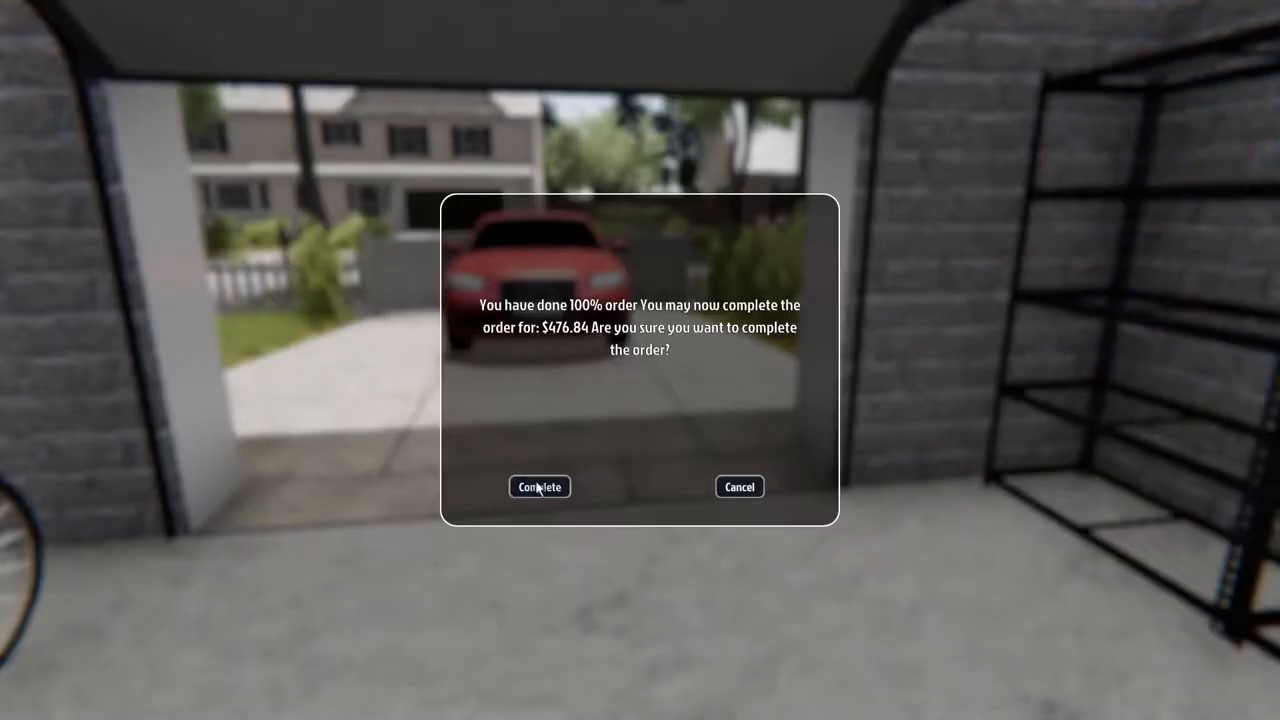
Step: Confirm completion of the garage order in the completion dialog
{"action": "left_click", "coordinate": [539, 487]}
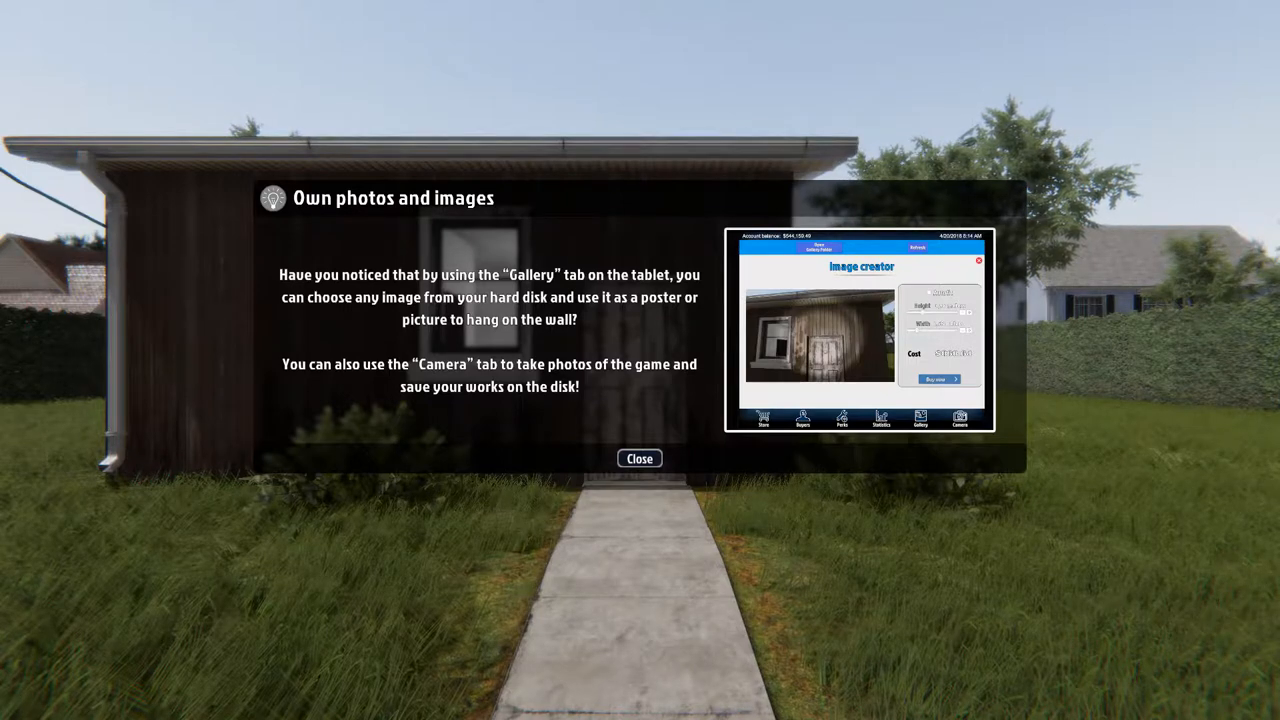
{"action": "mouse_move", "coordinate": [618, 384]}
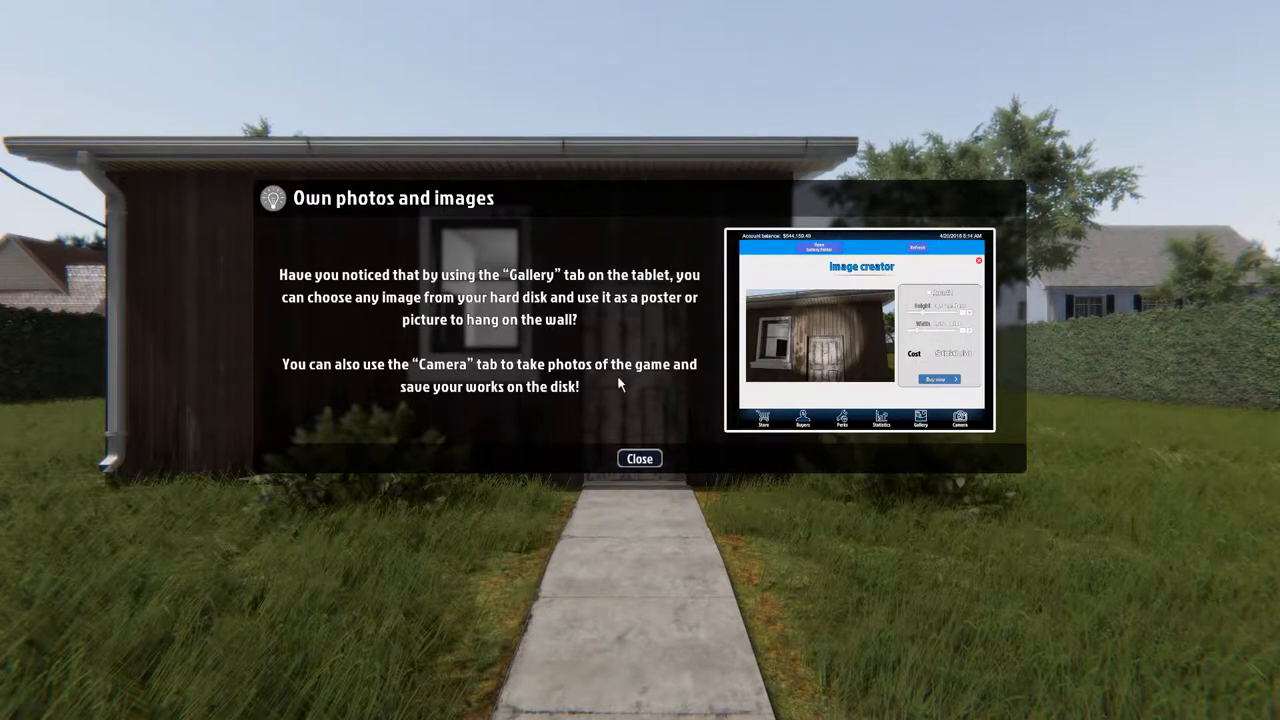
{"action": "mouse_move", "coordinate": [520, 293]}
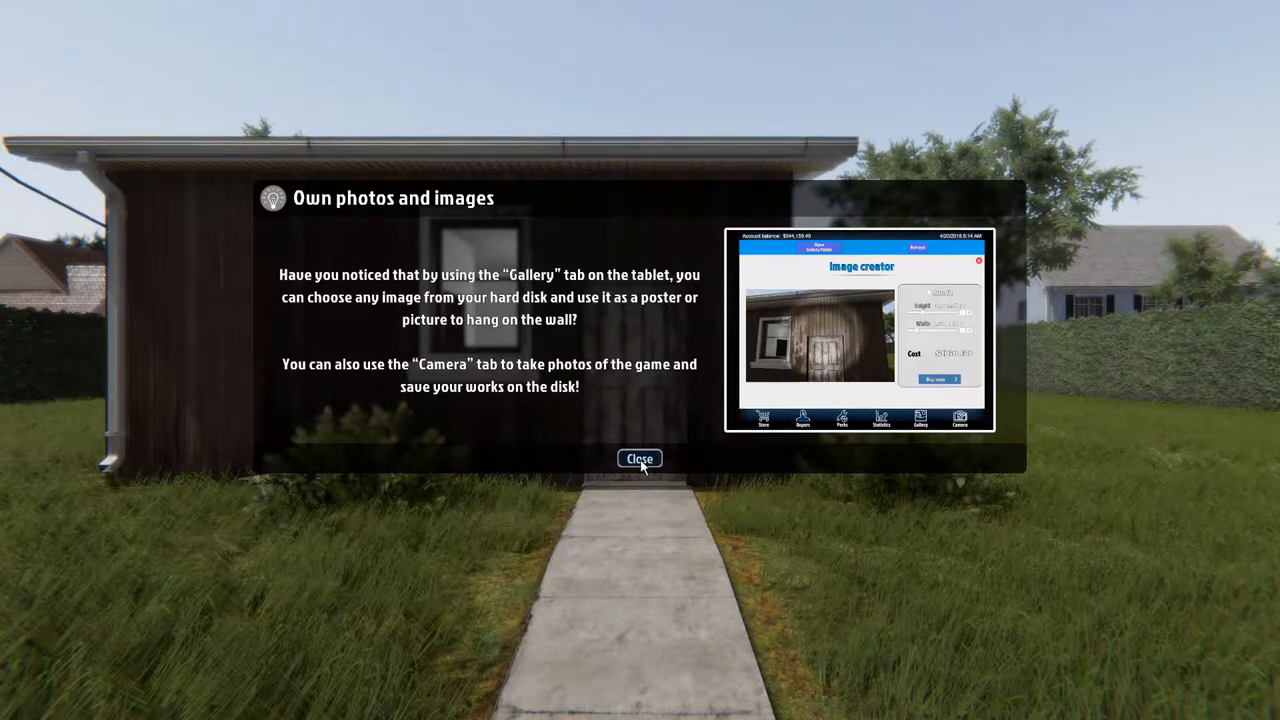
Step: Dismiss the own photos and images tip while the office loads
{"action": "left_click", "coordinate": [639, 458]}
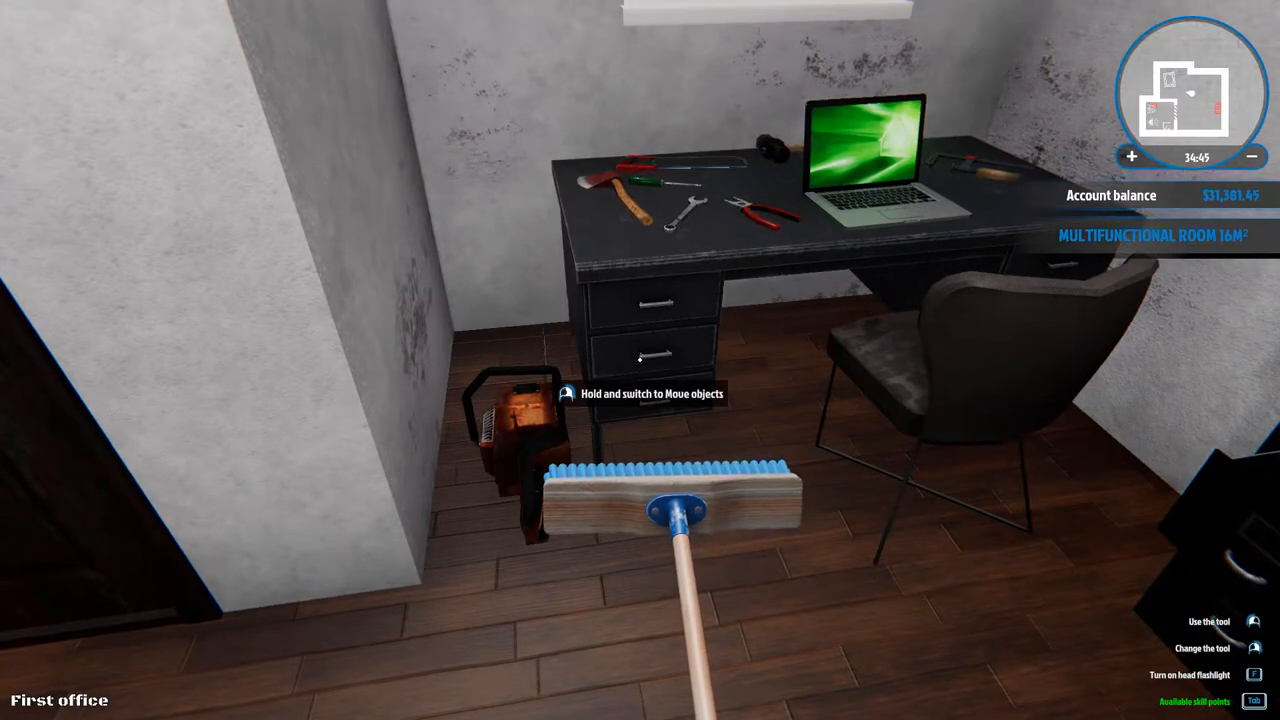
{"action": "mouse_move", "coordinate": [640, 365]}
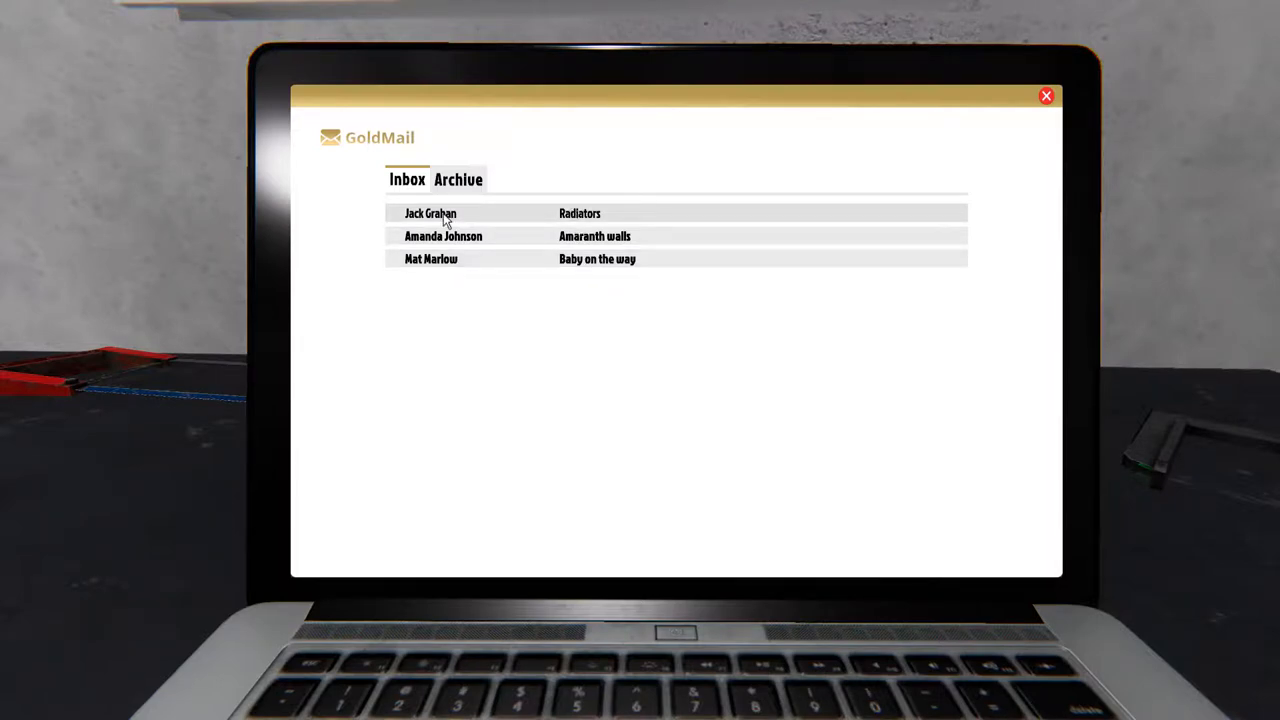
{"action": "left_click", "coordinate": [430, 213]}
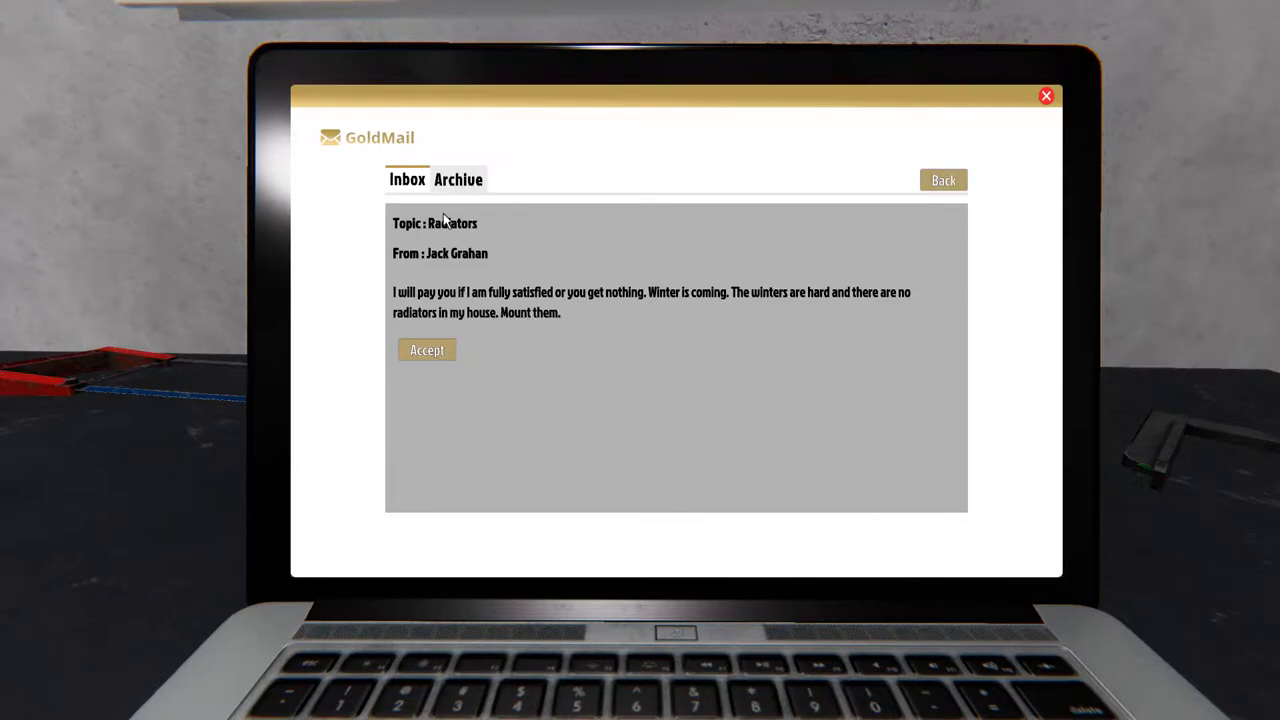
{"action": "left_click", "coordinate": [942, 180]}
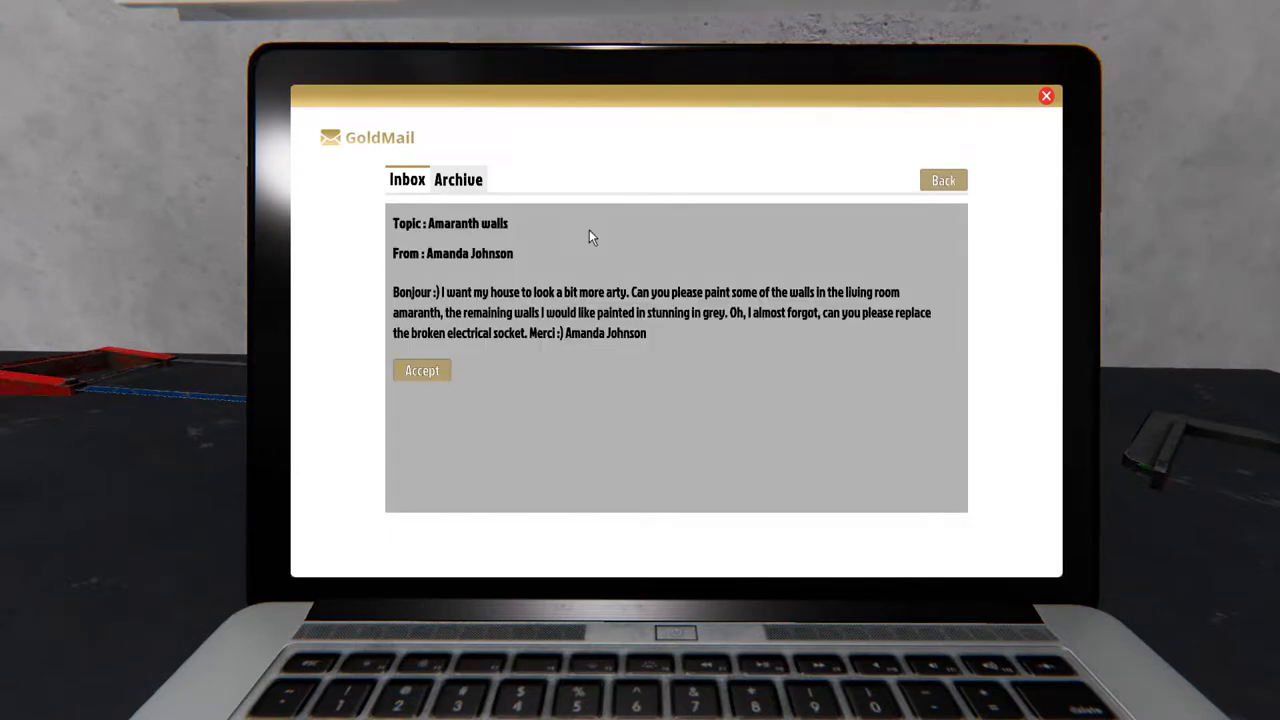
{"action": "left_click", "coordinate": [942, 180]}
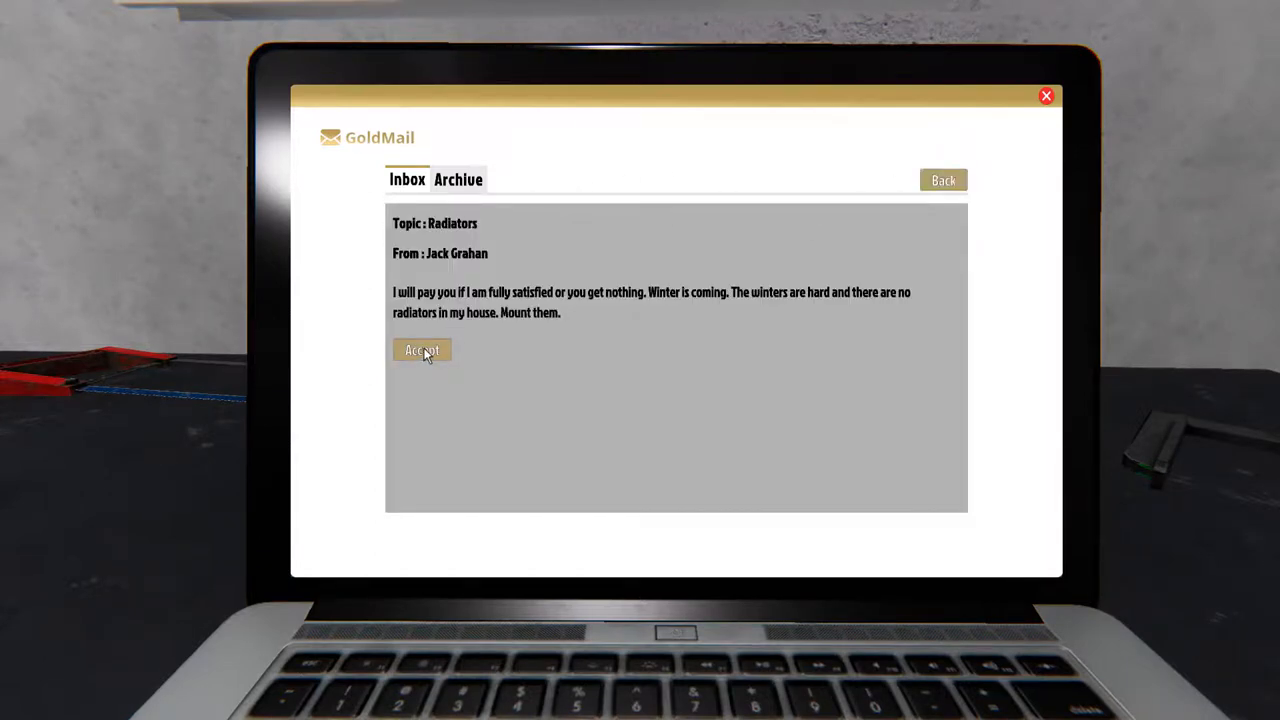
{"action": "left_click", "coordinate": [421, 350]}
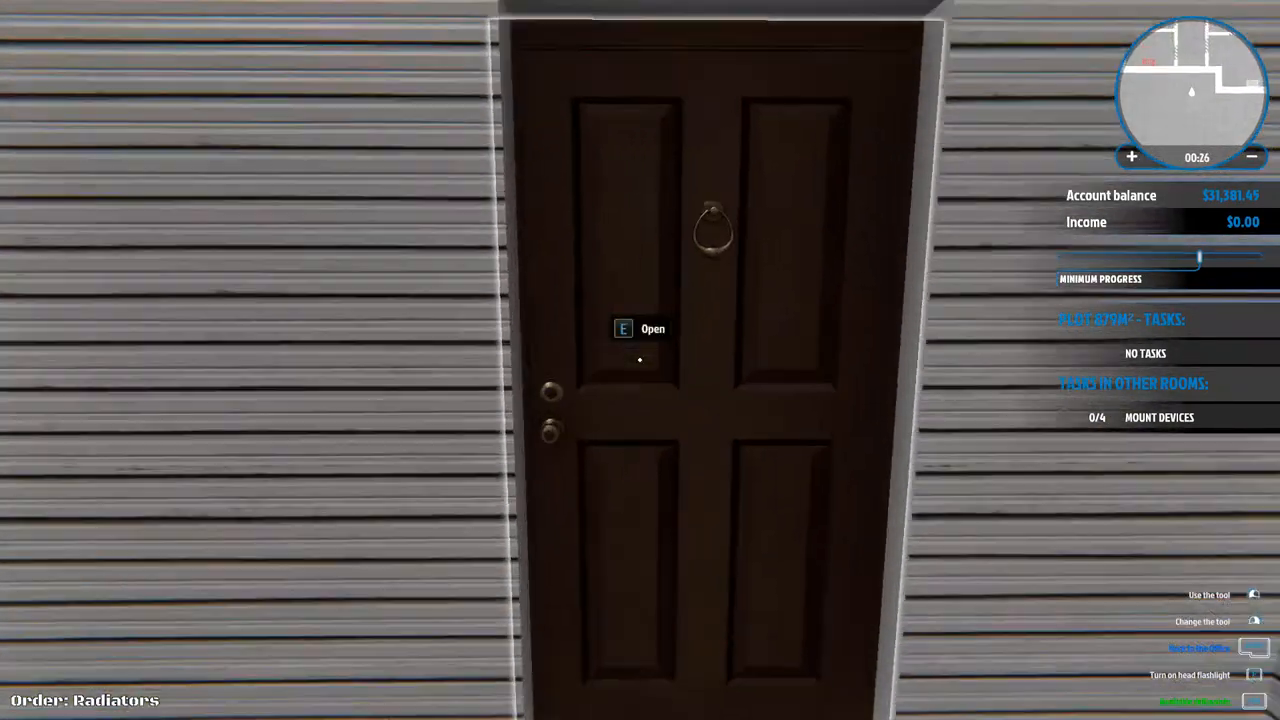
{"action": "key", "text": "e"}
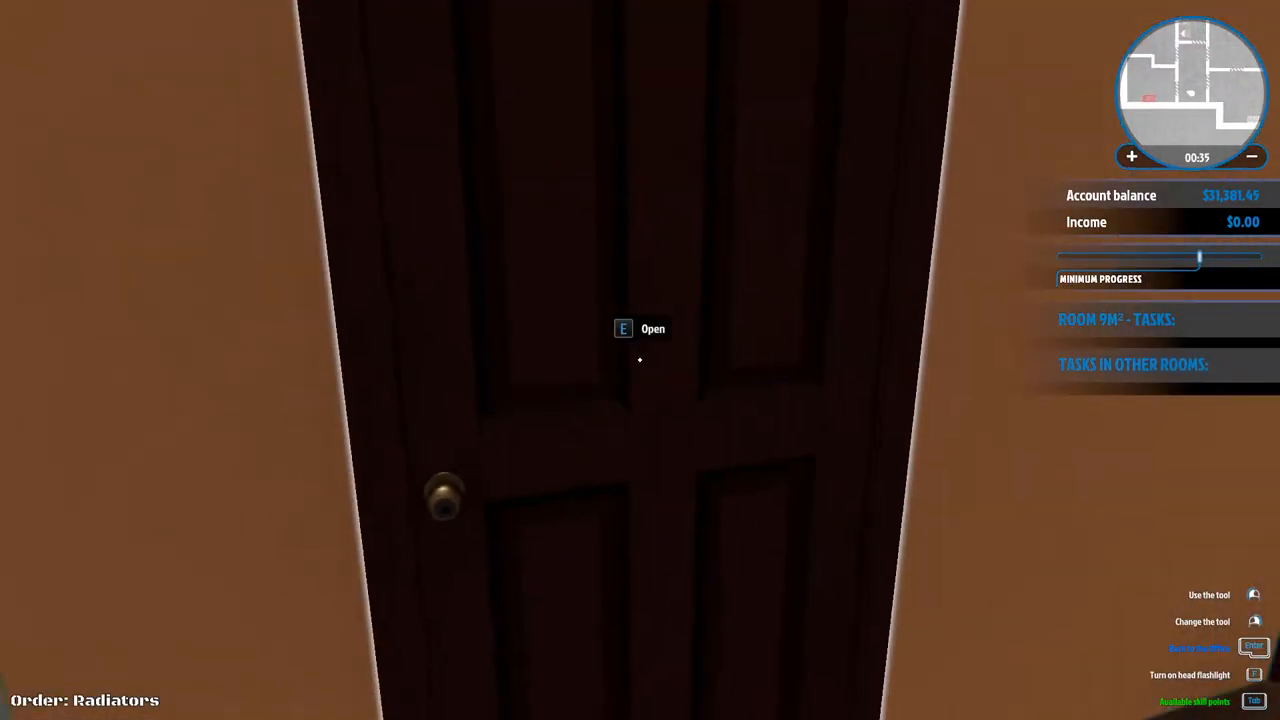
{"action": "key", "text": "e"}
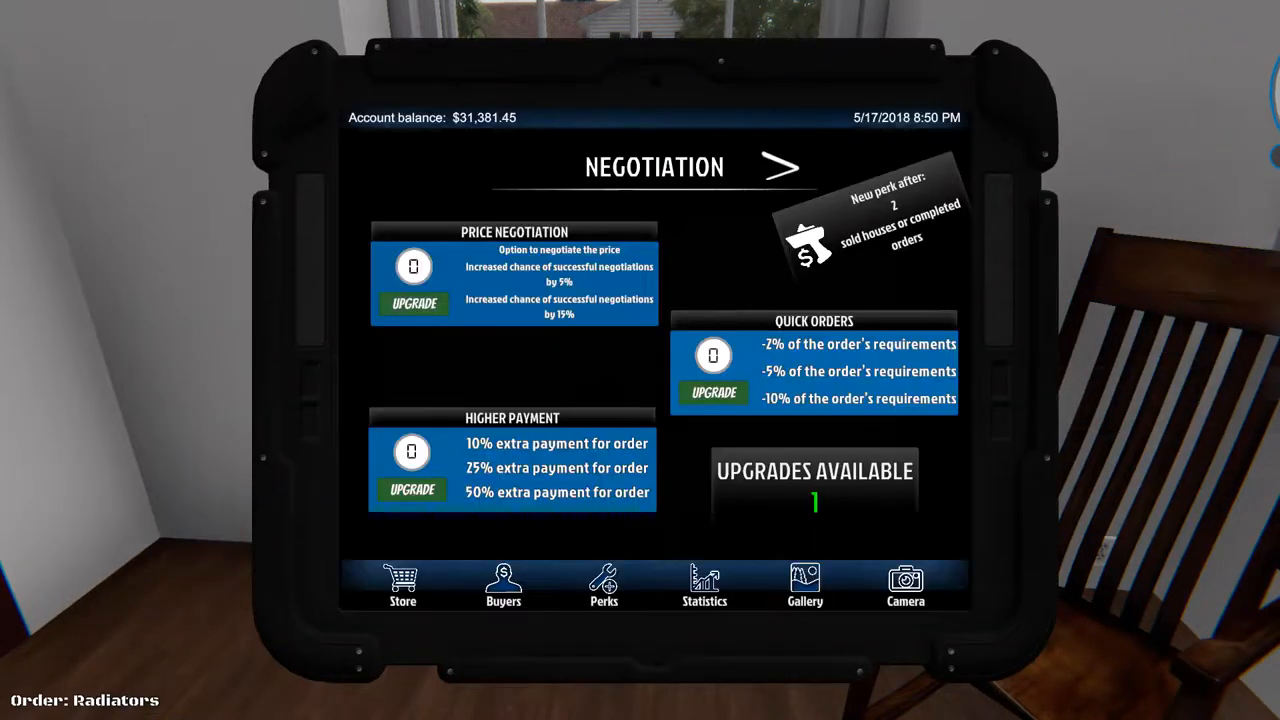
{"action": "mouse_move", "coordinate": [660, 327]}
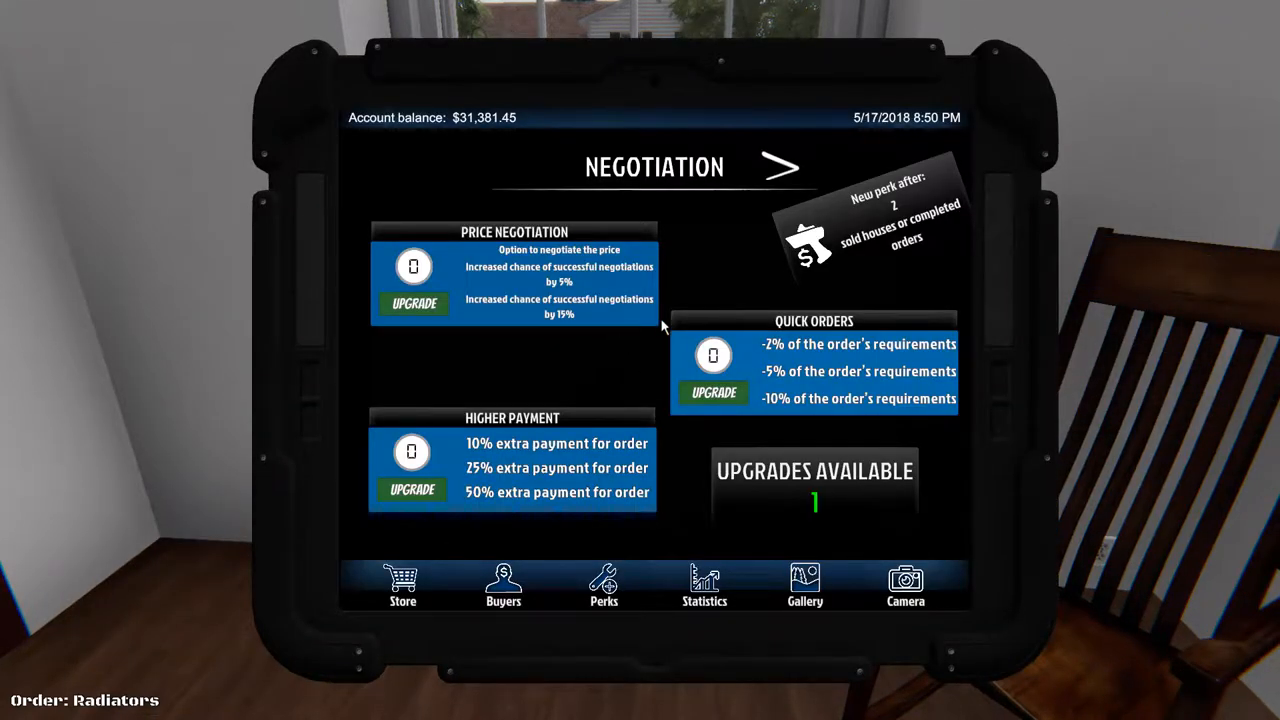
{"action": "mouse_move", "coordinate": [675, 312]}
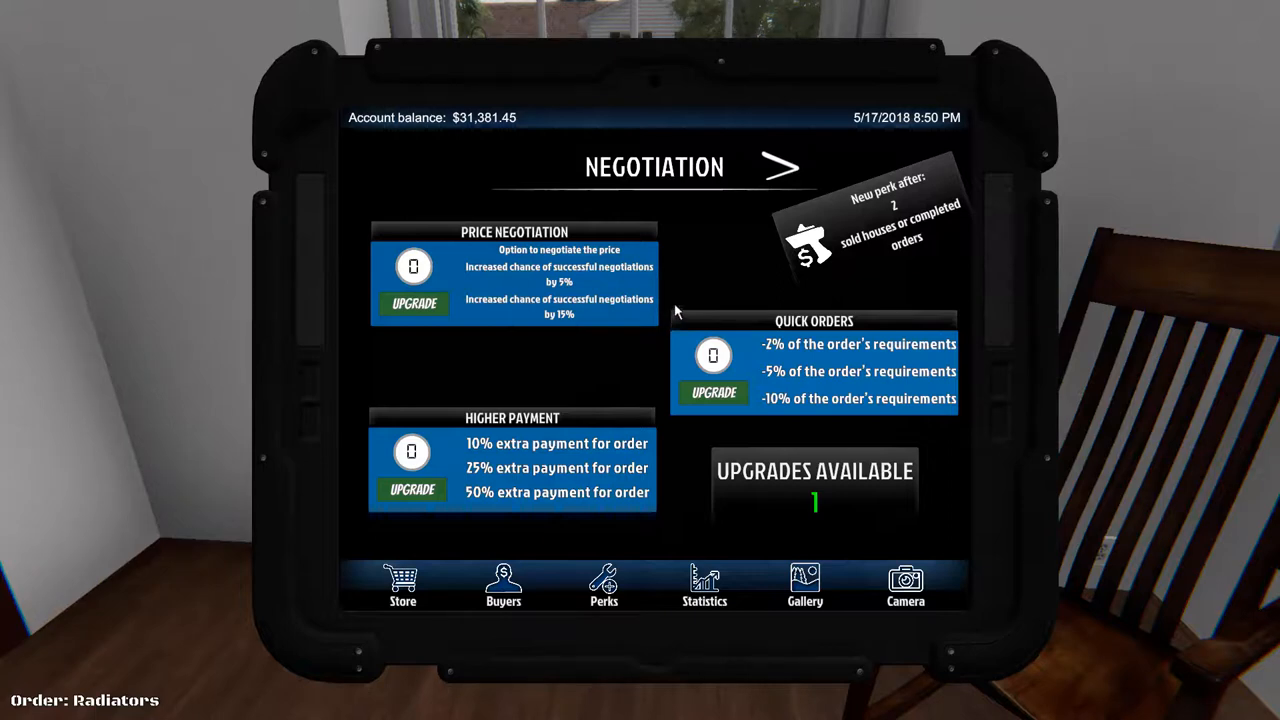
{"action": "mouse_move", "coordinate": [700, 257]}
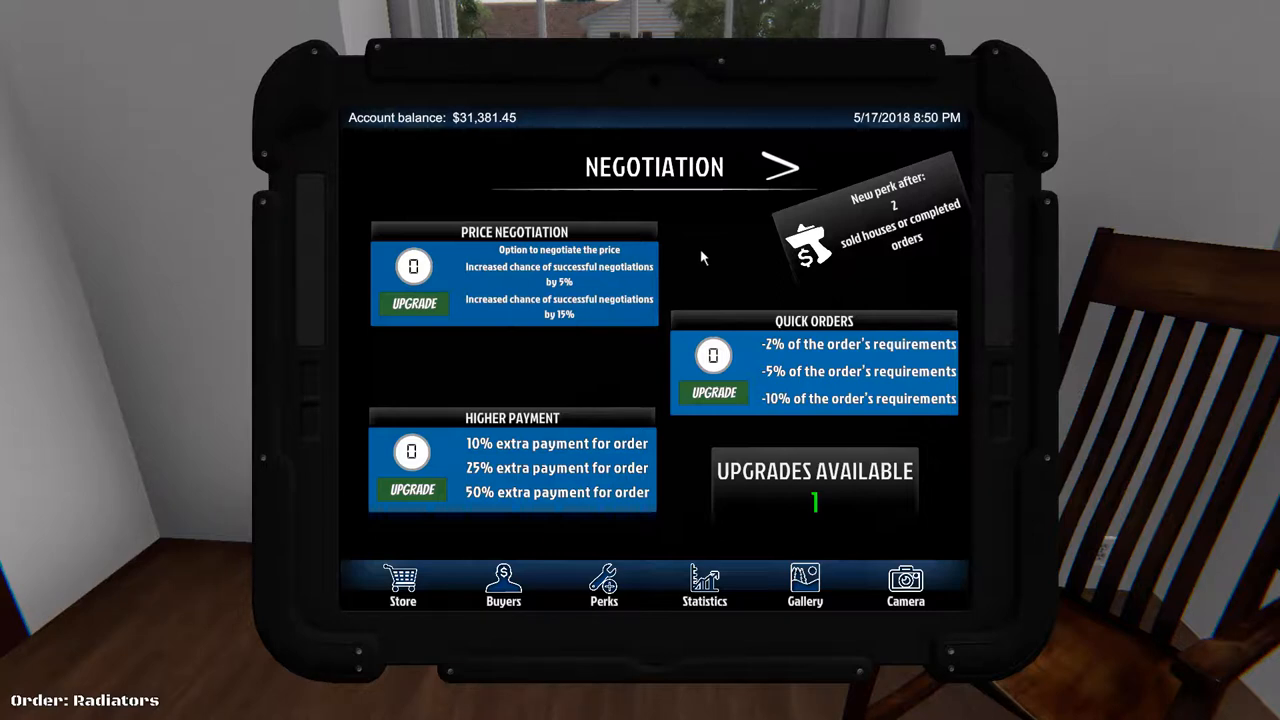
{"action": "mouse_move", "coordinate": [710, 258]}
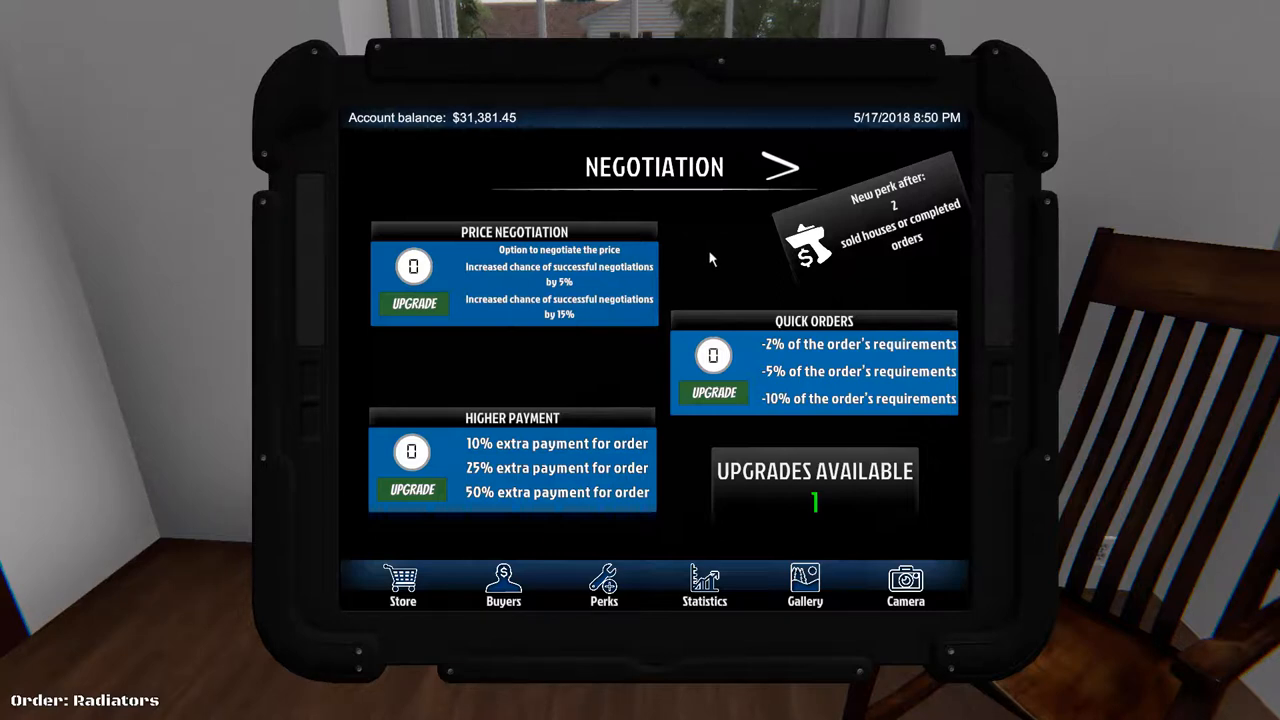
{"action": "mouse_move", "coordinate": [565, 288]}
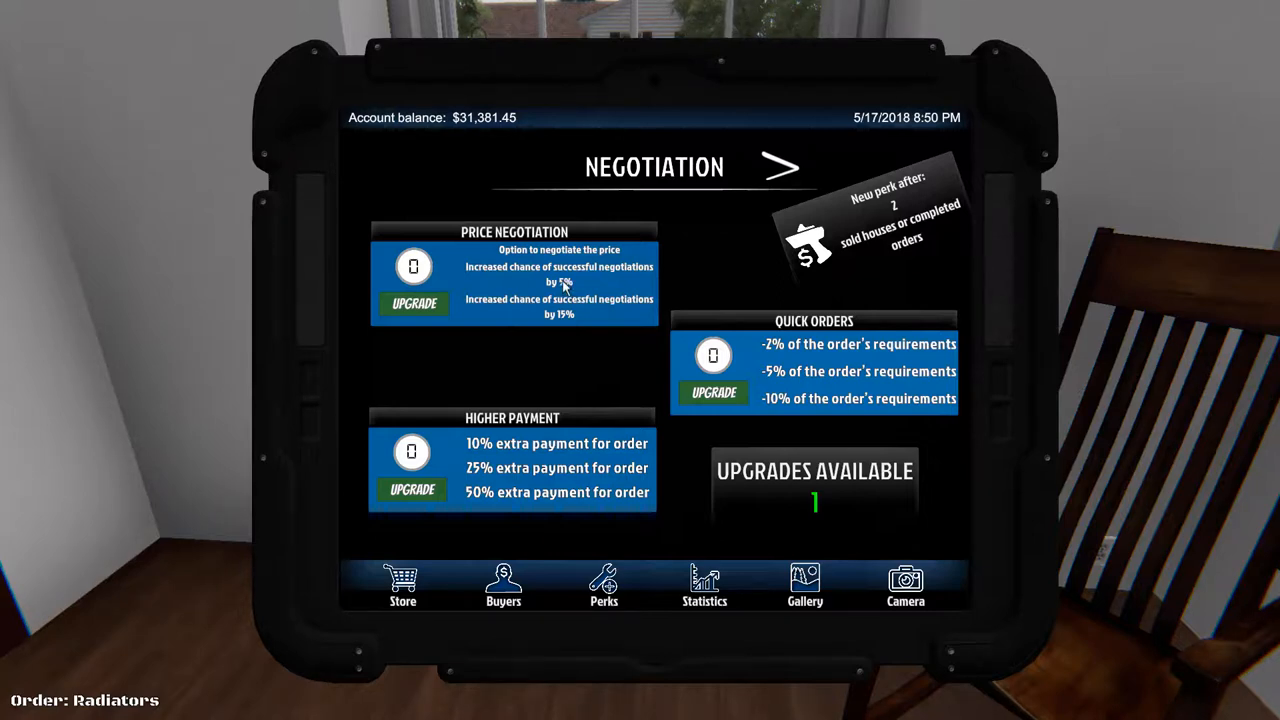
{"action": "mouse_move", "coordinate": [483, 288]}
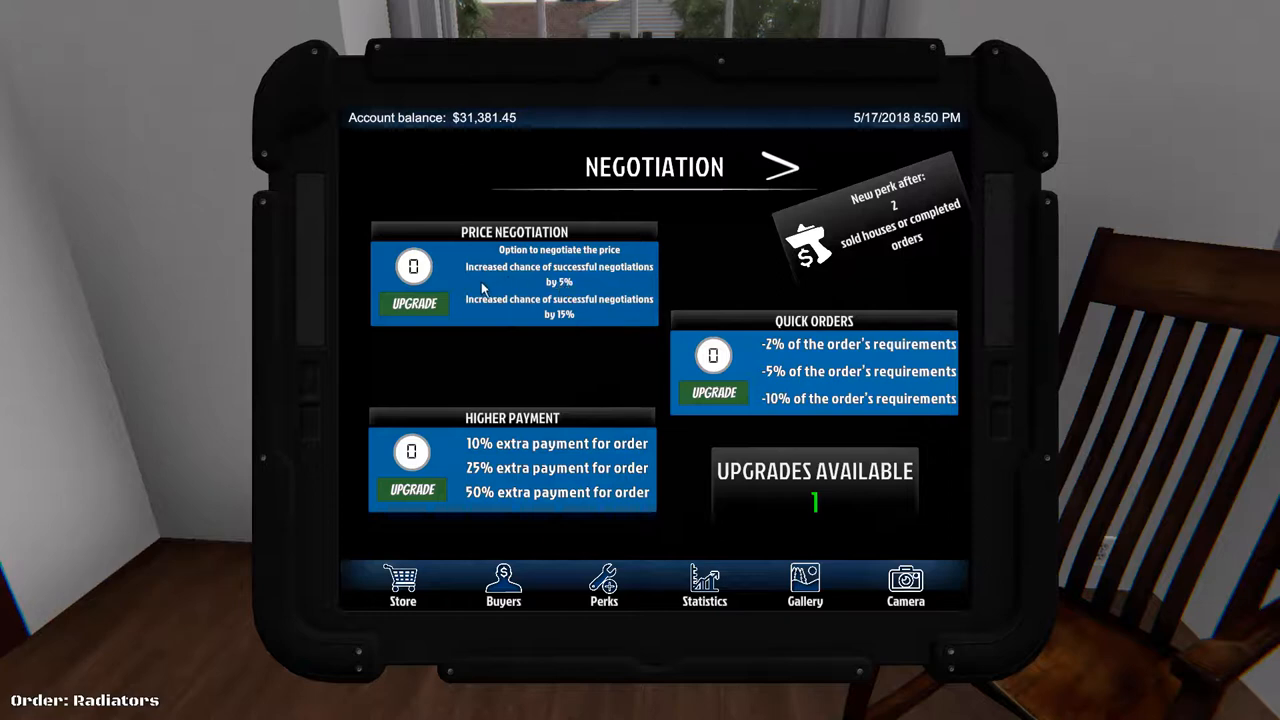
{"action": "mouse_move", "coordinate": [568, 262]}
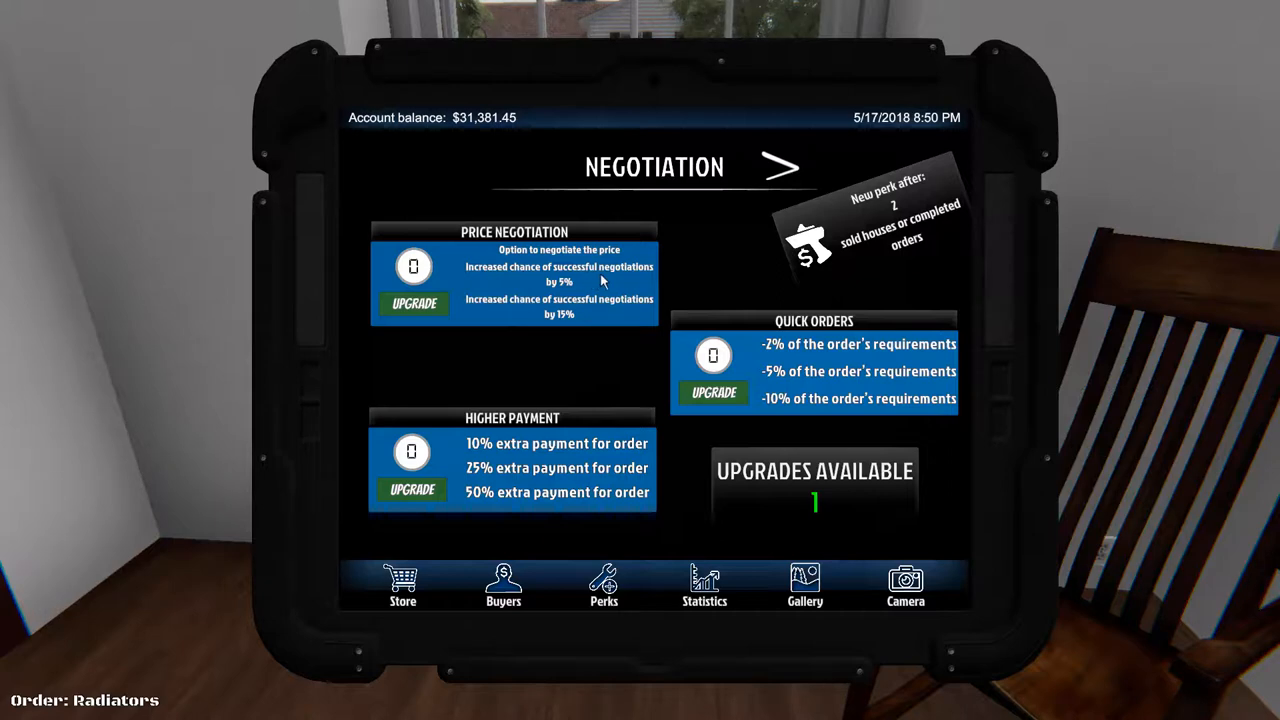
{"action": "mouse_move", "coordinate": [557, 314]}
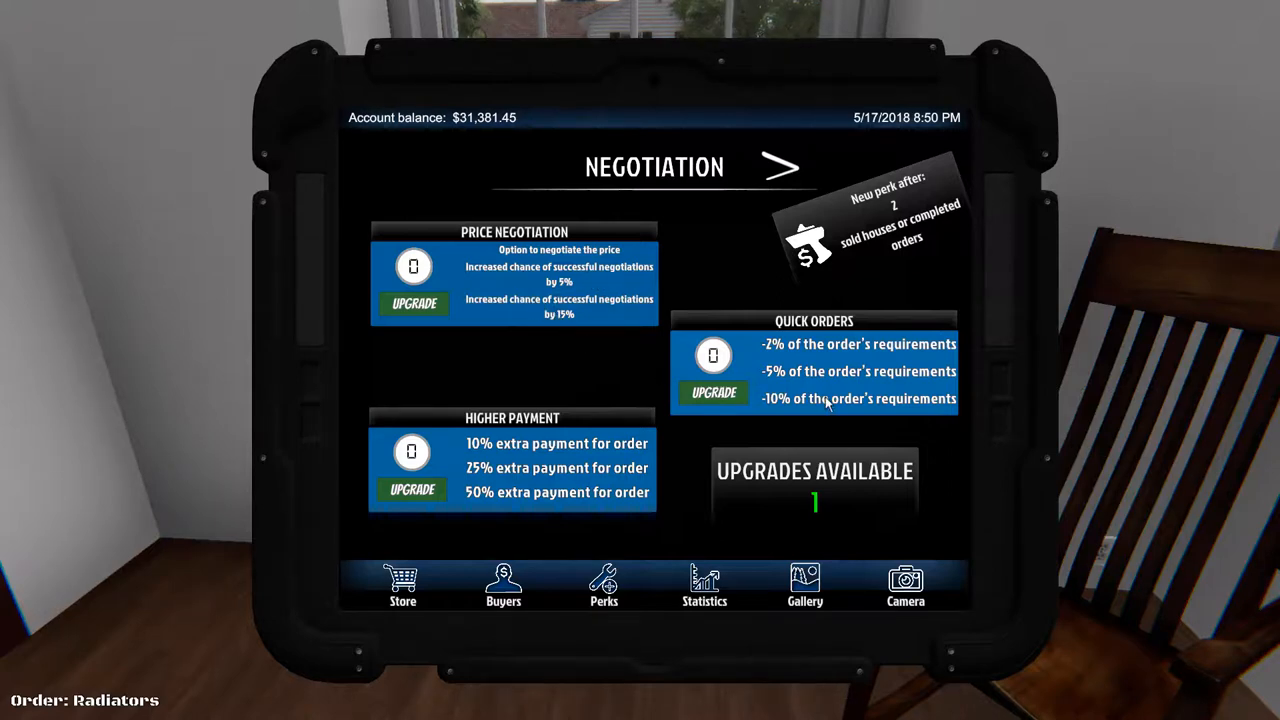
{"action": "mouse_move", "coordinate": [822, 388]}
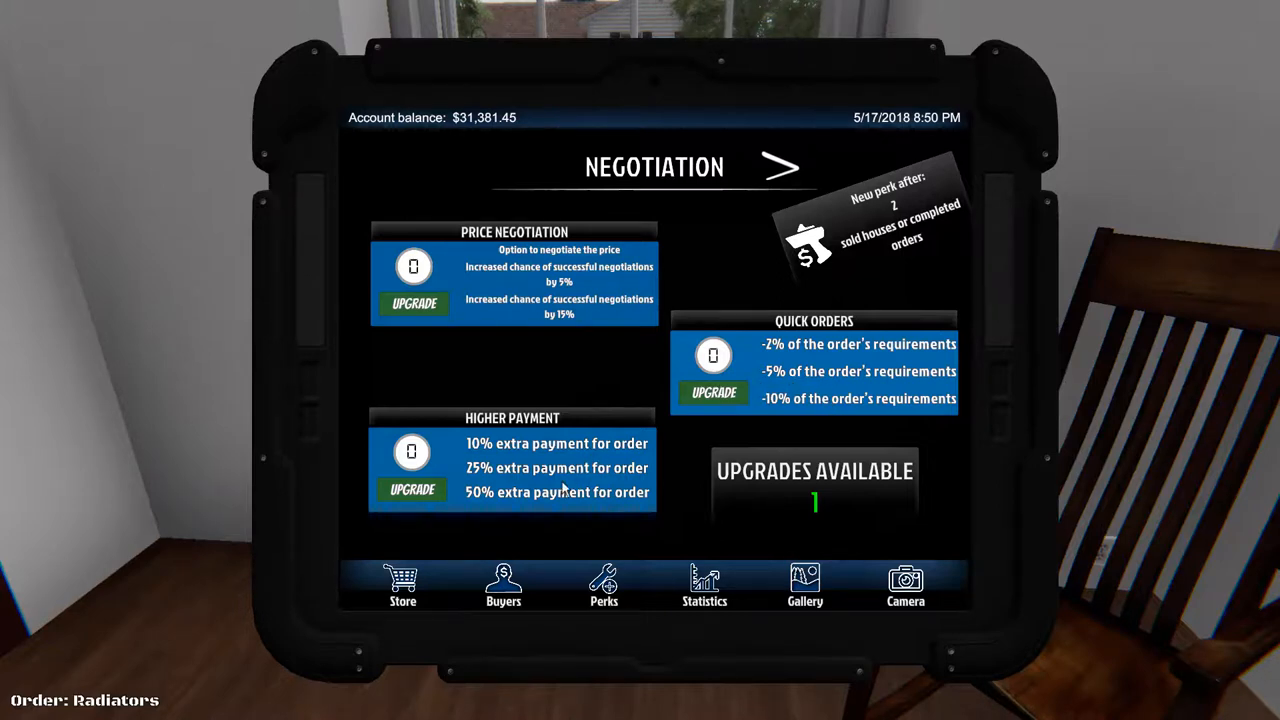
Step: Upgrade Higher Payment to level one for 10% extra order payment
{"action": "left_click", "coordinate": [411, 489]}
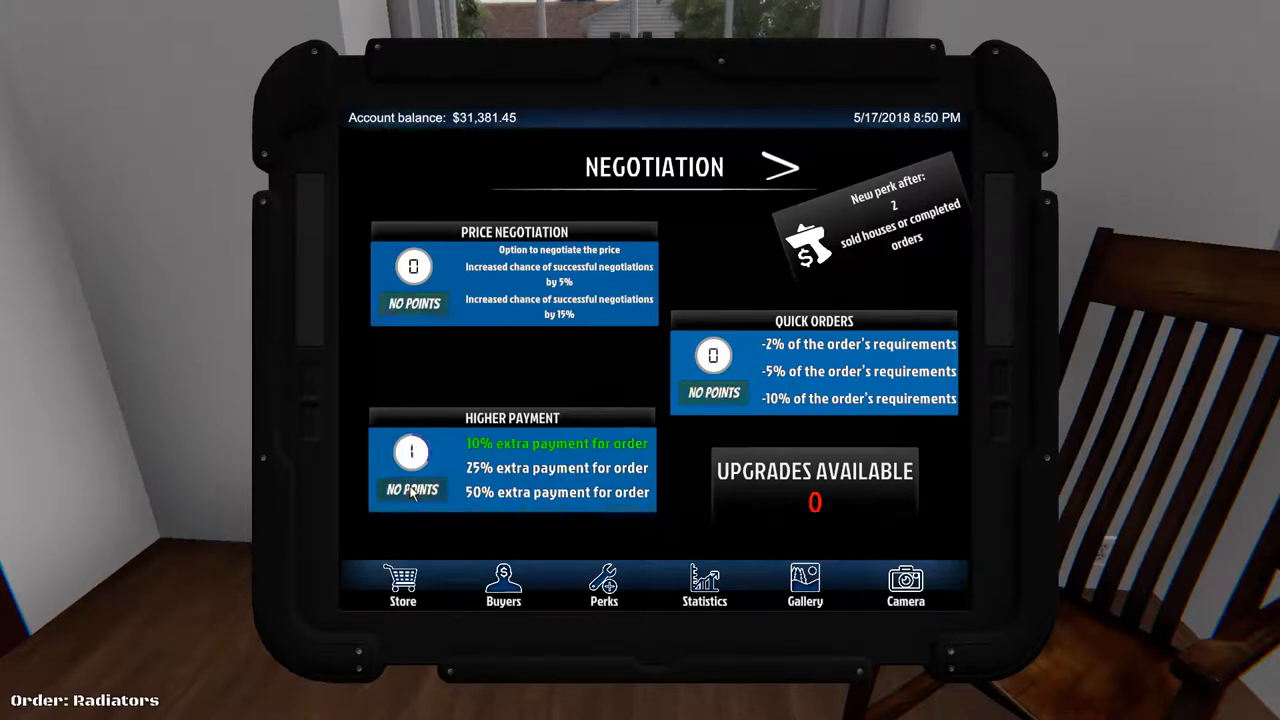
{"action": "mouse_move", "coordinate": [715, 463]}
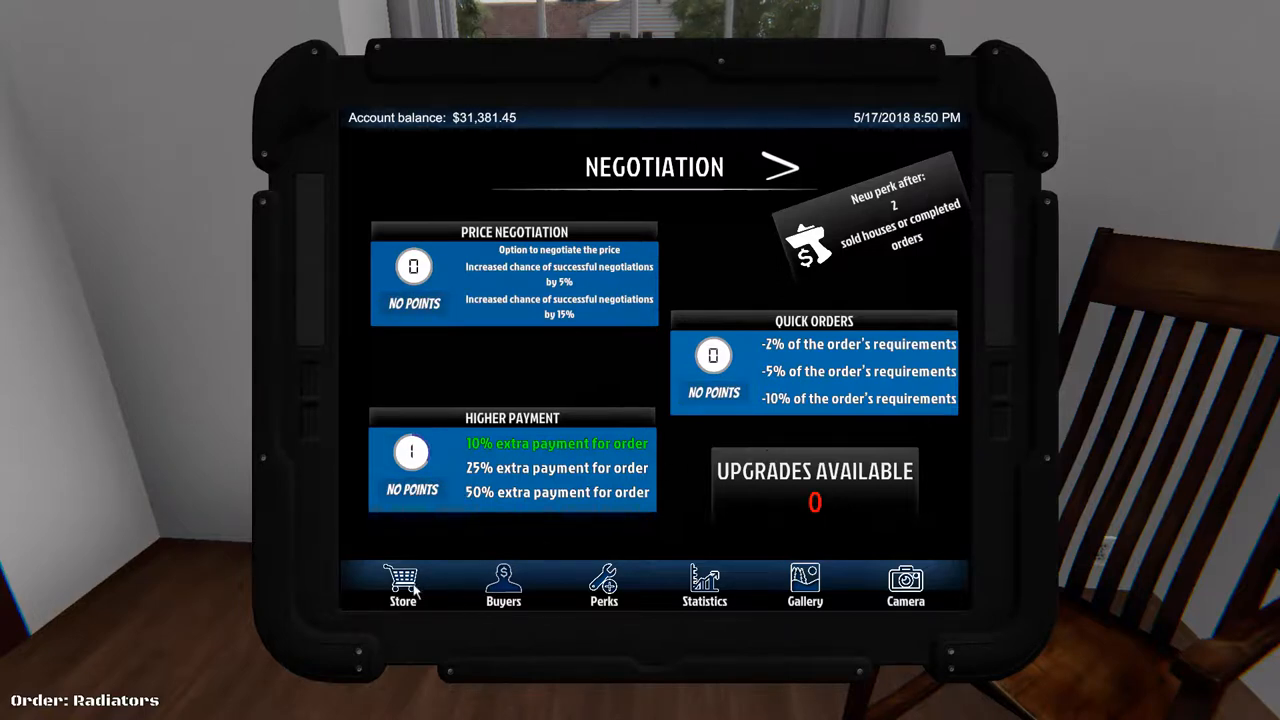
Step: Open the tablet store's Installations category, listing radiators from $44.60
{"action": "left_click", "coordinate": [402, 585]}
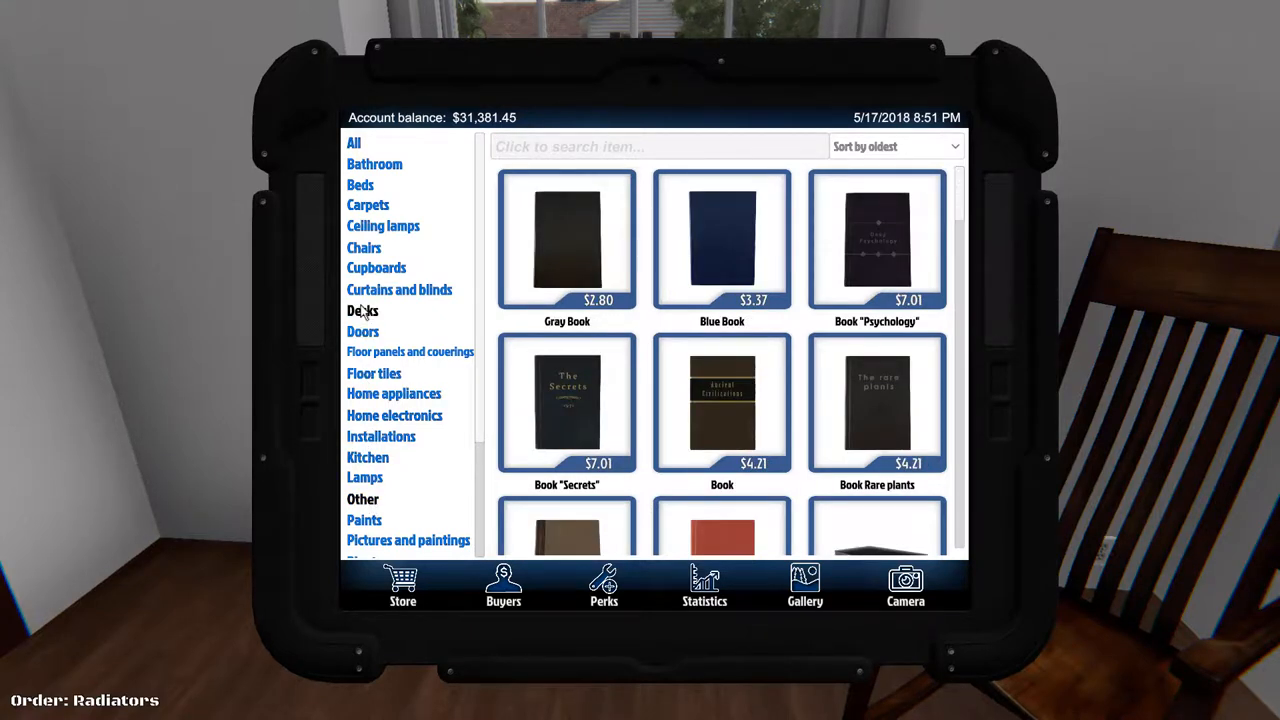
{"action": "left_click", "coordinate": [381, 436]}
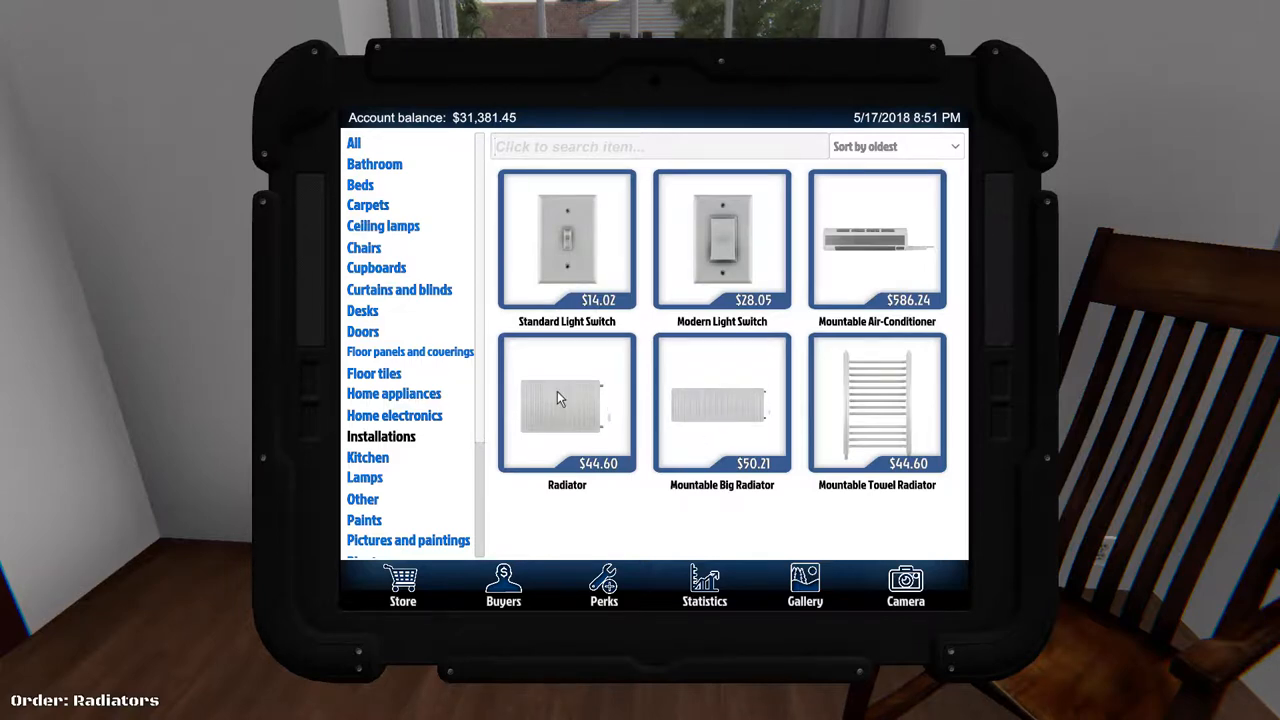
Step: Buy the $44.60 Radiator to preview it on the bedroom wall
{"action": "left_click", "coordinate": [567, 405]}
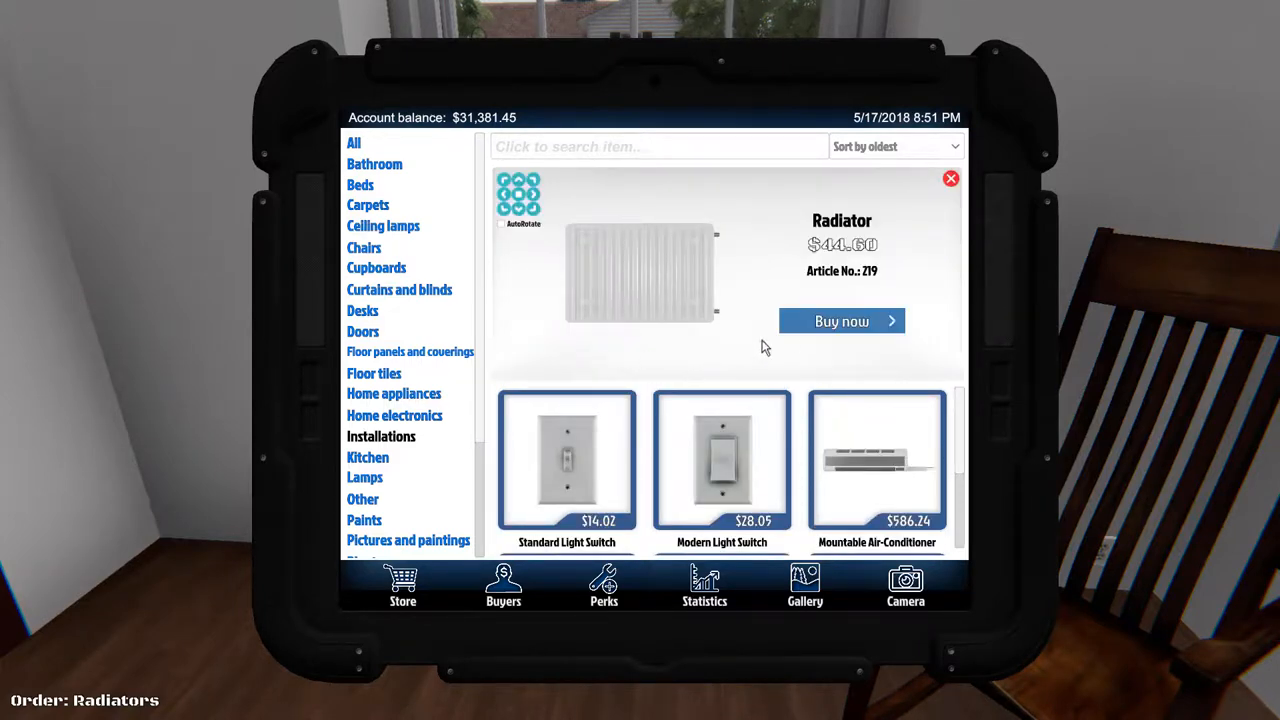
{"action": "left_click", "coordinate": [841, 320]}
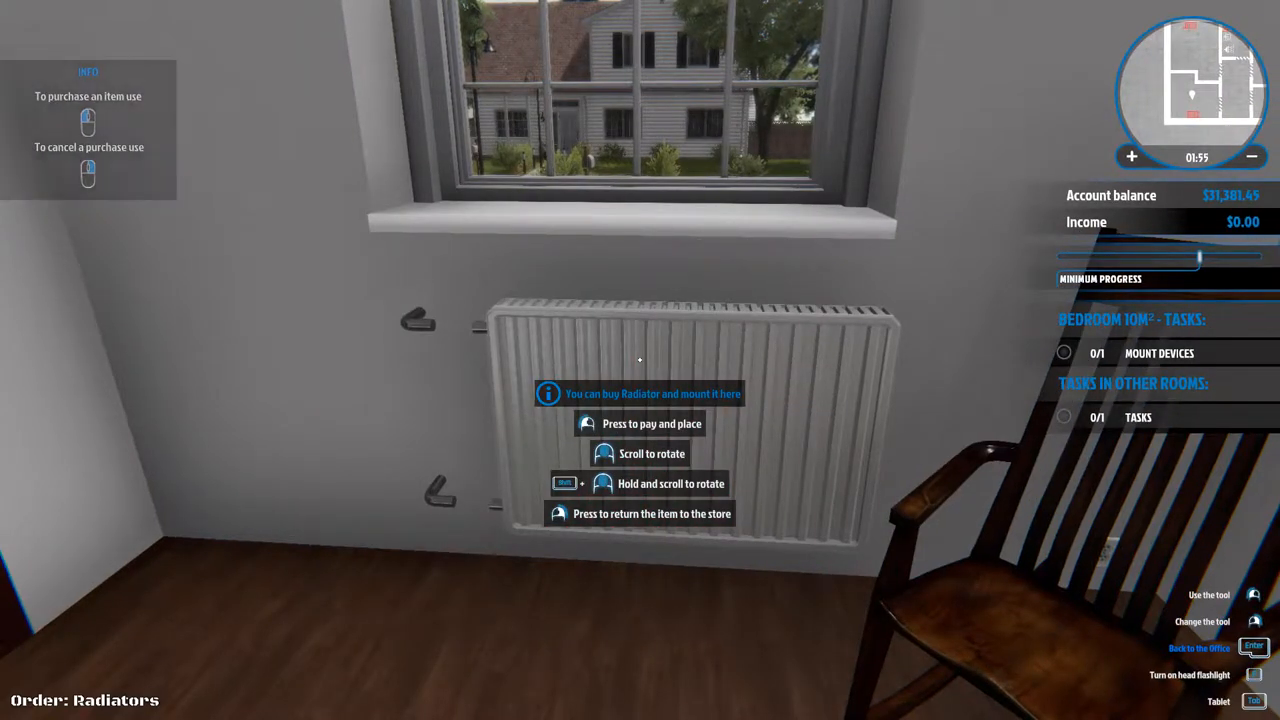
Step: Pay for the radiator, mount it under the bedroom window, and assemble it
{"action": "left_click", "coordinate": [640, 423]}
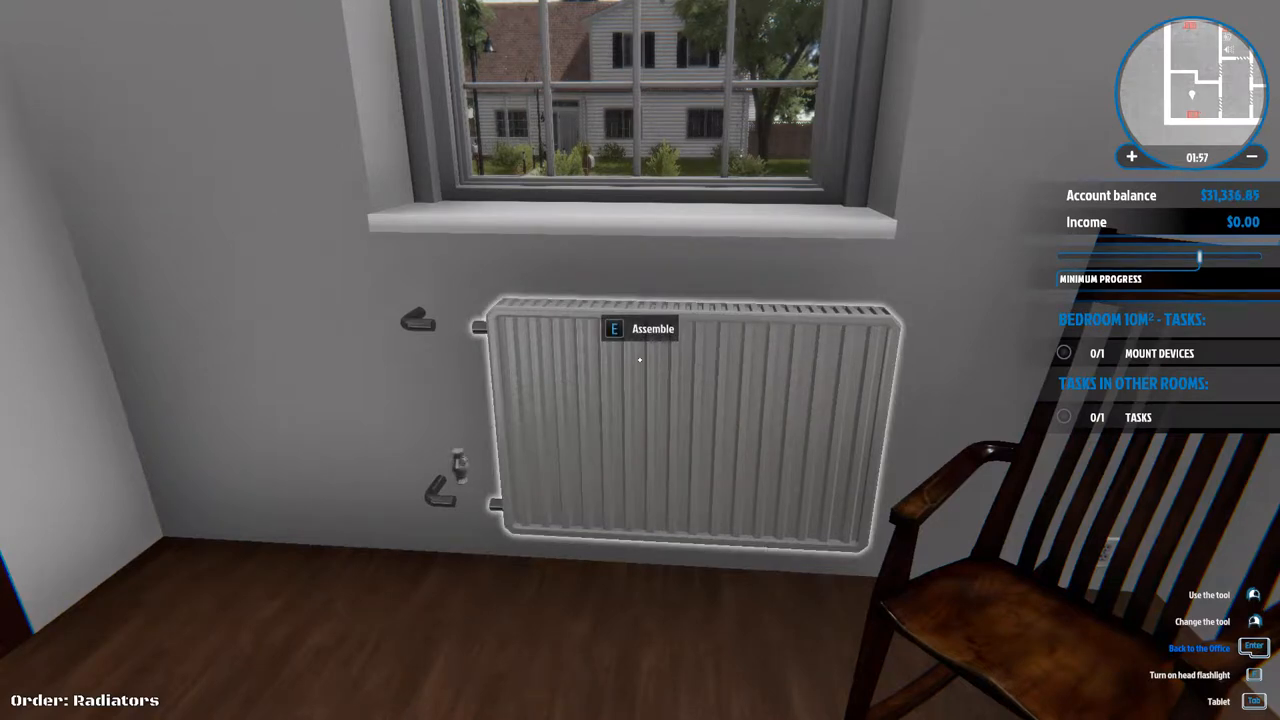
{"action": "key", "text": "e"}
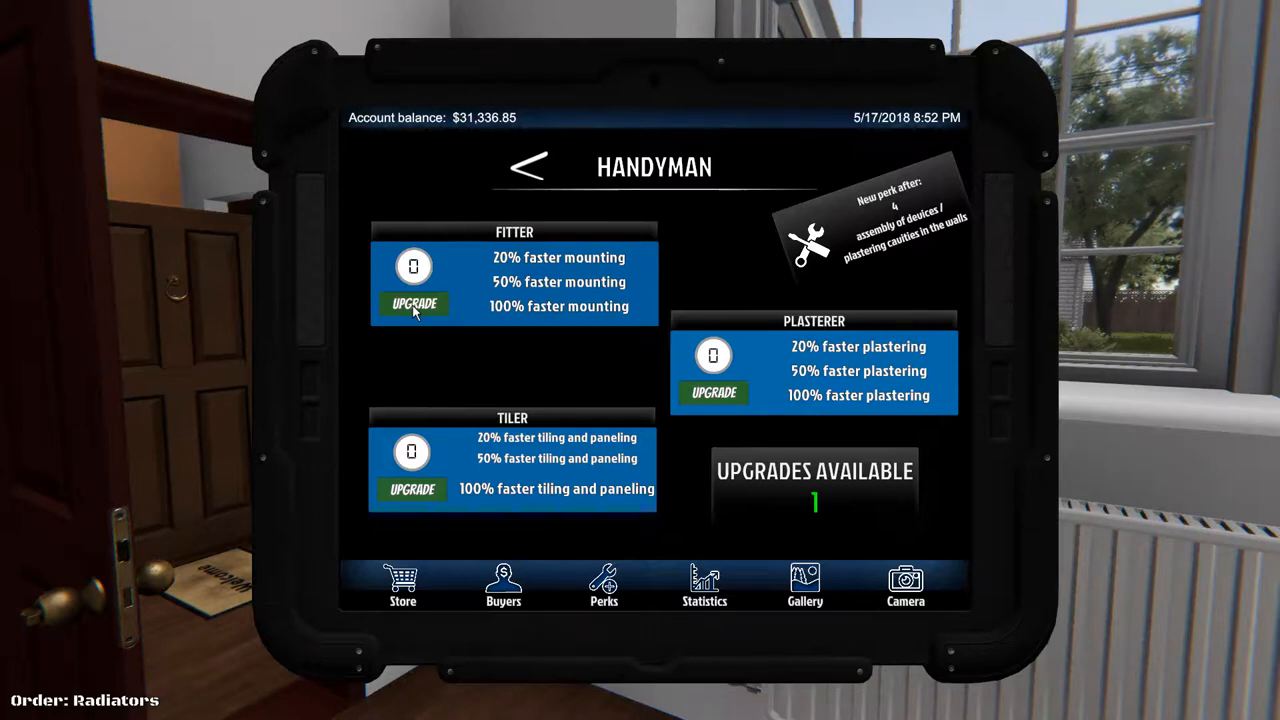
{"action": "mouse_move", "coordinate": [528, 433]}
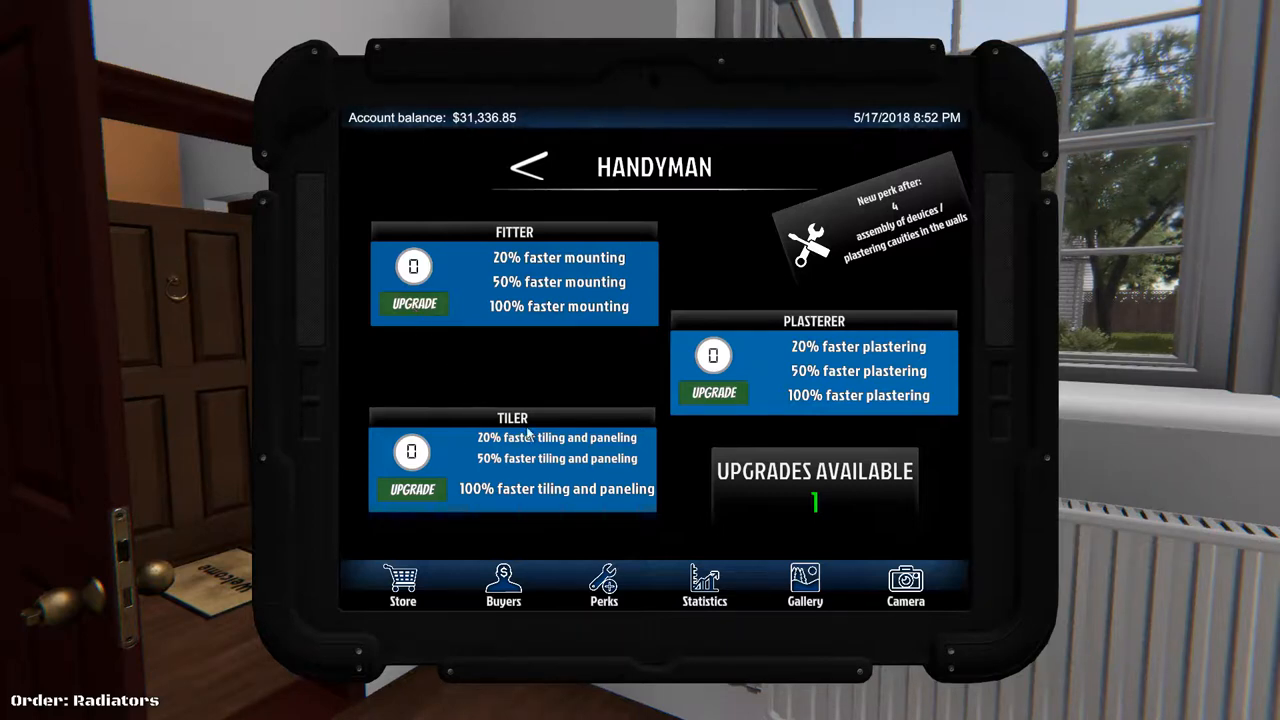
{"action": "mouse_move", "coordinate": [908, 448]}
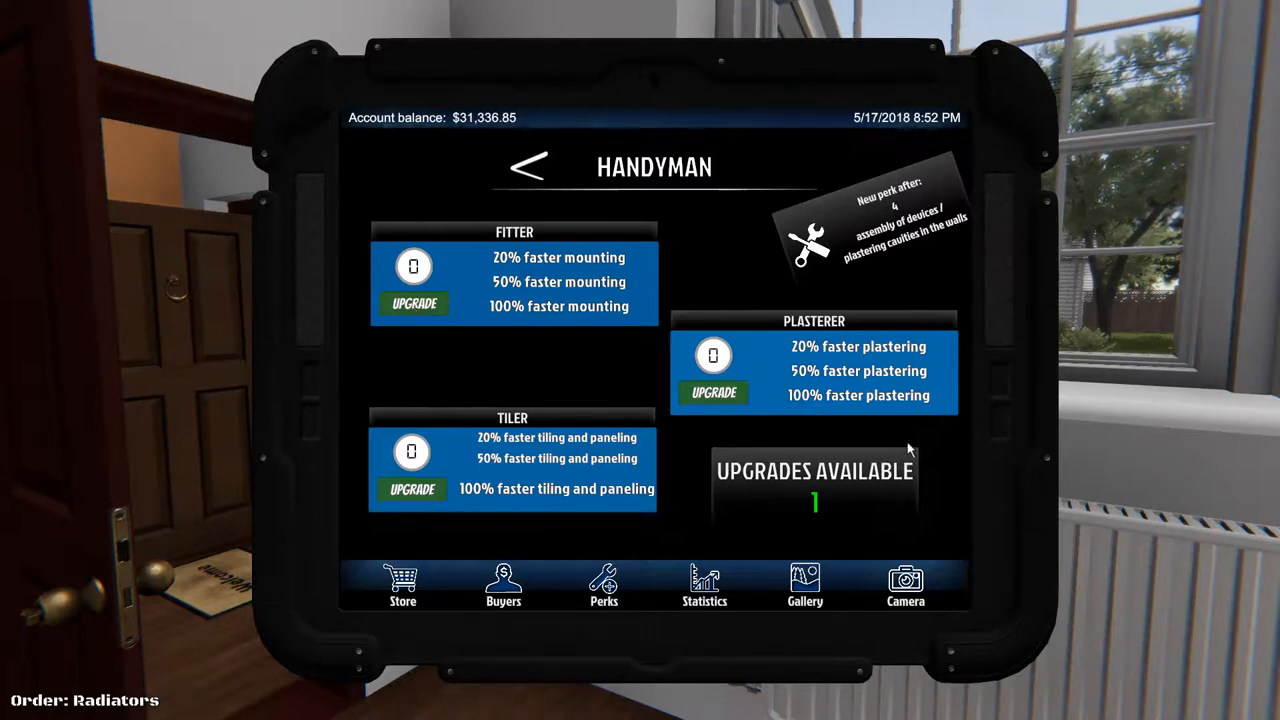
{"action": "mouse_move", "coordinate": [520, 283]}
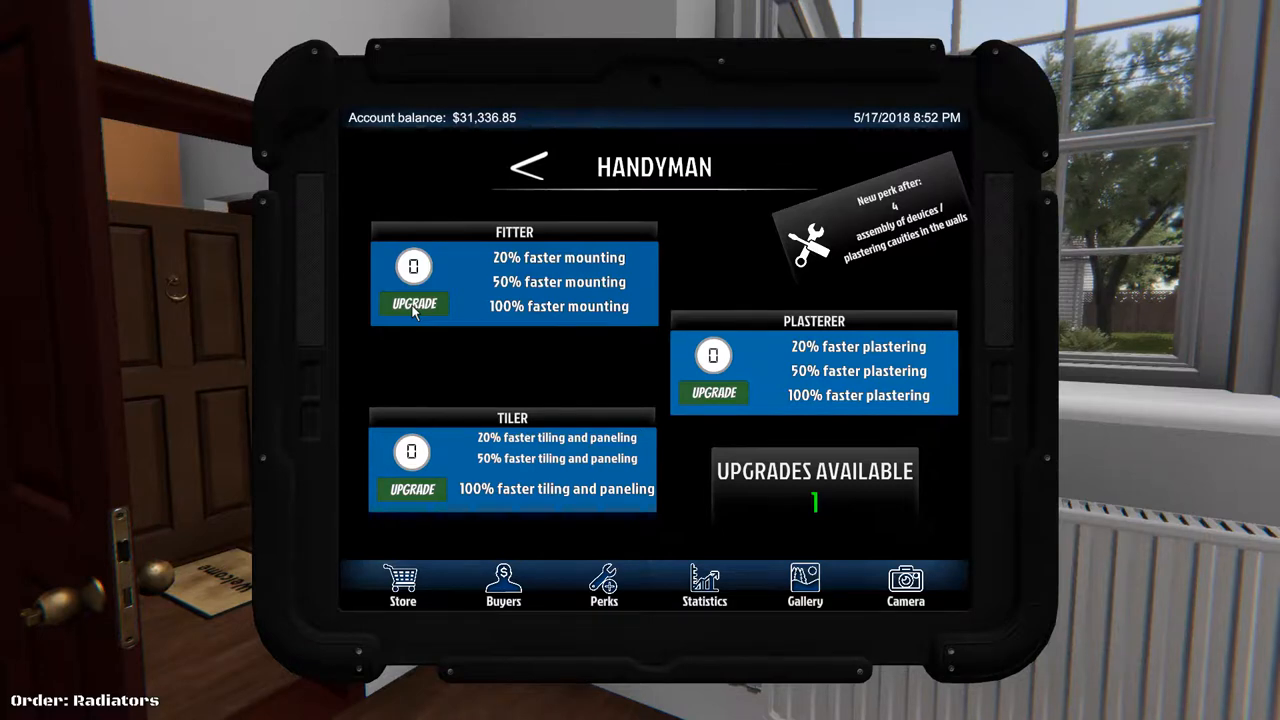
Step: Spend the spare perk point on the Fitter perk for faster mounting
{"action": "left_click", "coordinate": [413, 303]}
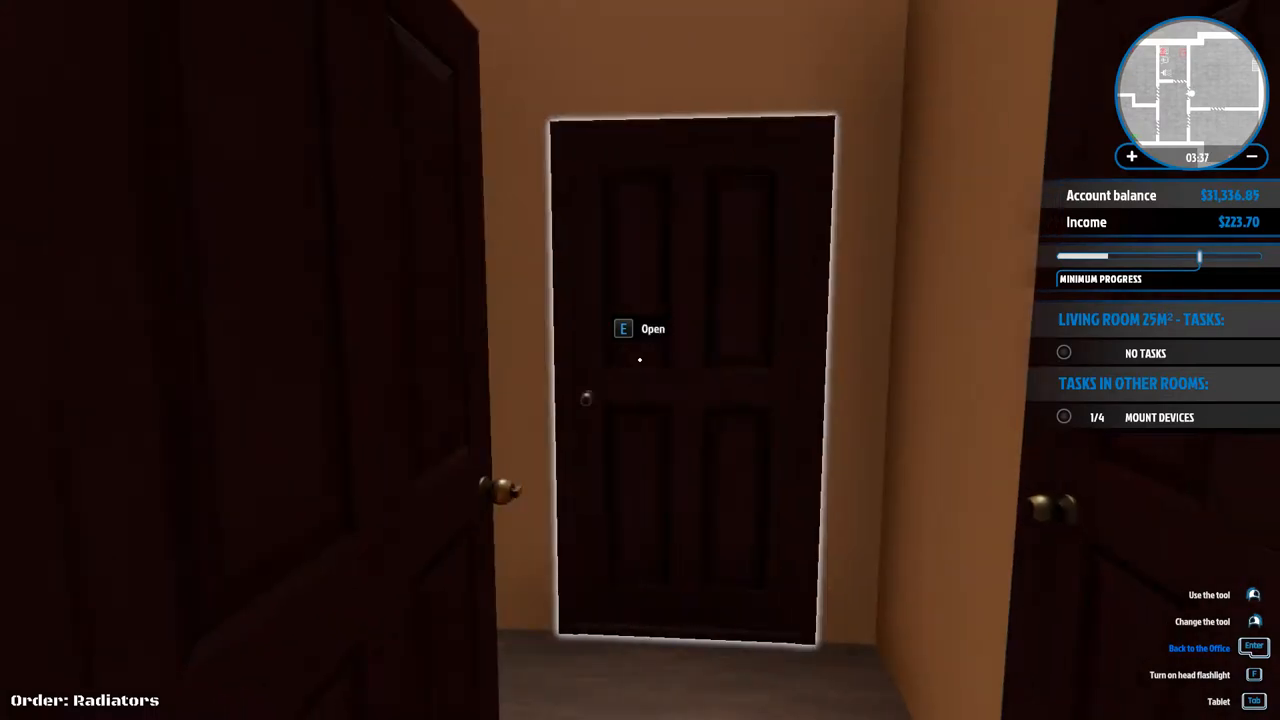
Step: Open the door ahead and go to the tablet store
{"action": "key", "text": "e"}
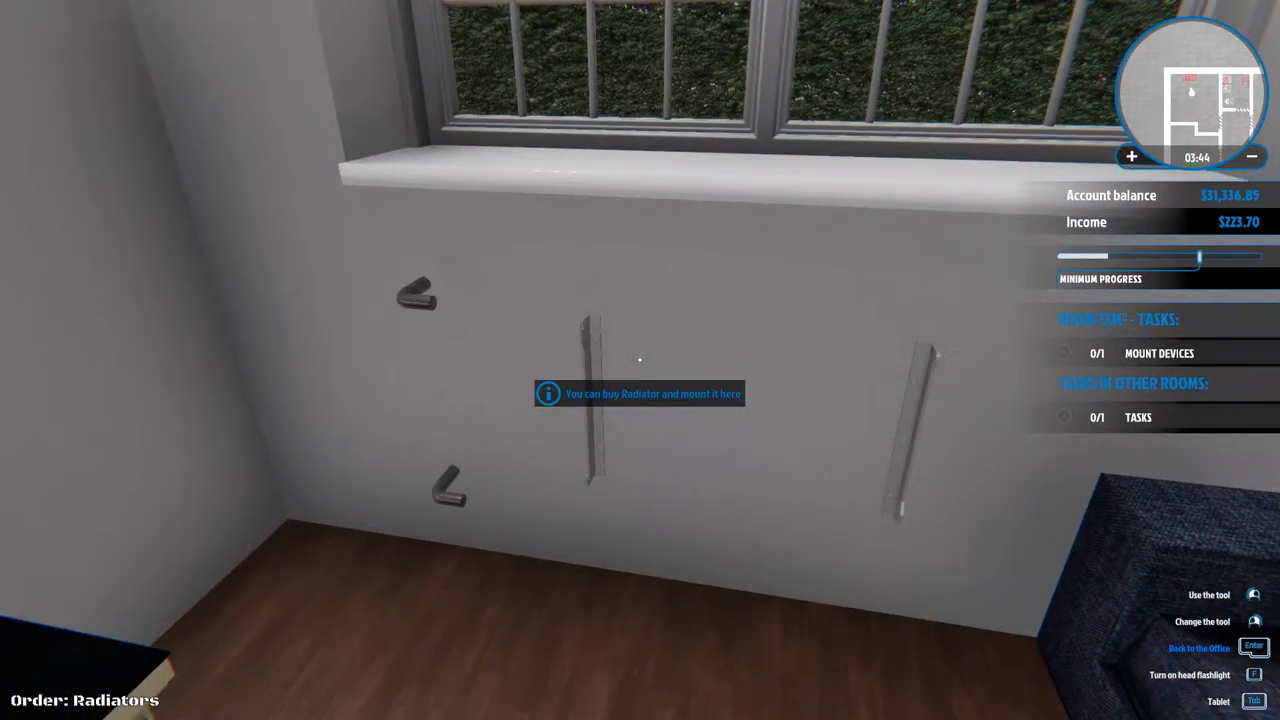
{"action": "key", "text": "Tab"}
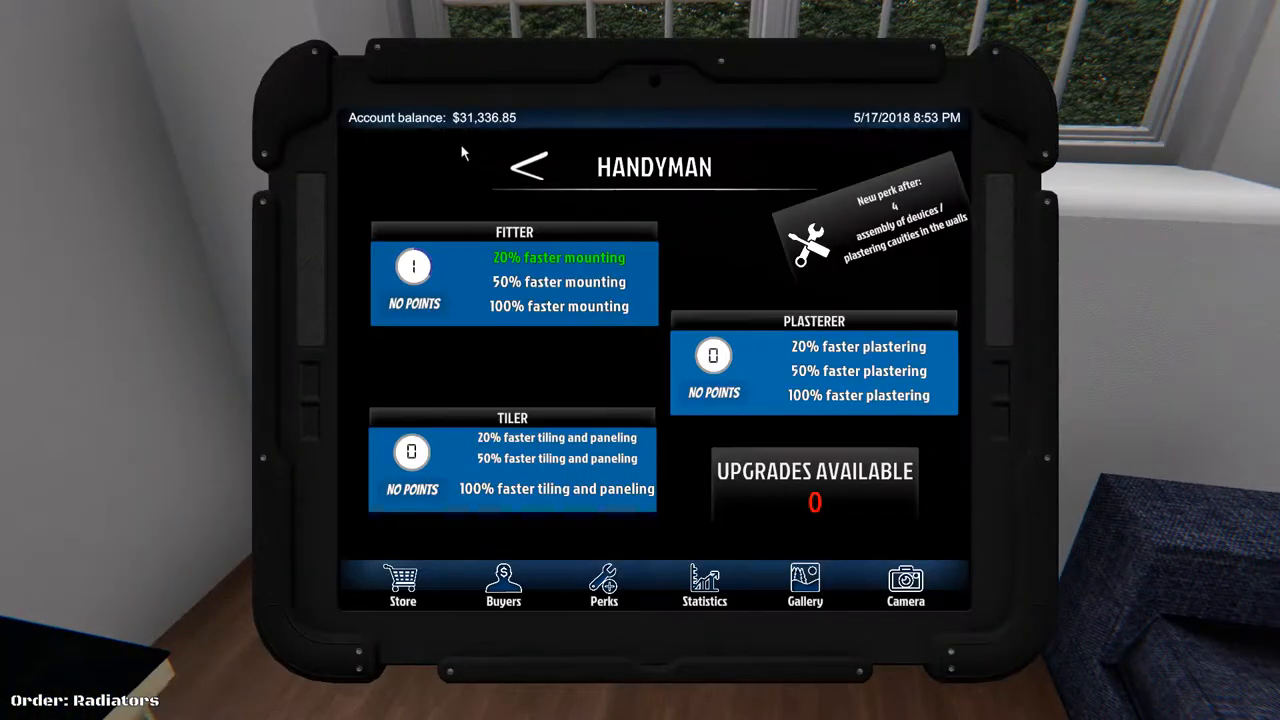
{"action": "left_click", "coordinate": [402, 585]}
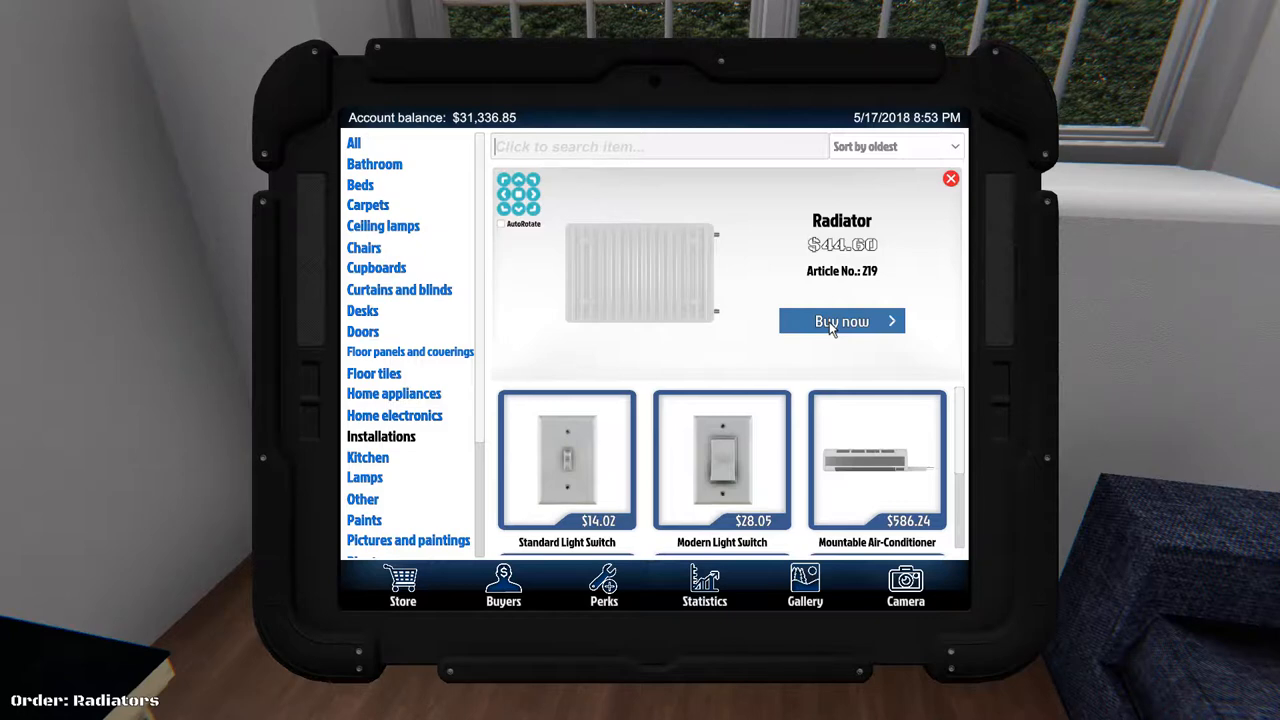
Step: Buy a second $44.60 Radiator and place it under the window
{"action": "left_click", "coordinate": [841, 321]}
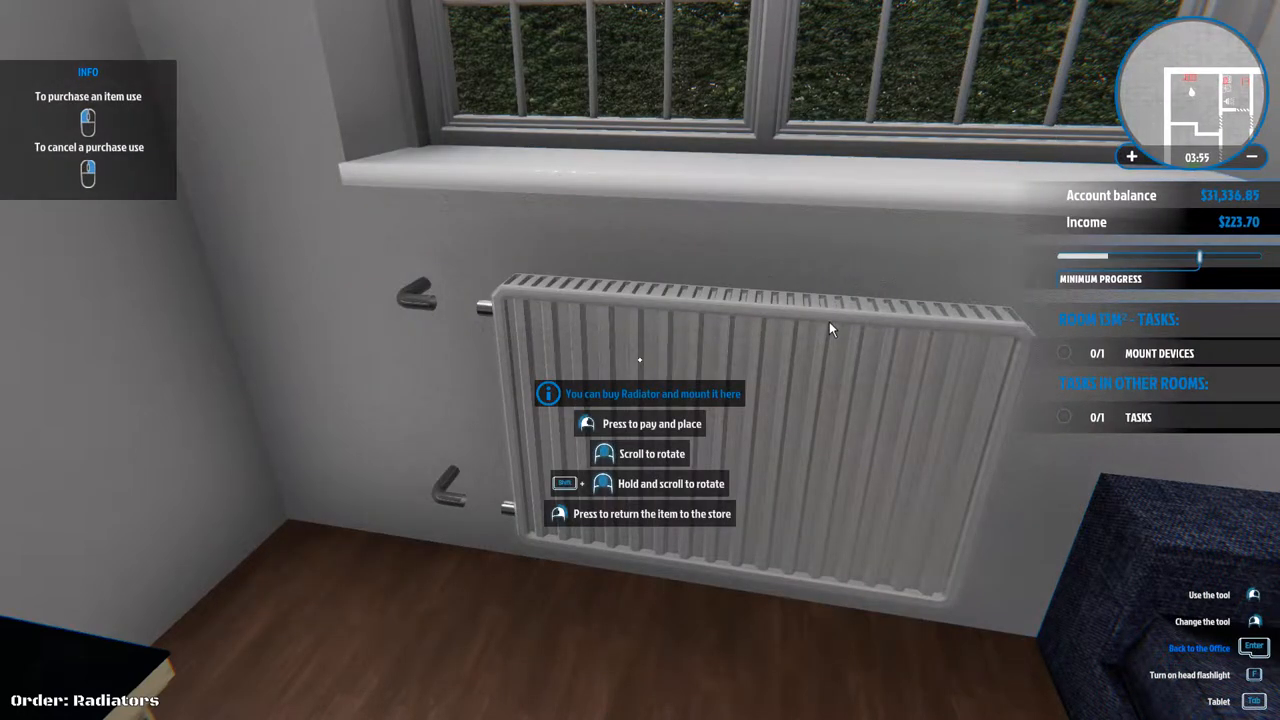
{"action": "left_click", "coordinate": [639, 423]}
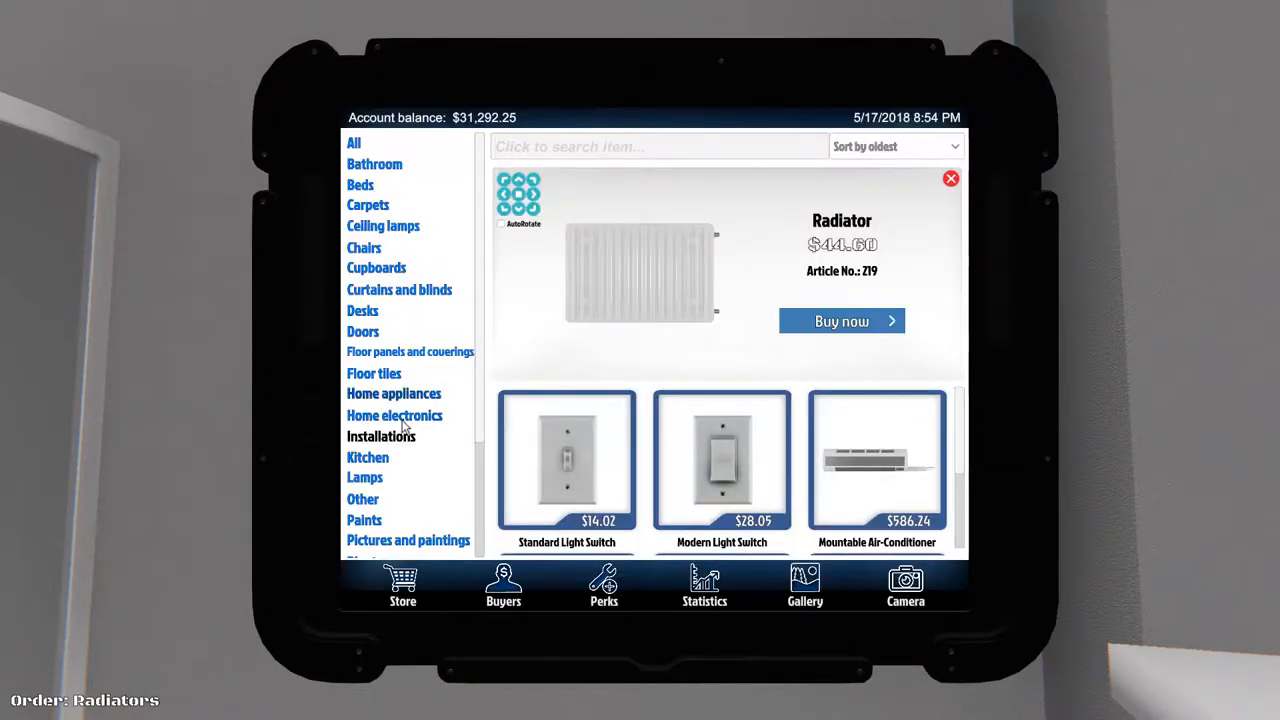
Step: Dismiss the Radiator details and buy the $44.60 Mountable Towel Radiator
{"action": "left_click", "coordinate": [950, 178]}
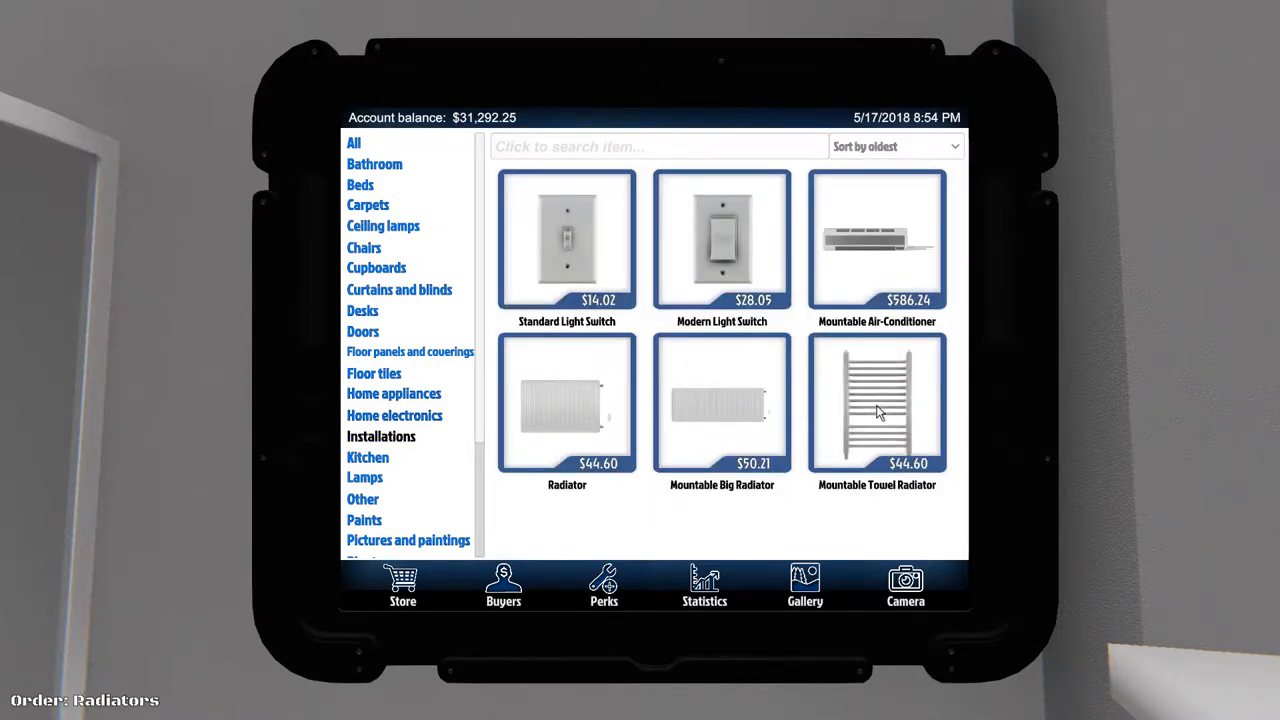
{"action": "left_click", "coordinate": [877, 403]}
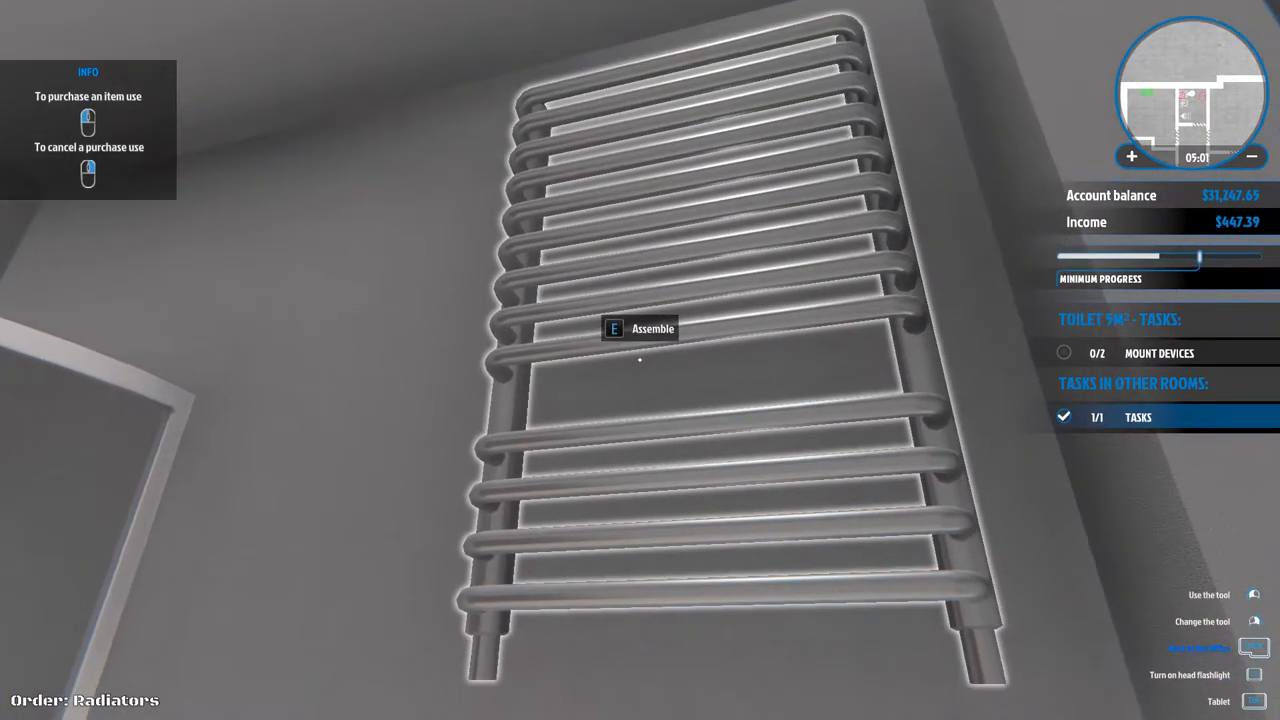
{"action": "key", "text": "e"}
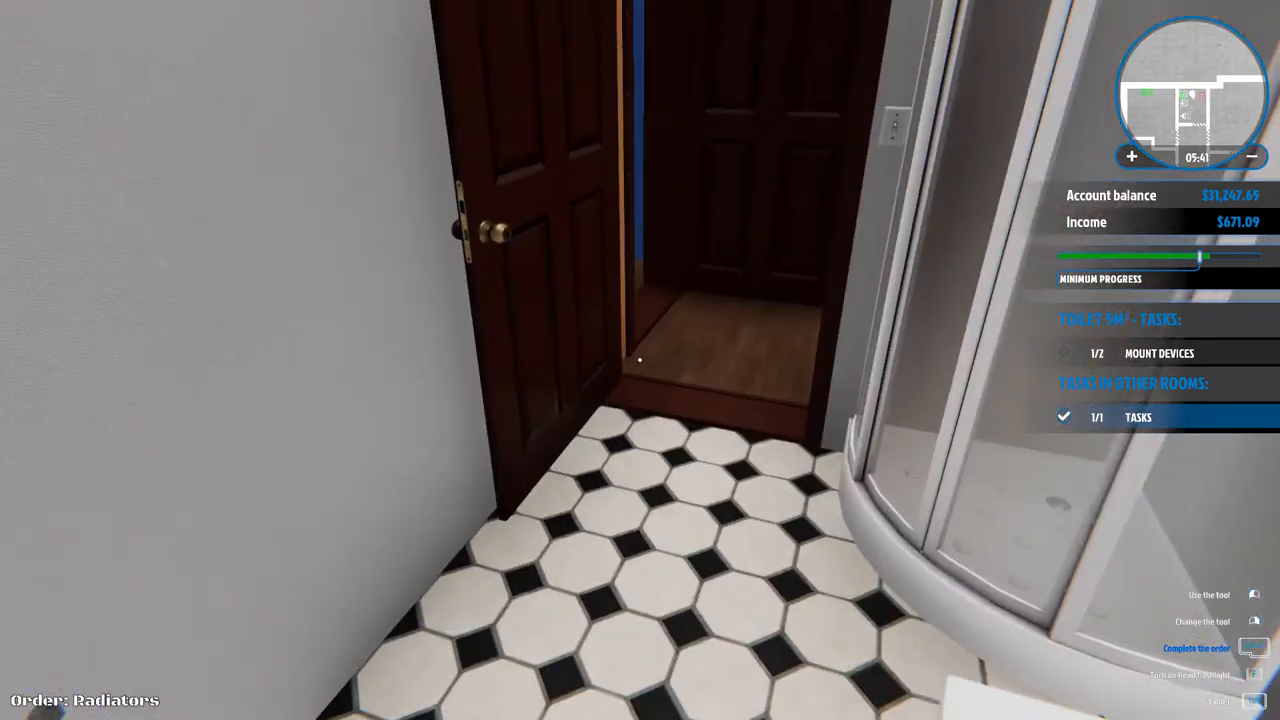
{"action": "mouse_move", "coordinate": [640, 360]}
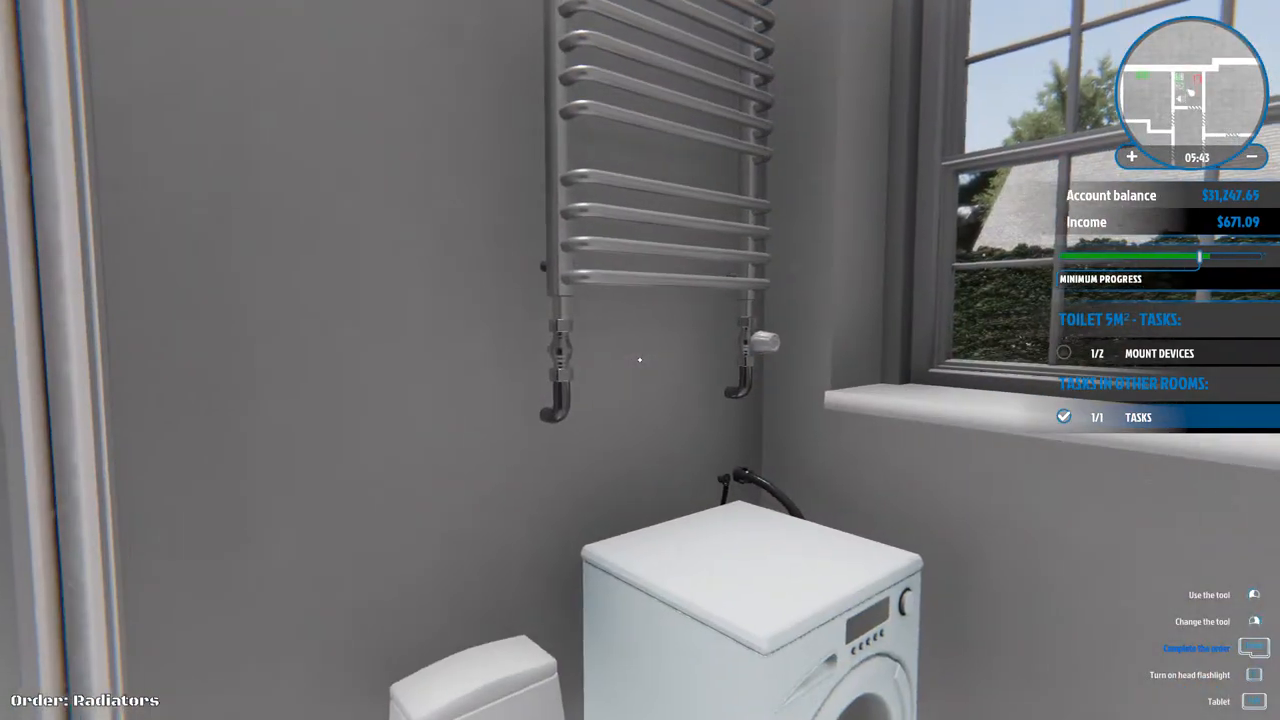
{"action": "mouse_move", "coordinate": [640, 360]}
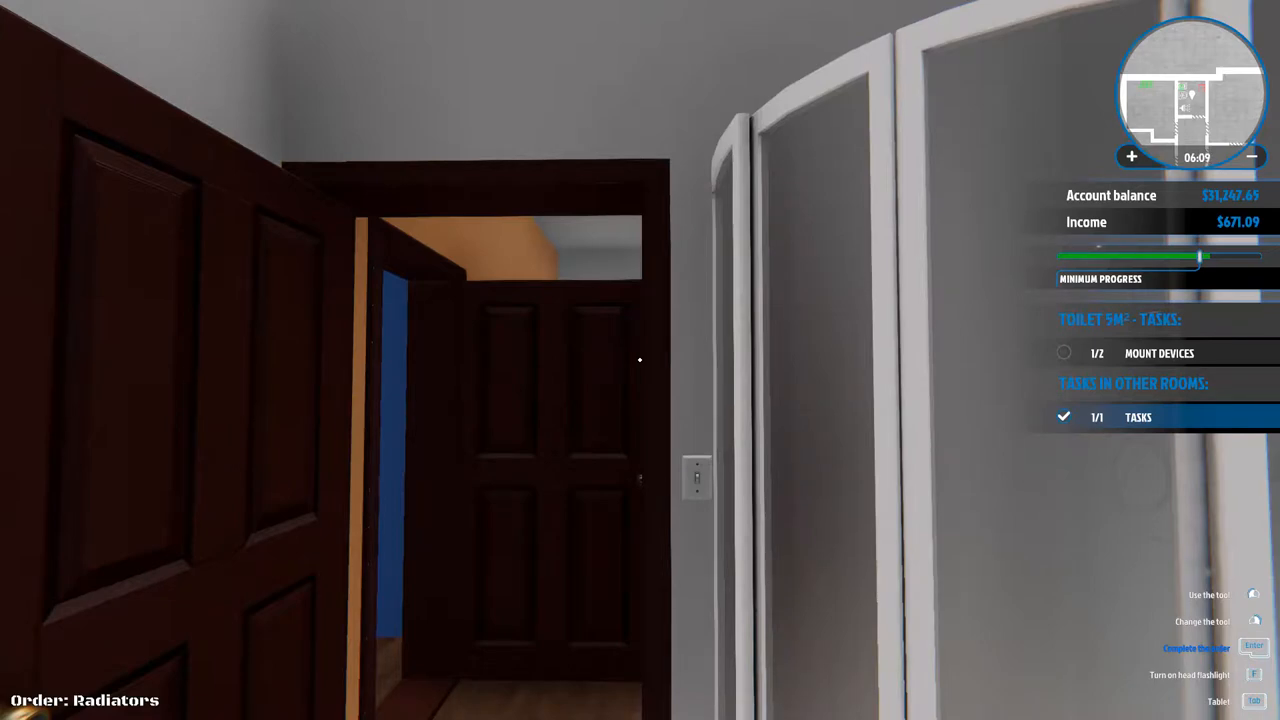
Step: Bring up the tablet at the toilet room doorway
{"action": "key", "text": "tab"}
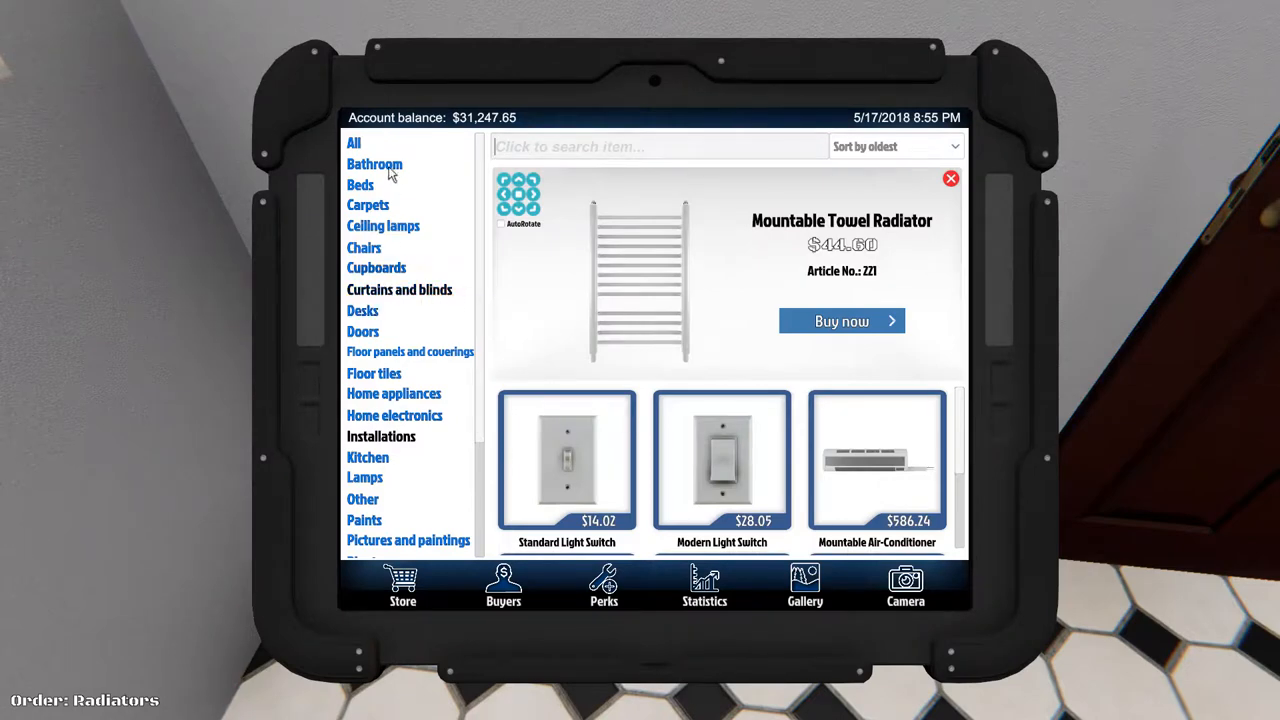
Step: Browse Bathroom items, check the Mountable Toilet Farie details, then put the tablet away
{"action": "left_click", "coordinate": [374, 164]}
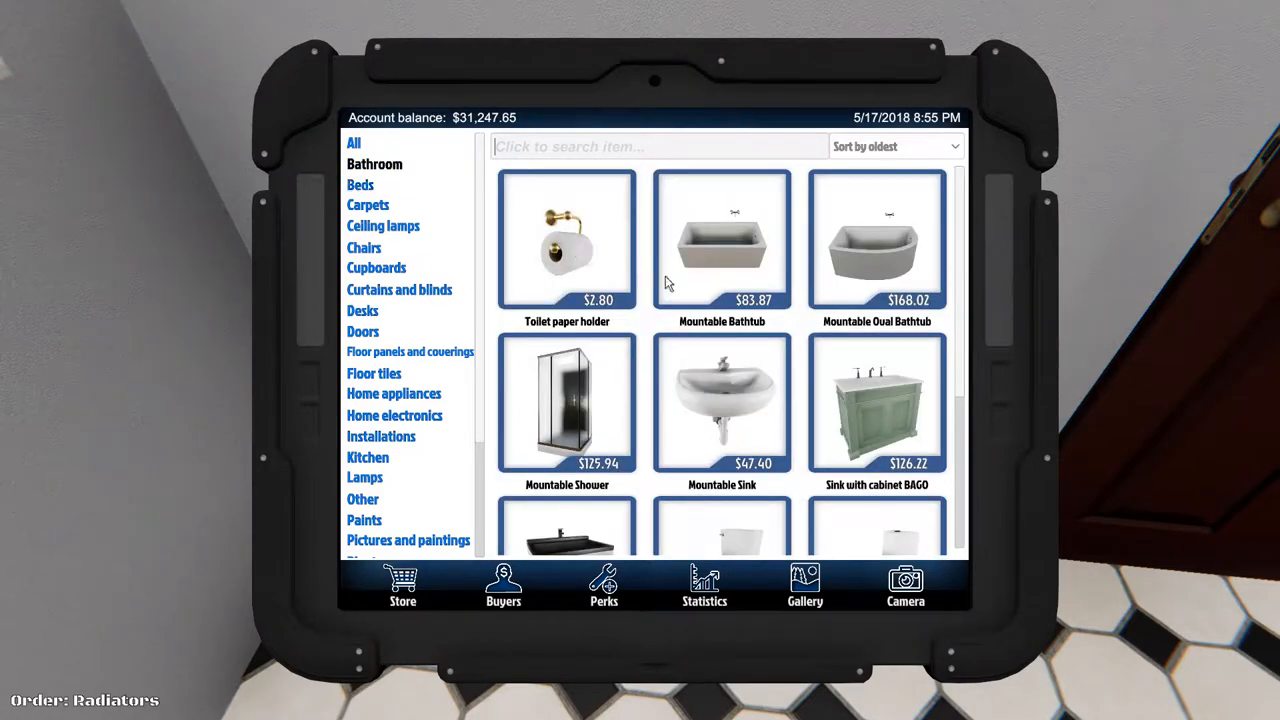
{"action": "scroll", "scroll_direction": "down", "scroll_amount": 3}
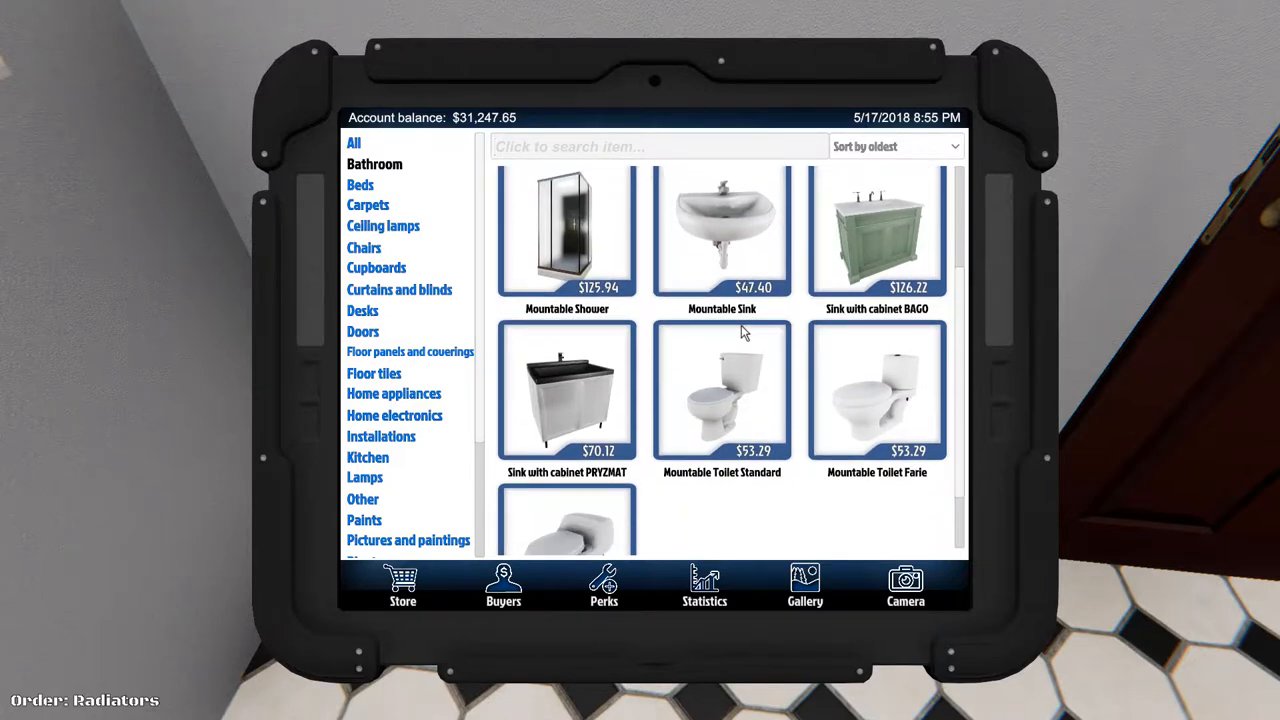
{"action": "scroll", "scroll_direction": "down", "scroll_amount": 3}
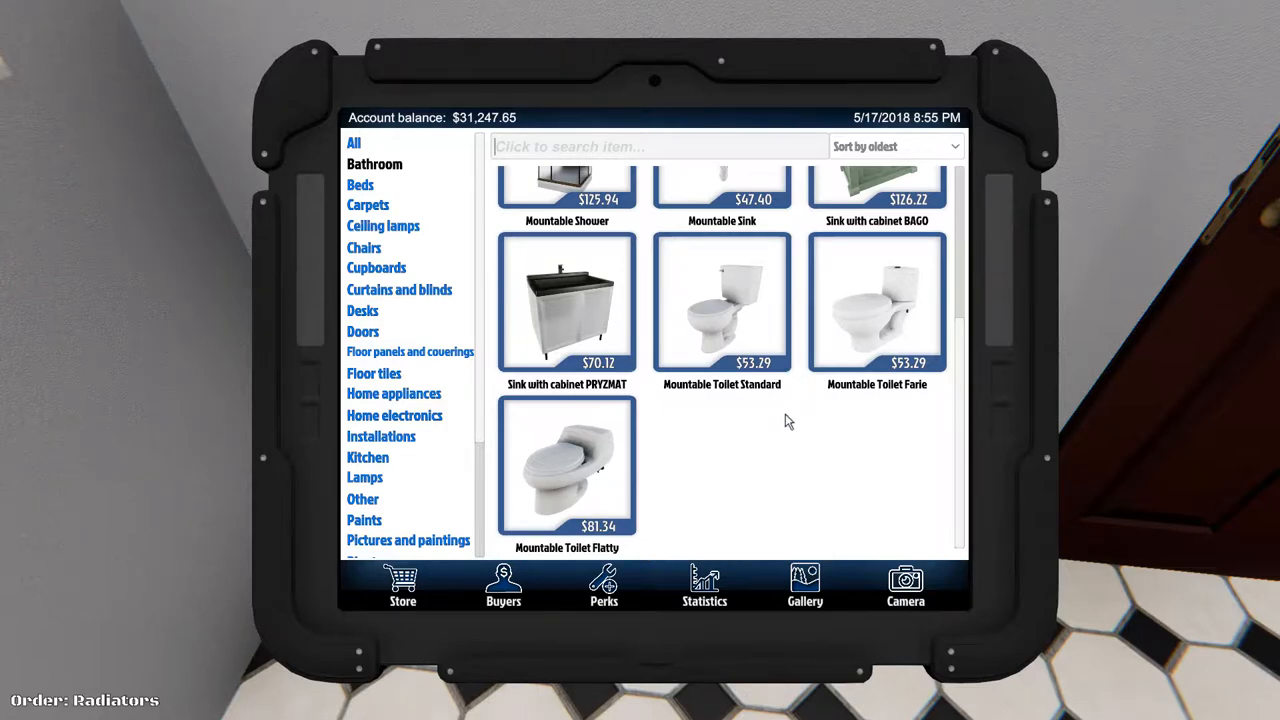
{"action": "mouse_move", "coordinate": [862, 322]}
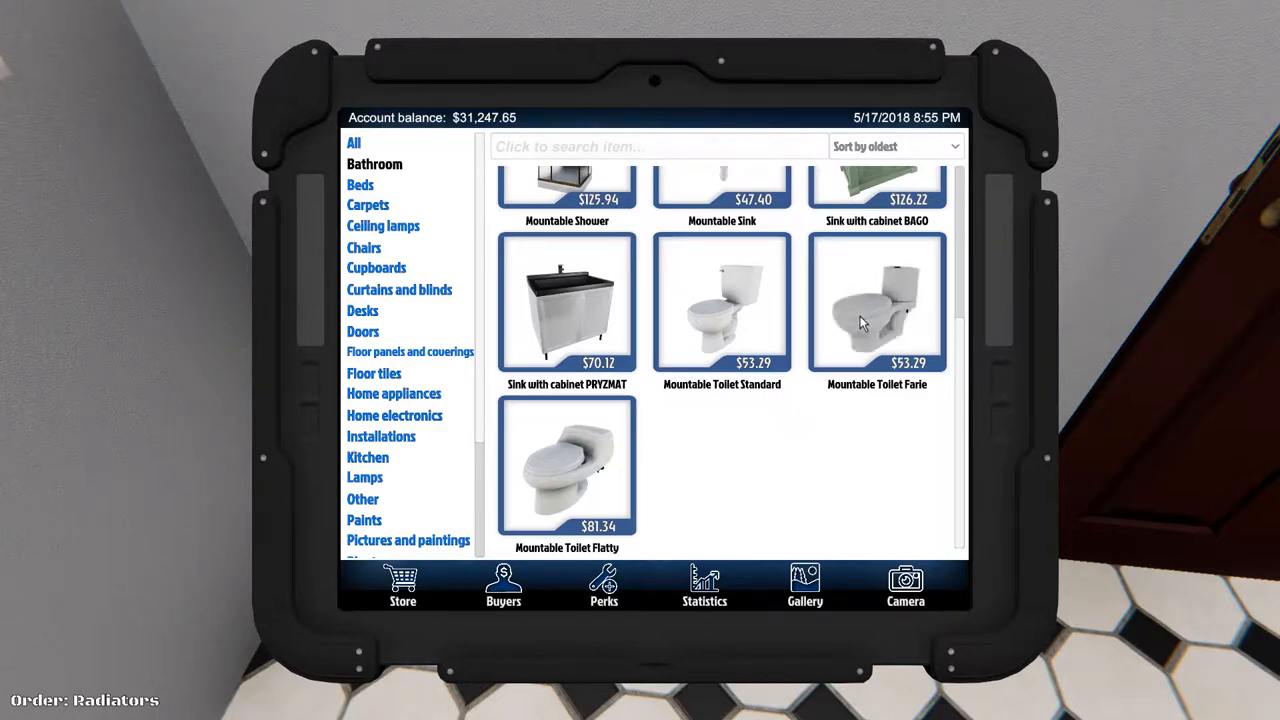
{"action": "left_click", "coordinate": [566, 465]}
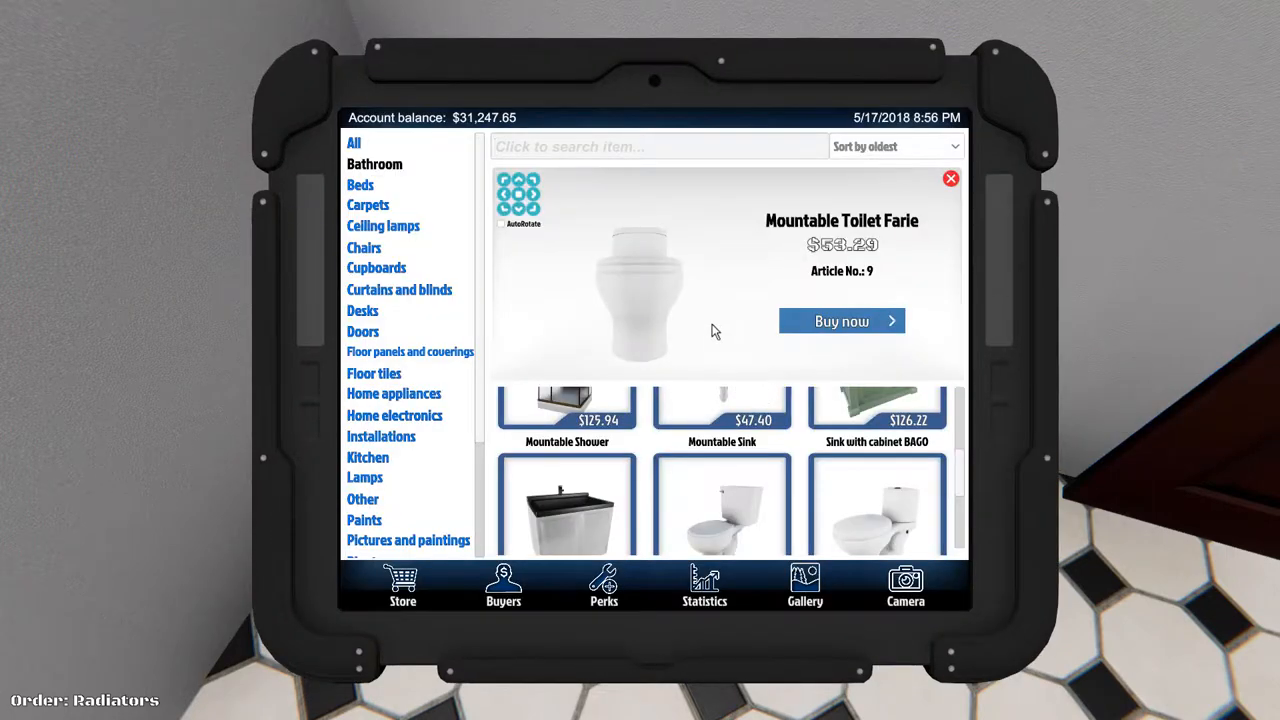
{"action": "left_click", "coordinate": [949, 178]}
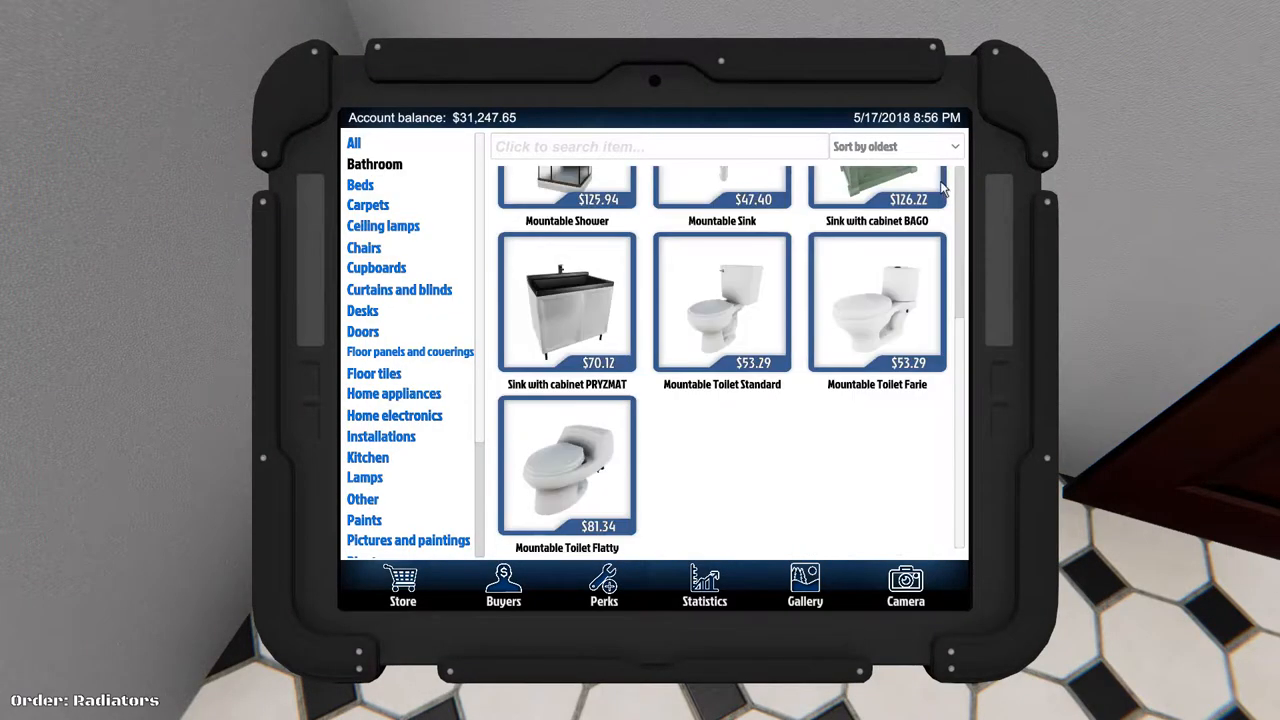
{"action": "mouse_move", "coordinate": [738, 325]}
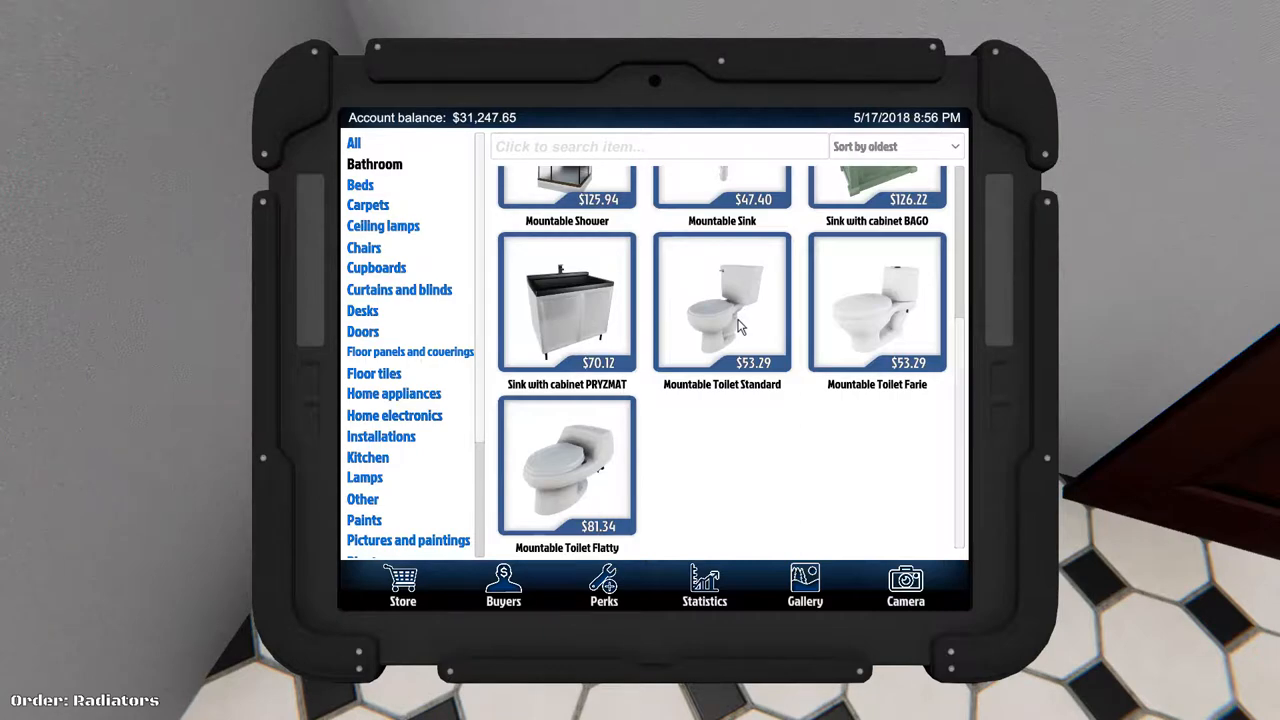
{"action": "left_click", "coordinate": [721, 302]}
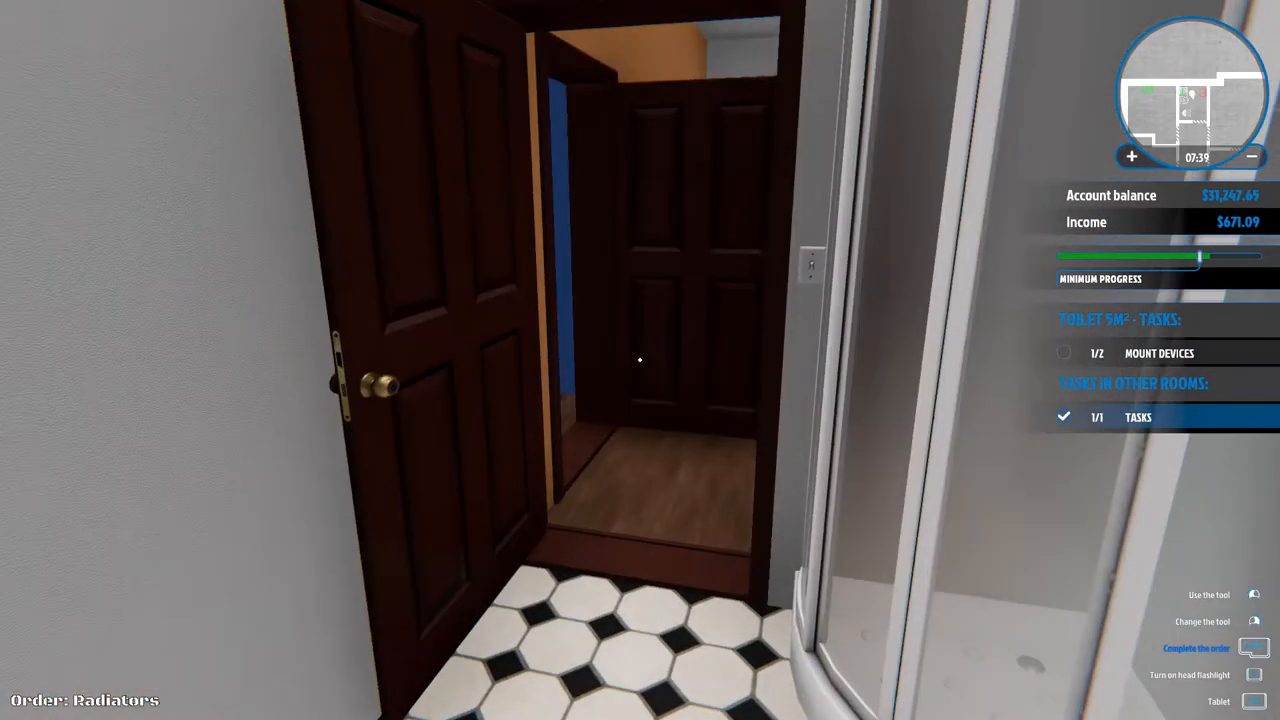
{"action": "mouse_move", "coordinate": [640, 360]}
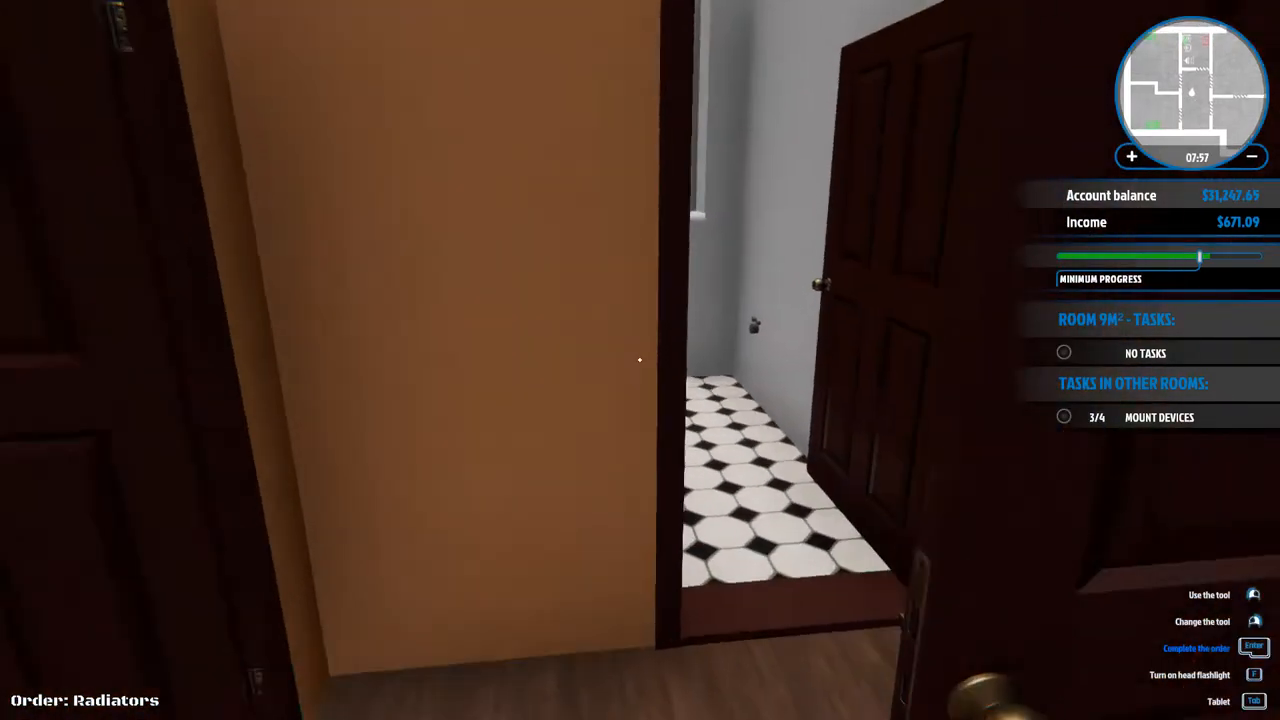
{"action": "mouse_move", "coordinate": [640, 360]}
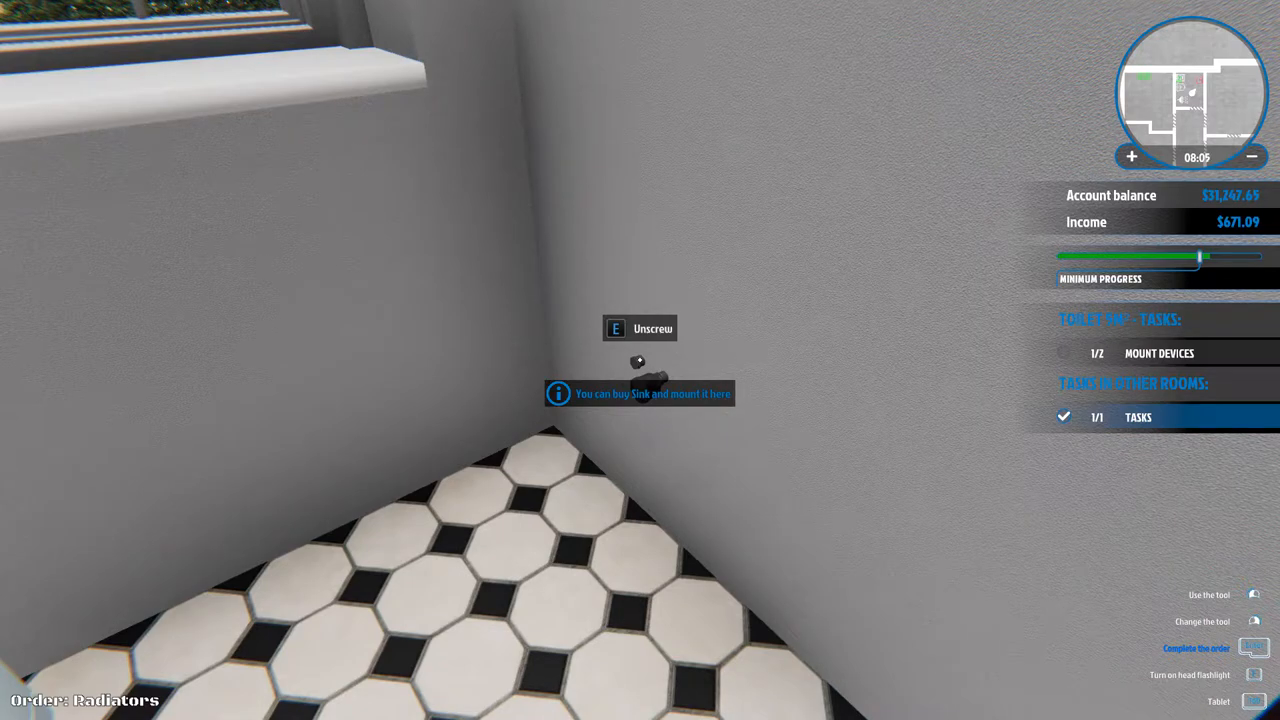
Step: Find the toilet room wall spot marked for mounting a sink, then reopen the fixtures store
{"action": "left_click", "coordinate": [1254, 700]}
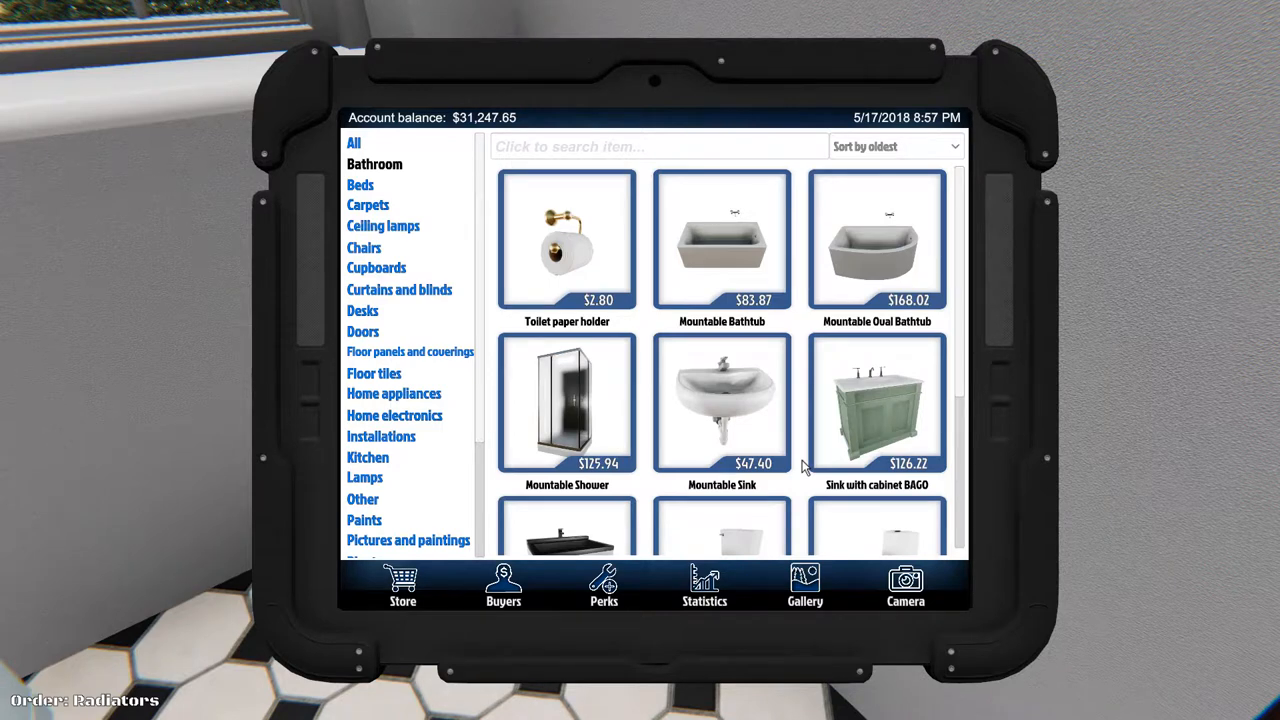
{"action": "scroll", "scroll_direction": "down", "scroll_amount": 3}
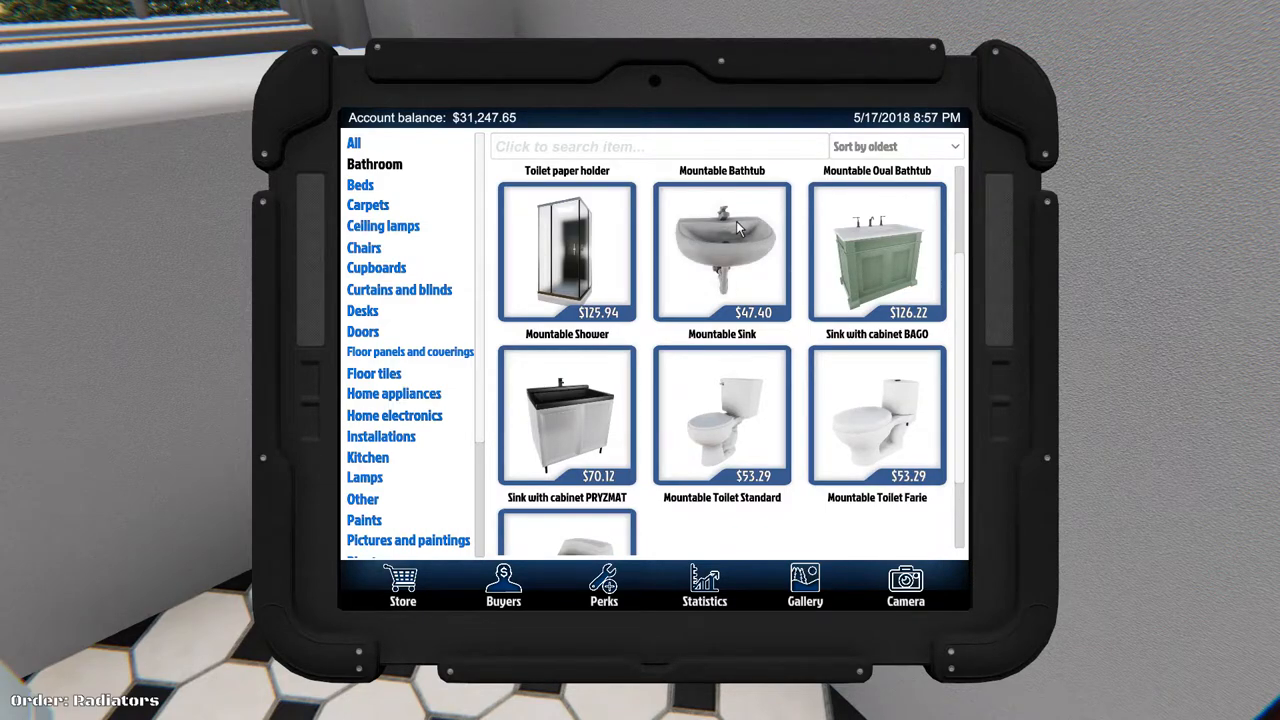
{"action": "left_click", "coordinate": [722, 250]}
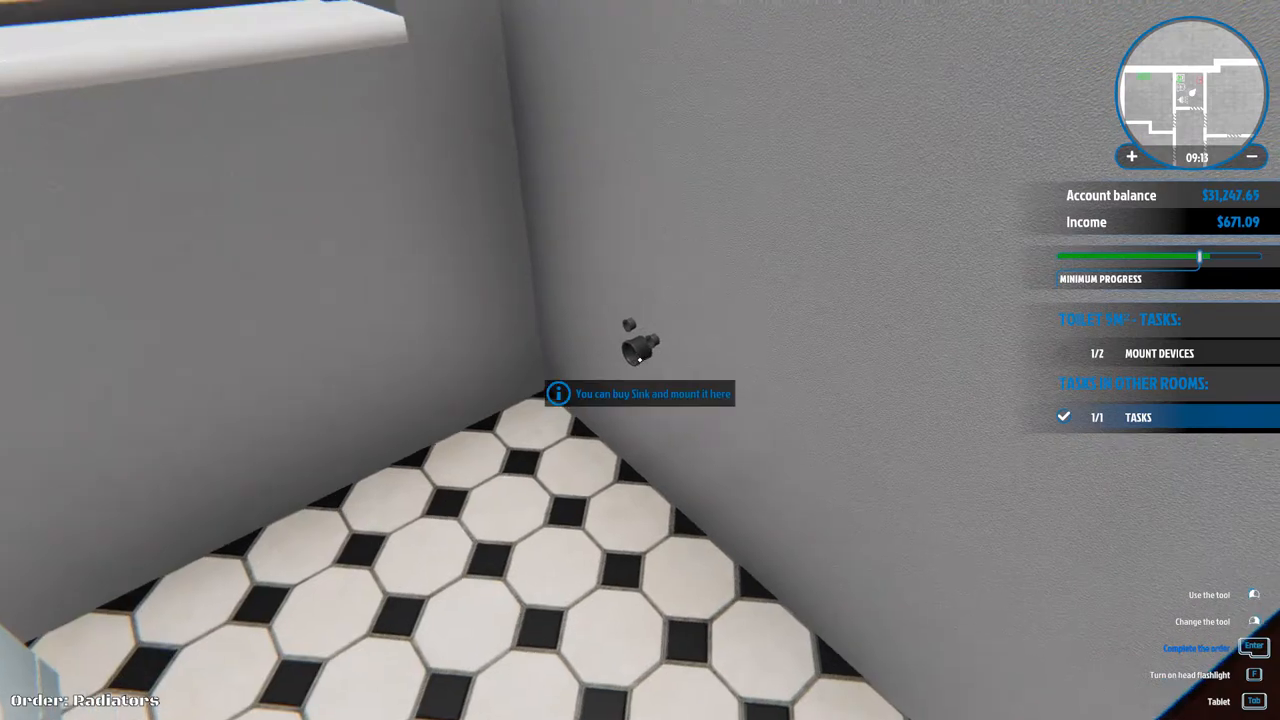
Step: Buy the $47.40 Mountable Sink from the tablet store
{"action": "key", "text": "tab"}
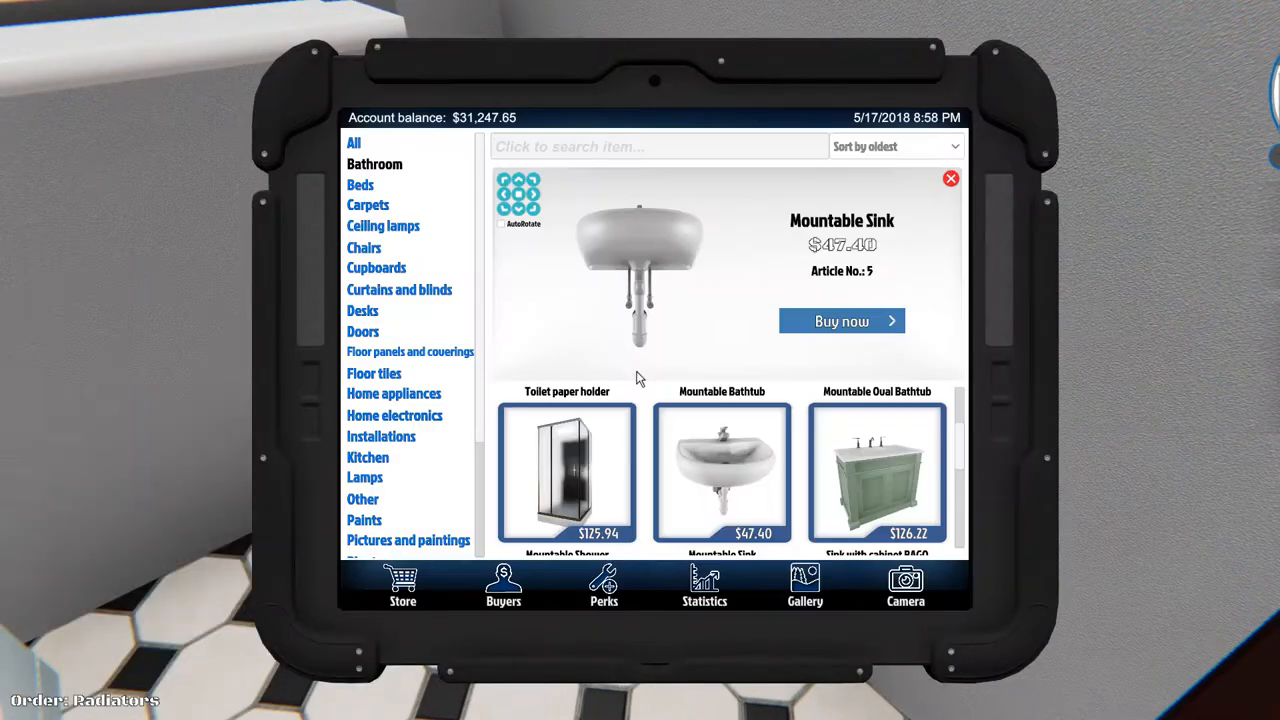
{"action": "mouse_move", "coordinate": [715, 470]}
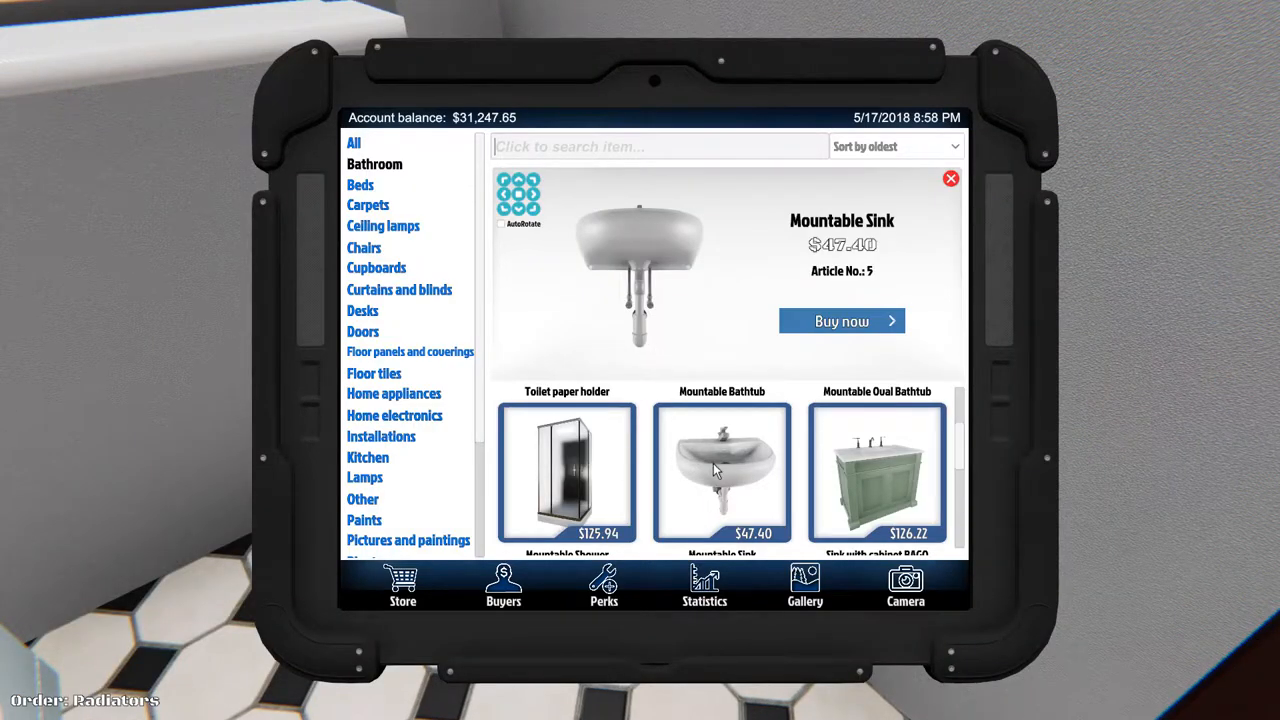
{"action": "left_click", "coordinate": [841, 321]}
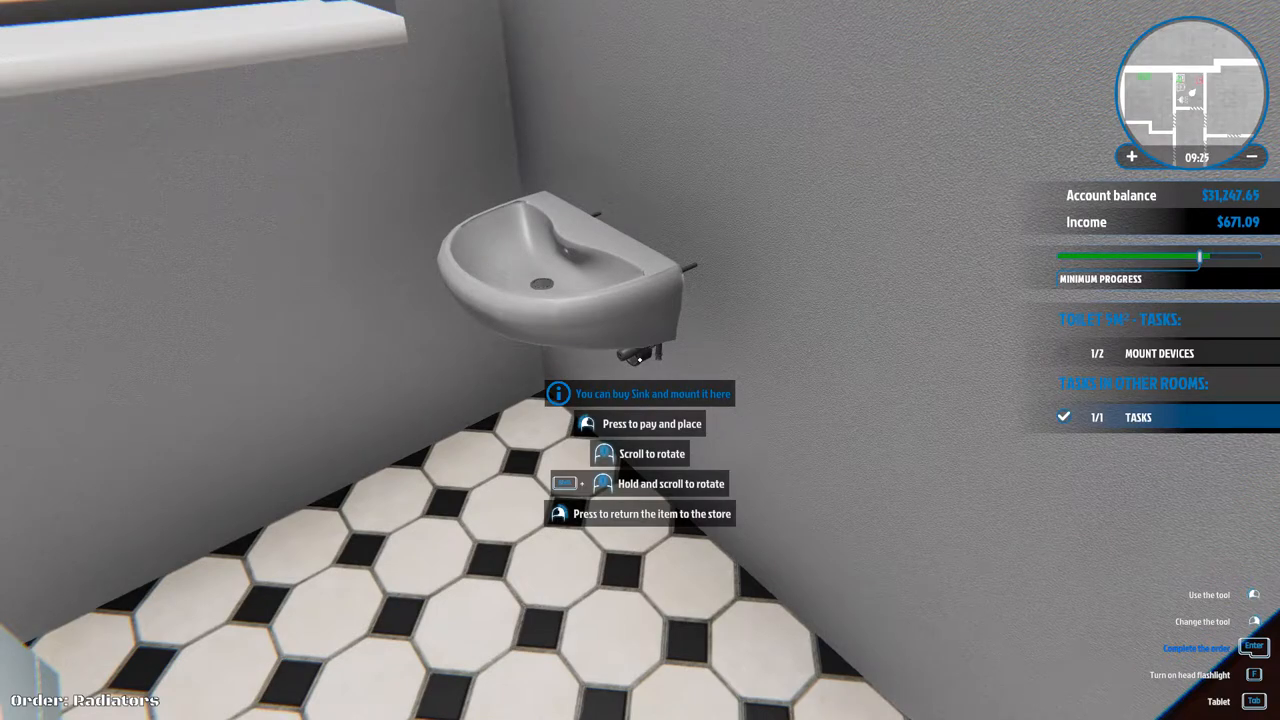
Step: Pay for and place the sink at the toilet's sink spot
{"action": "left_click", "coordinate": [639, 423]}
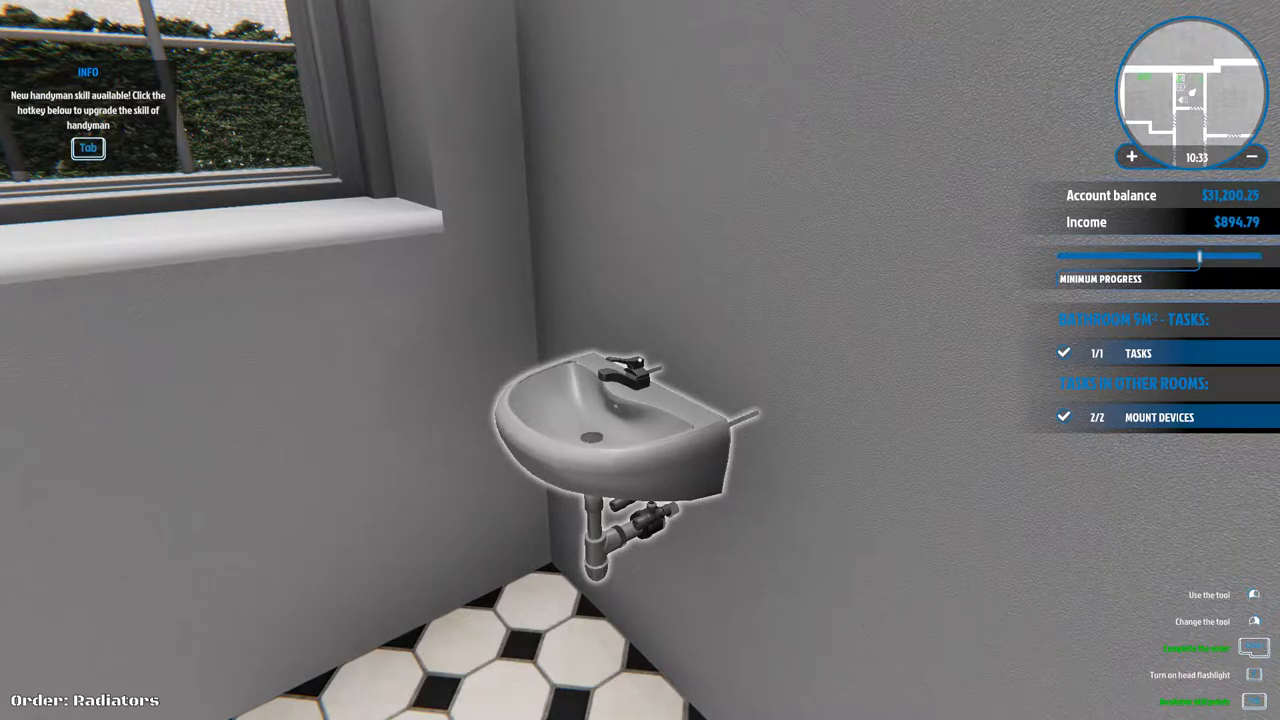
{"action": "key", "text": "Tab"}
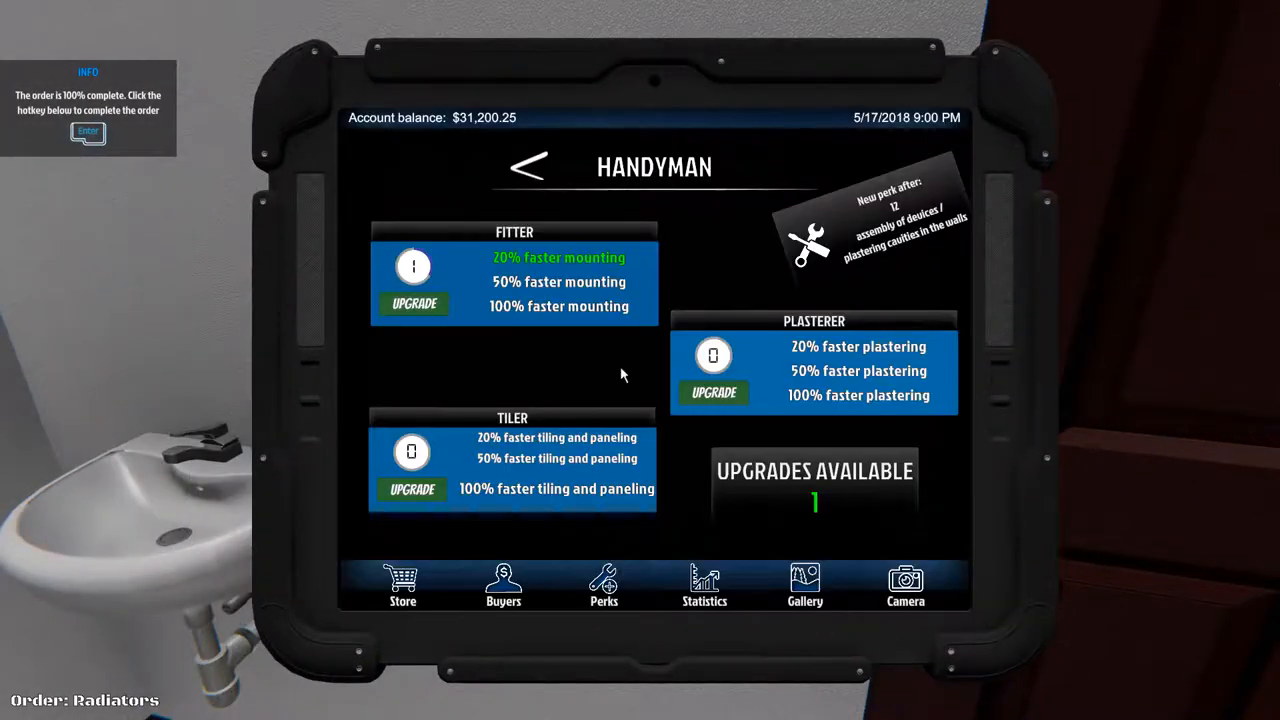
{"action": "mouse_move", "coordinate": [538, 347]}
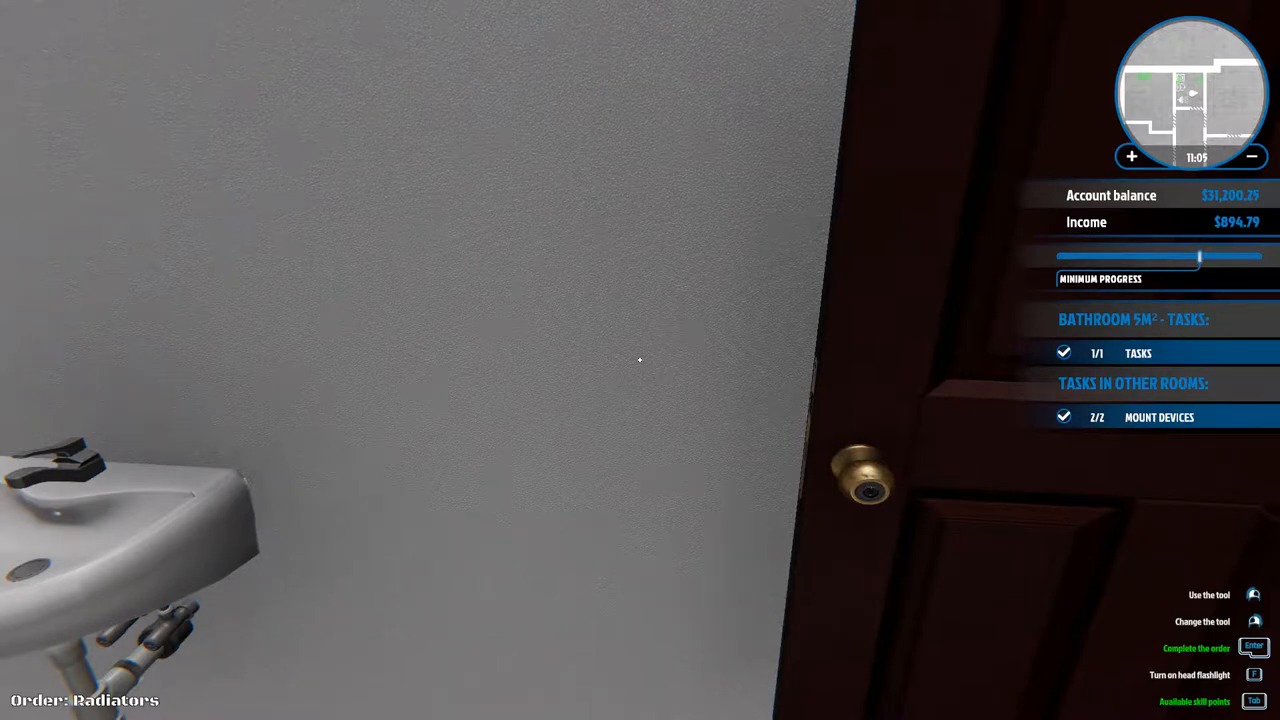
Step: Complete the Radiators order for $894.79 and confirm
{"action": "key", "text": "Enter"}
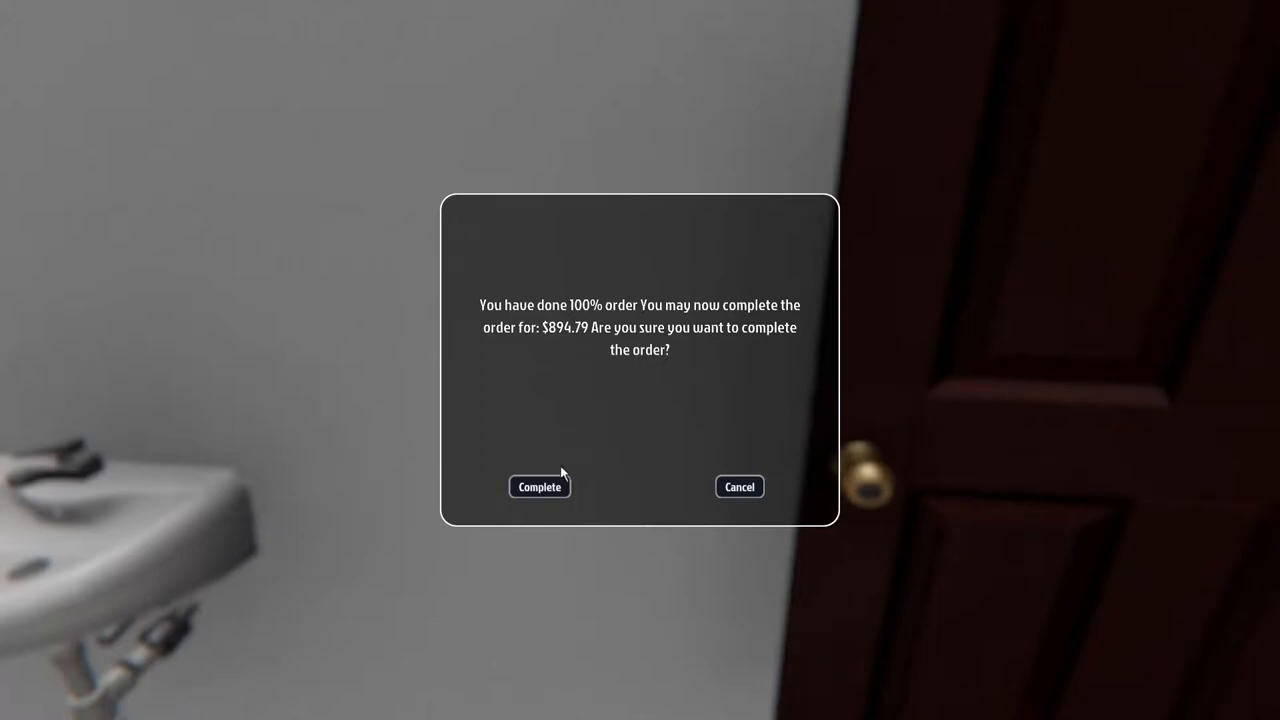
{"action": "left_click", "coordinate": [539, 486]}
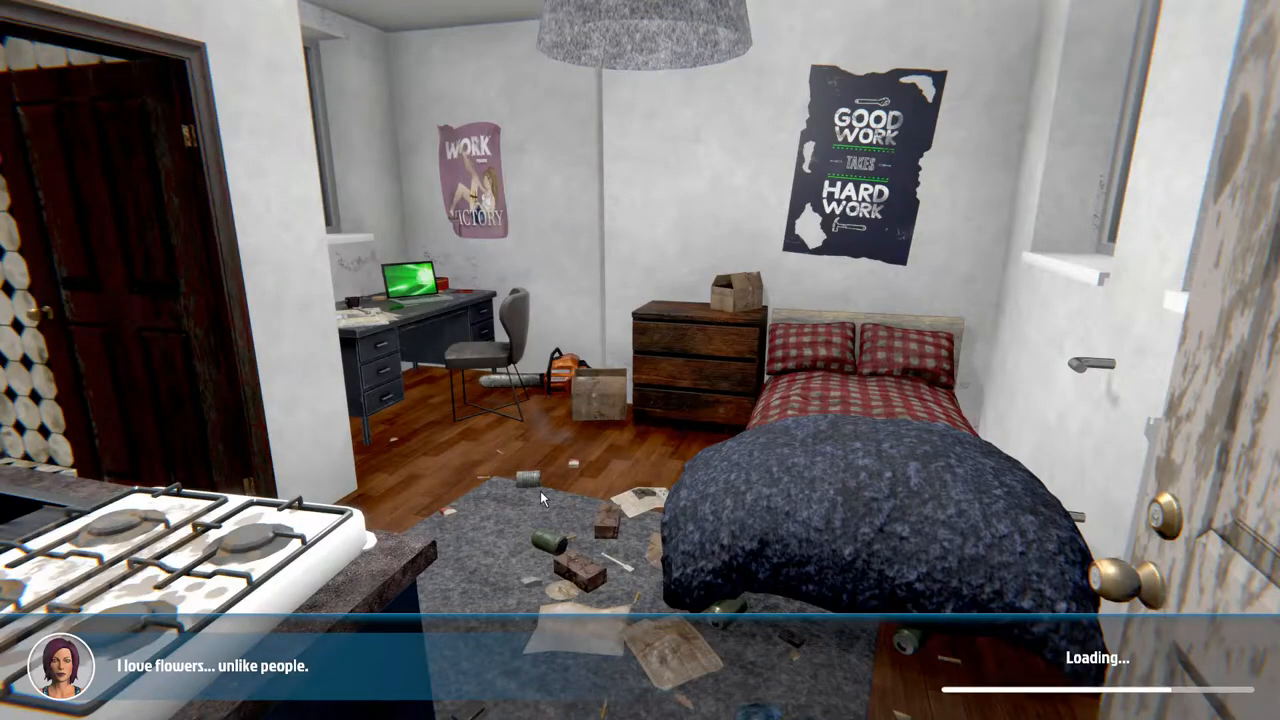